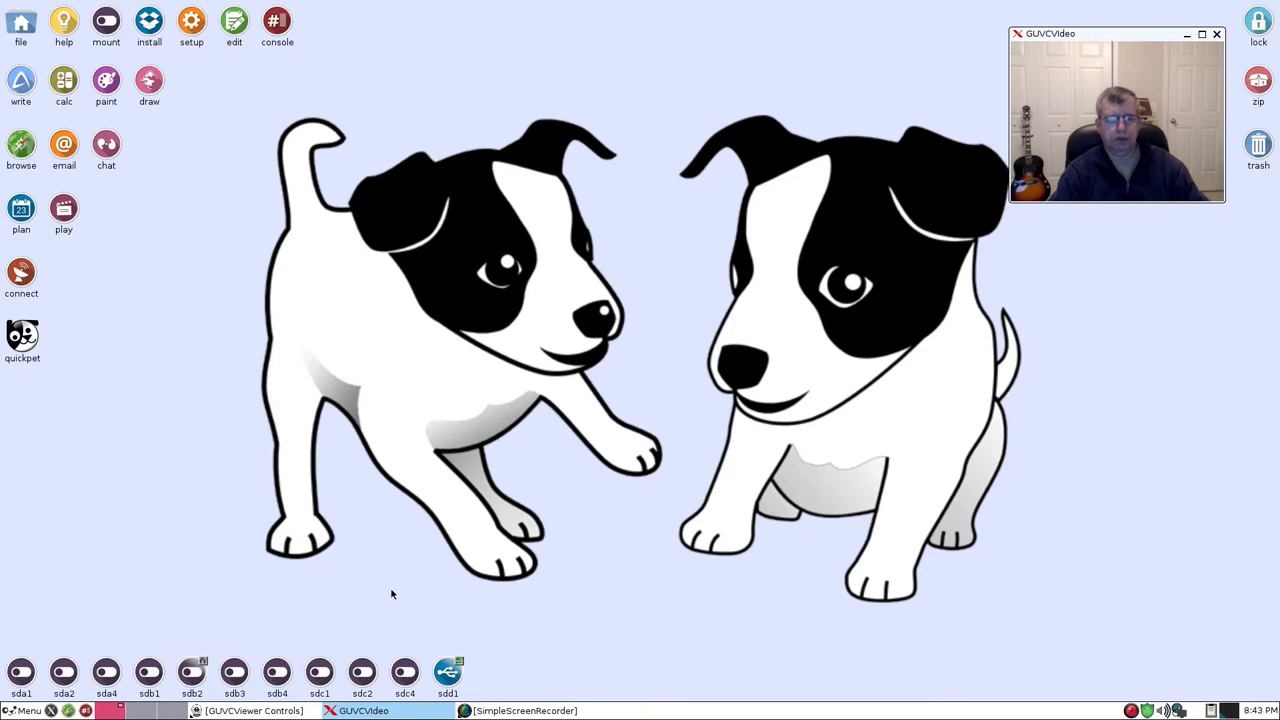
pyautogui.moveTo(400, 597)
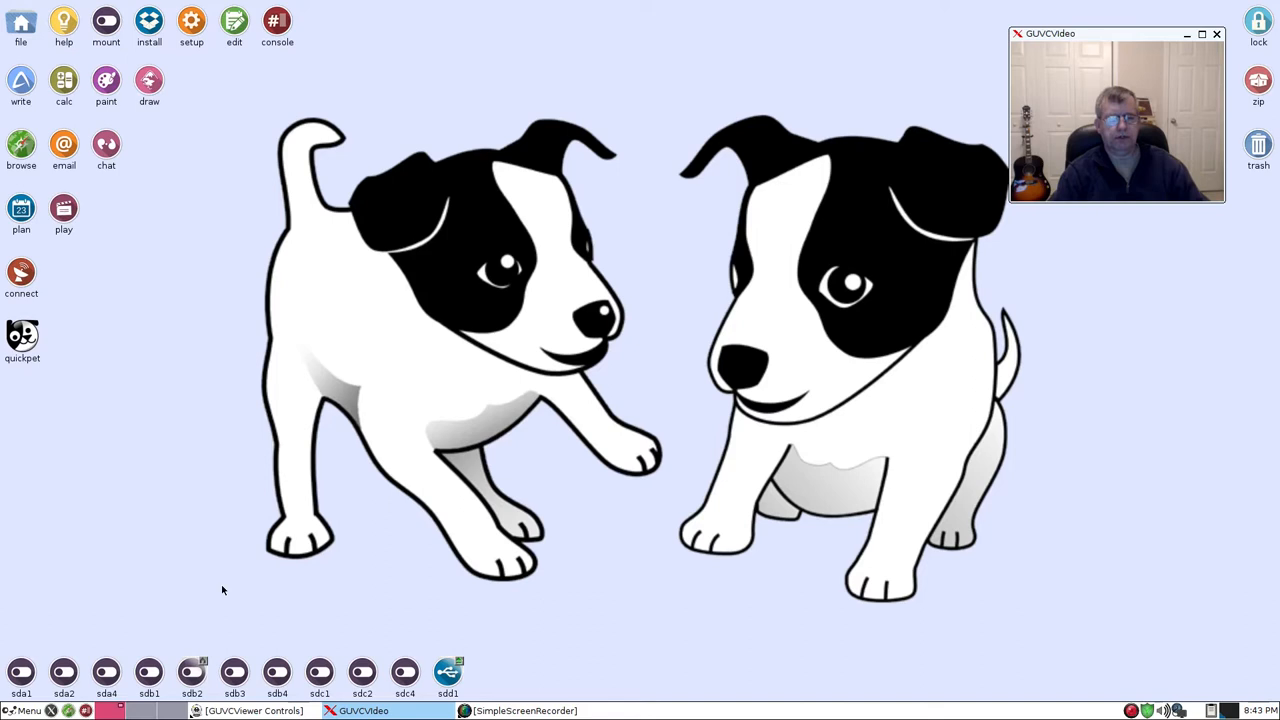
pyautogui.moveTo(347, 598)
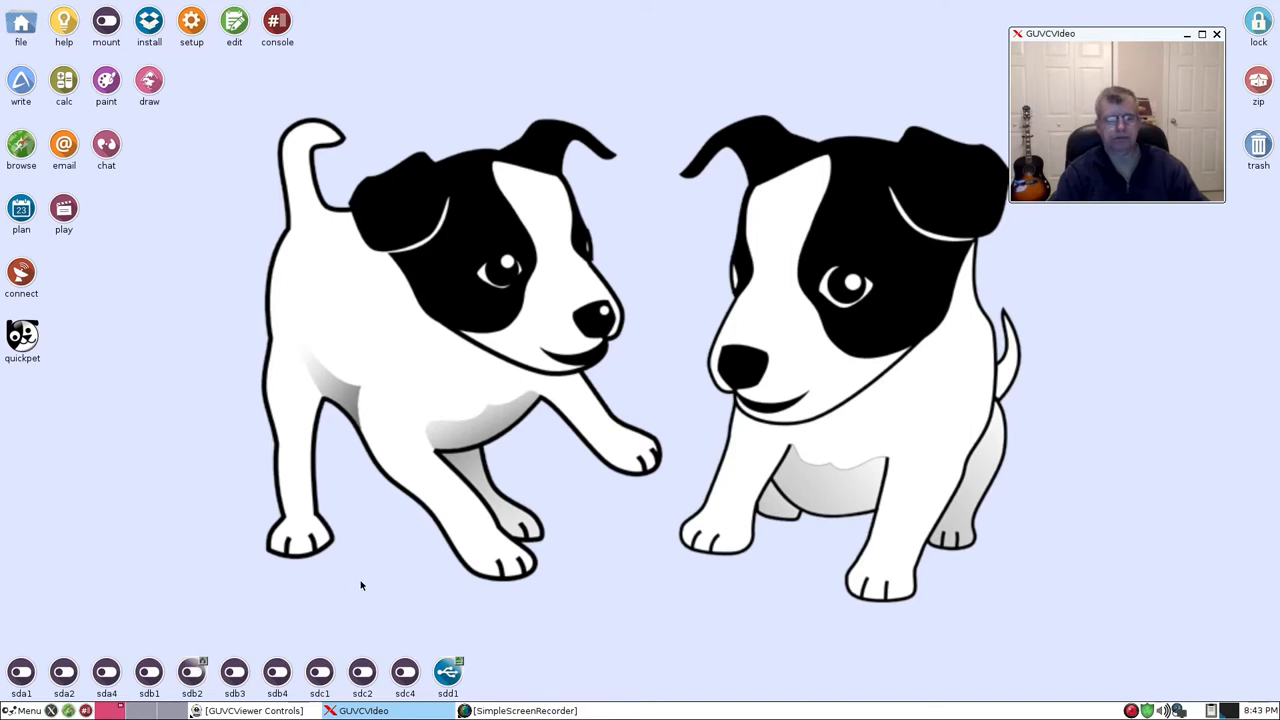
pyautogui.moveTo(333, 595)
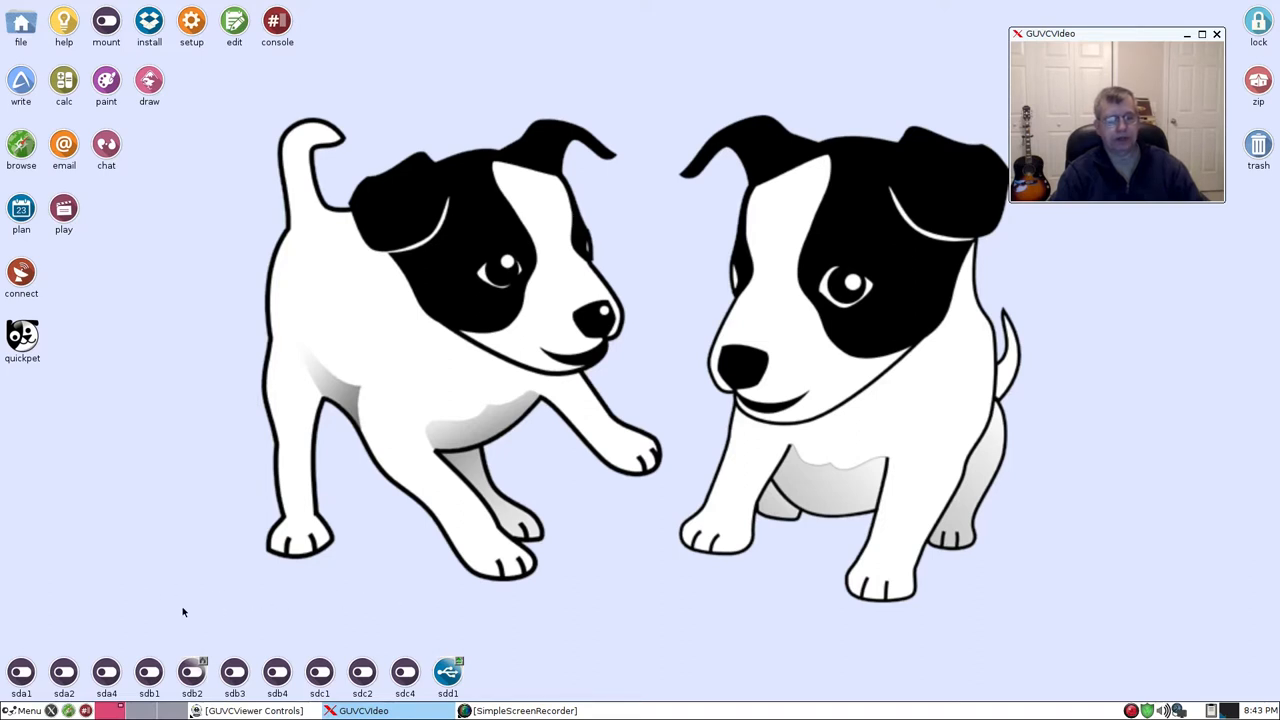
pyautogui.moveTo(345, 593)
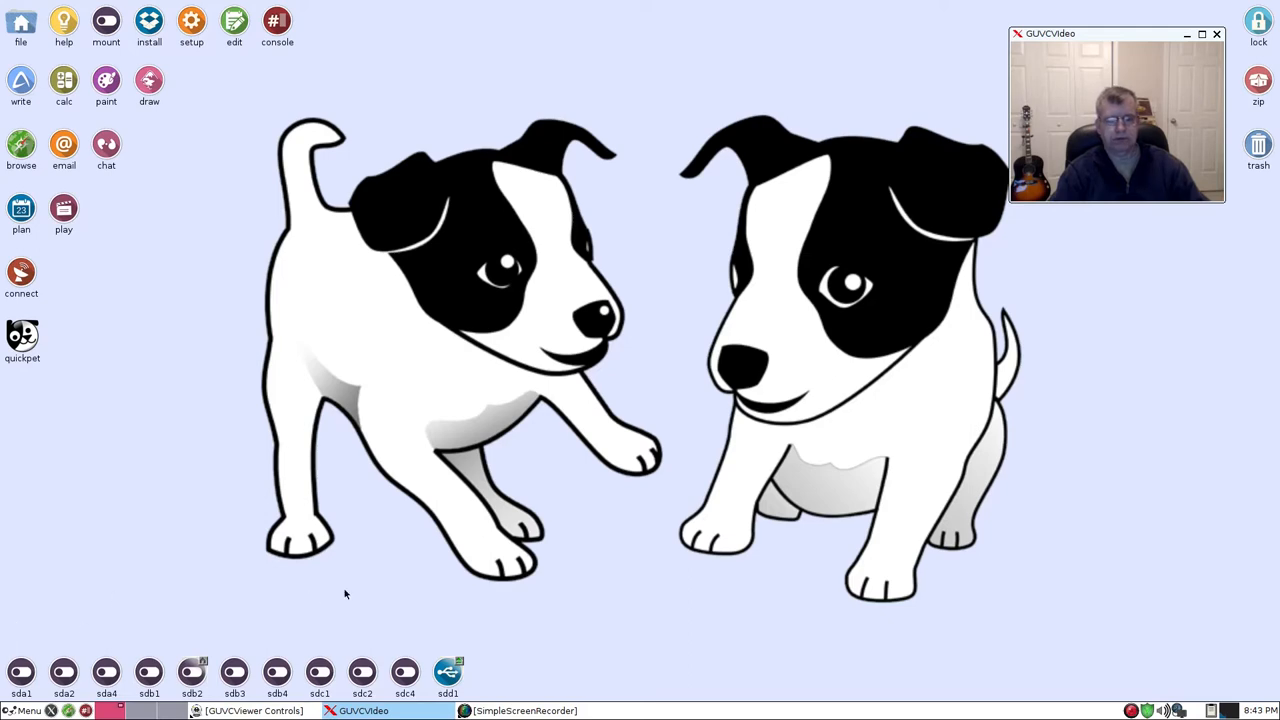
# - Browse the sdd1 drive into 128gig, Puppy, then Software to list its package files
pyautogui.click(27, 710)
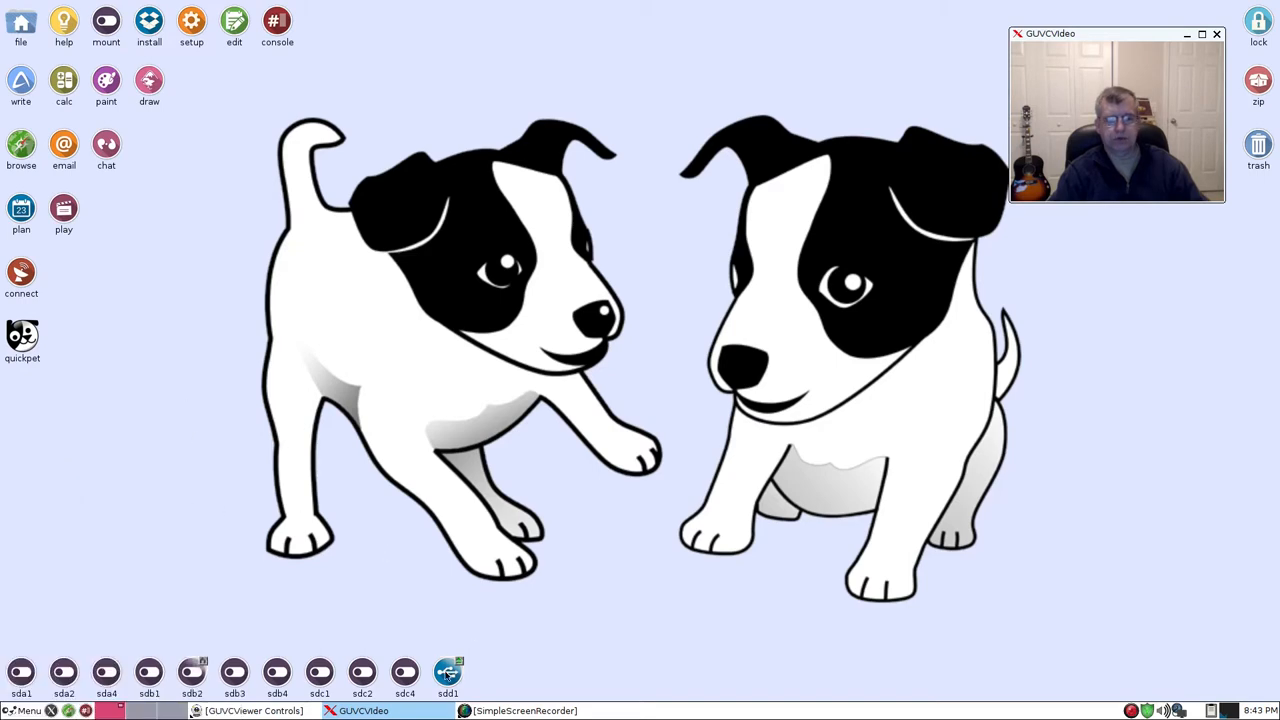
pyautogui.click(447, 672)
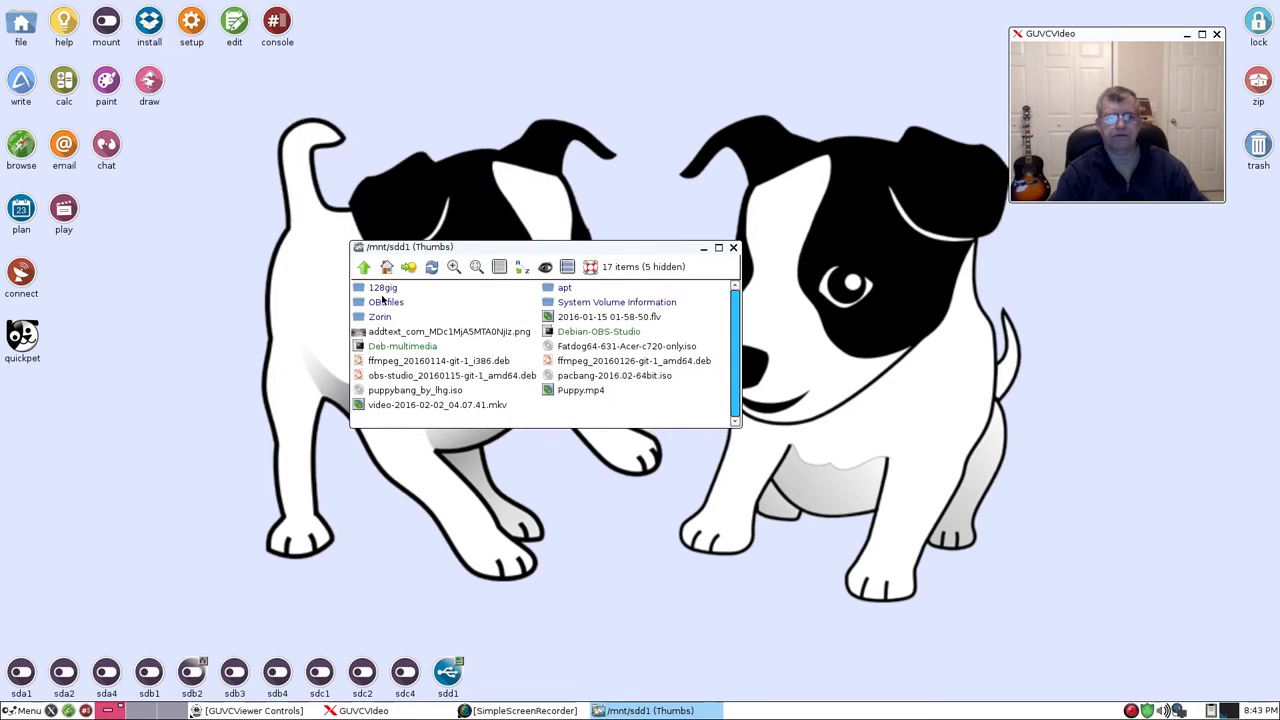
pyautogui.doubleClick(383, 288)
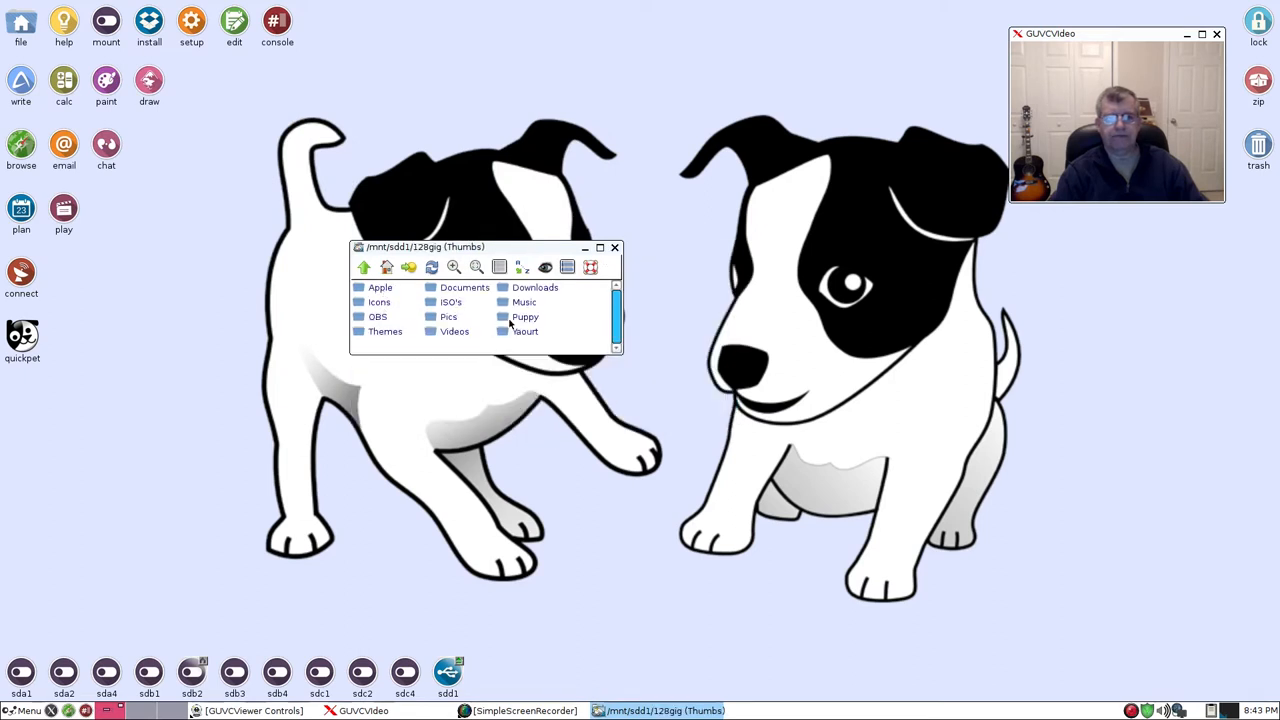
pyautogui.doubleClick(524, 316)
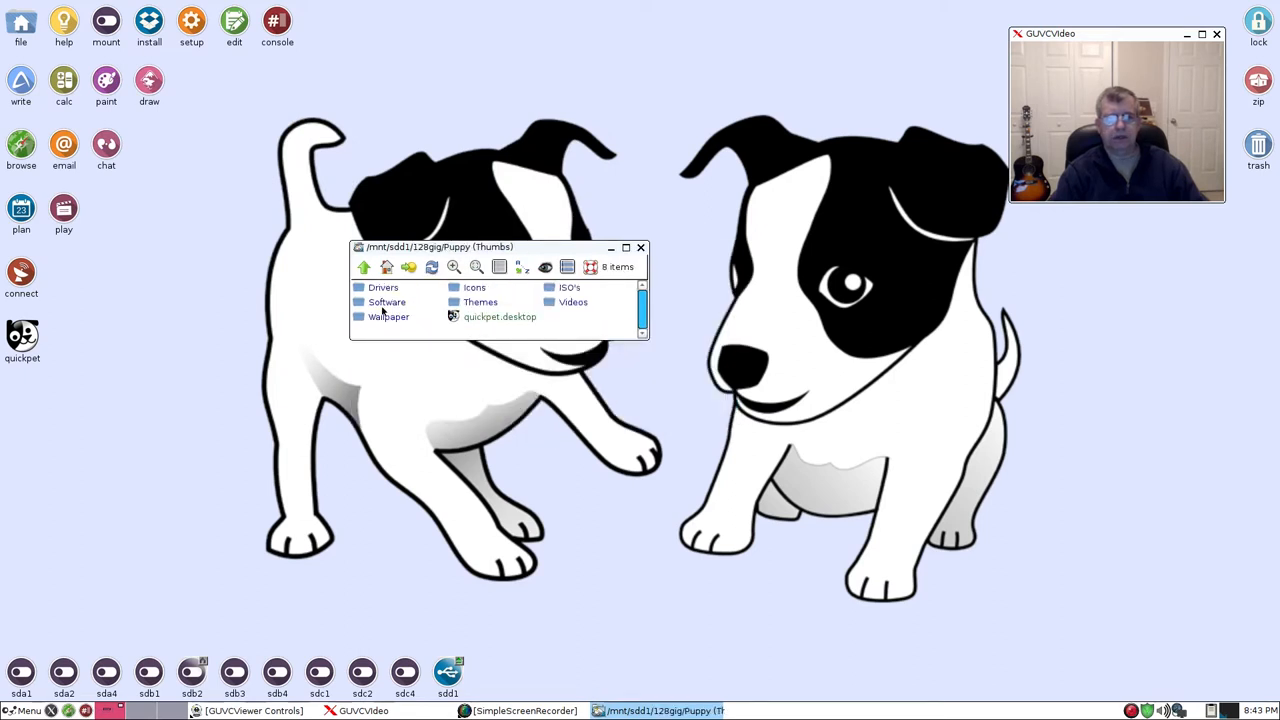
pyautogui.doubleClick(386, 301)
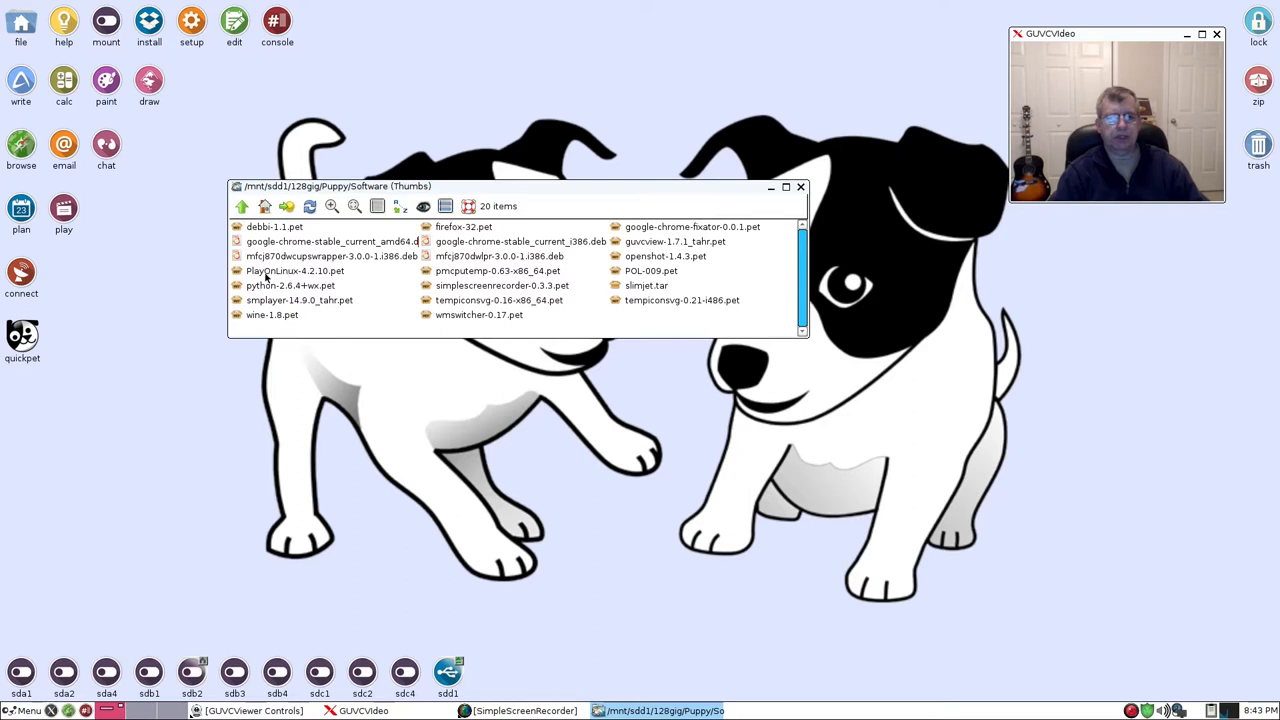
pyautogui.moveTo(300, 278)
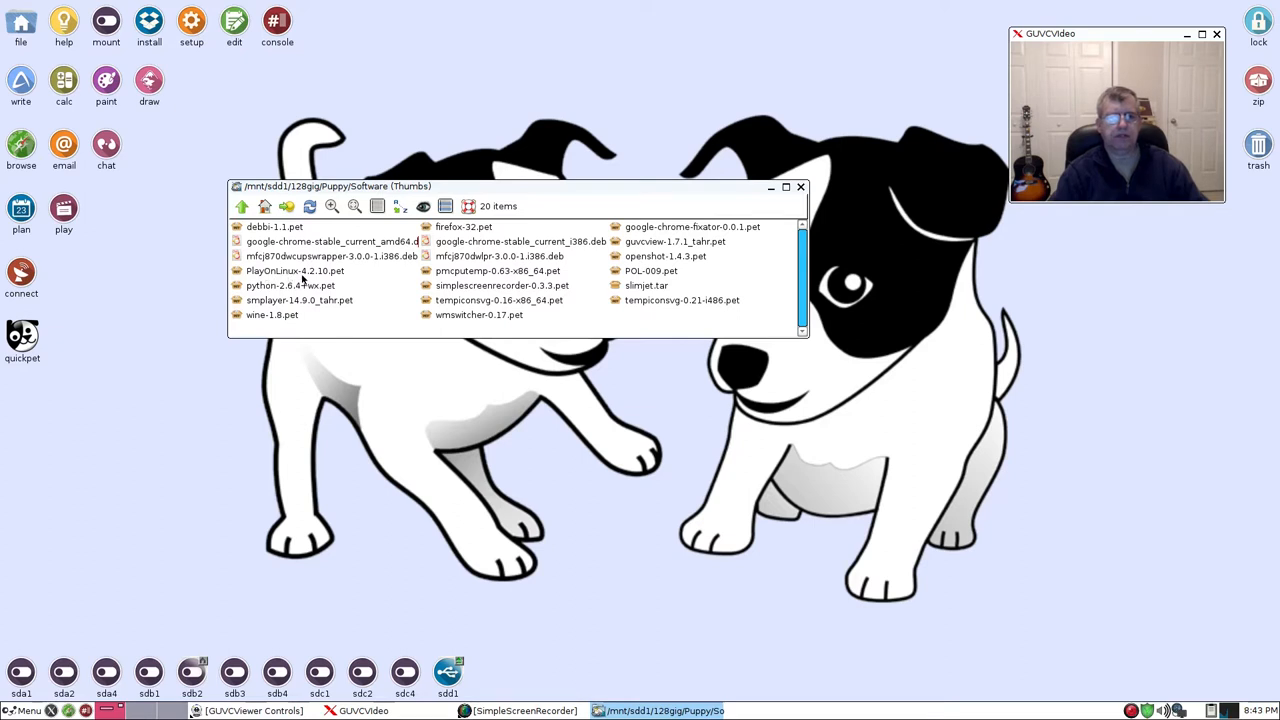
pyautogui.moveTo(320, 278)
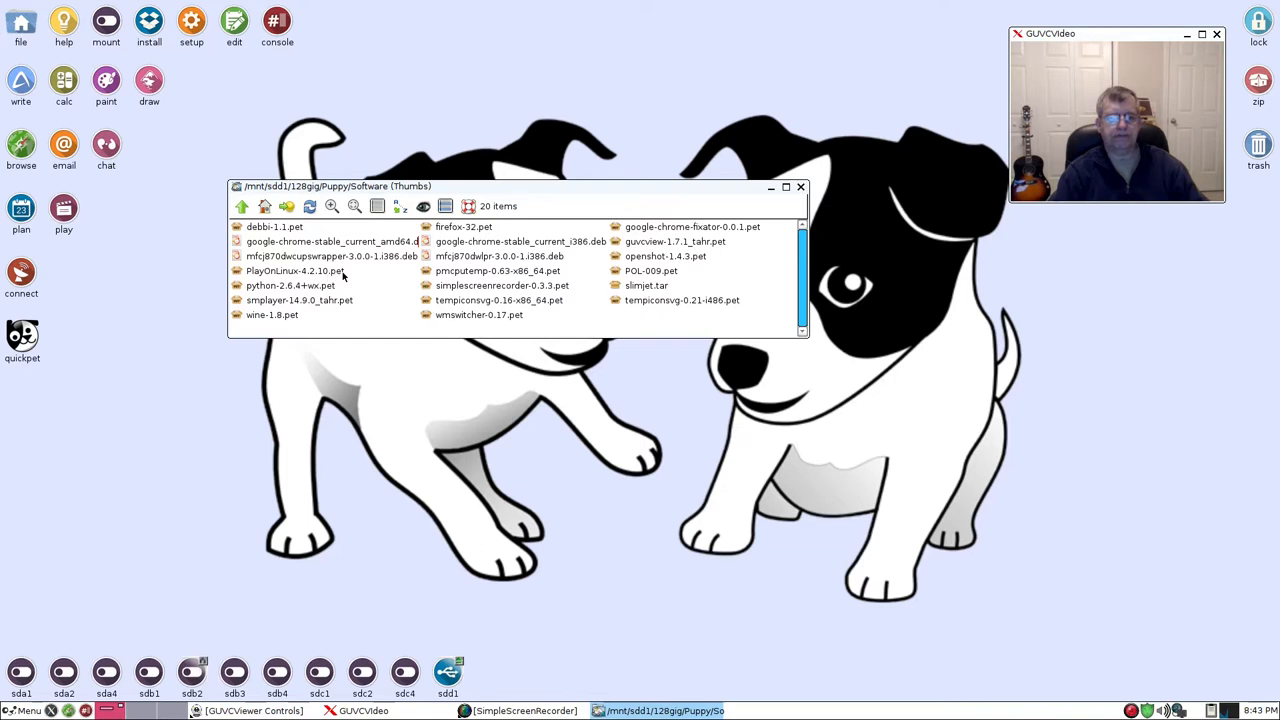
pyautogui.moveTo(313, 279)
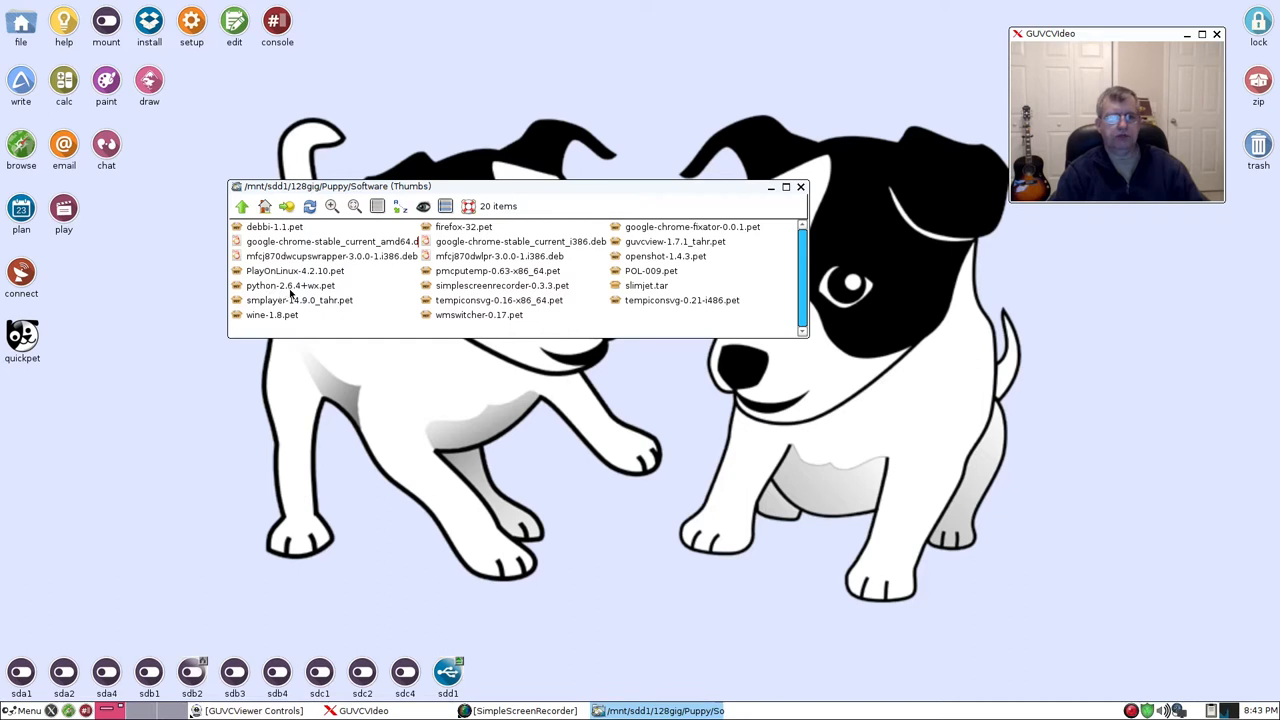
pyautogui.moveTo(300, 295)
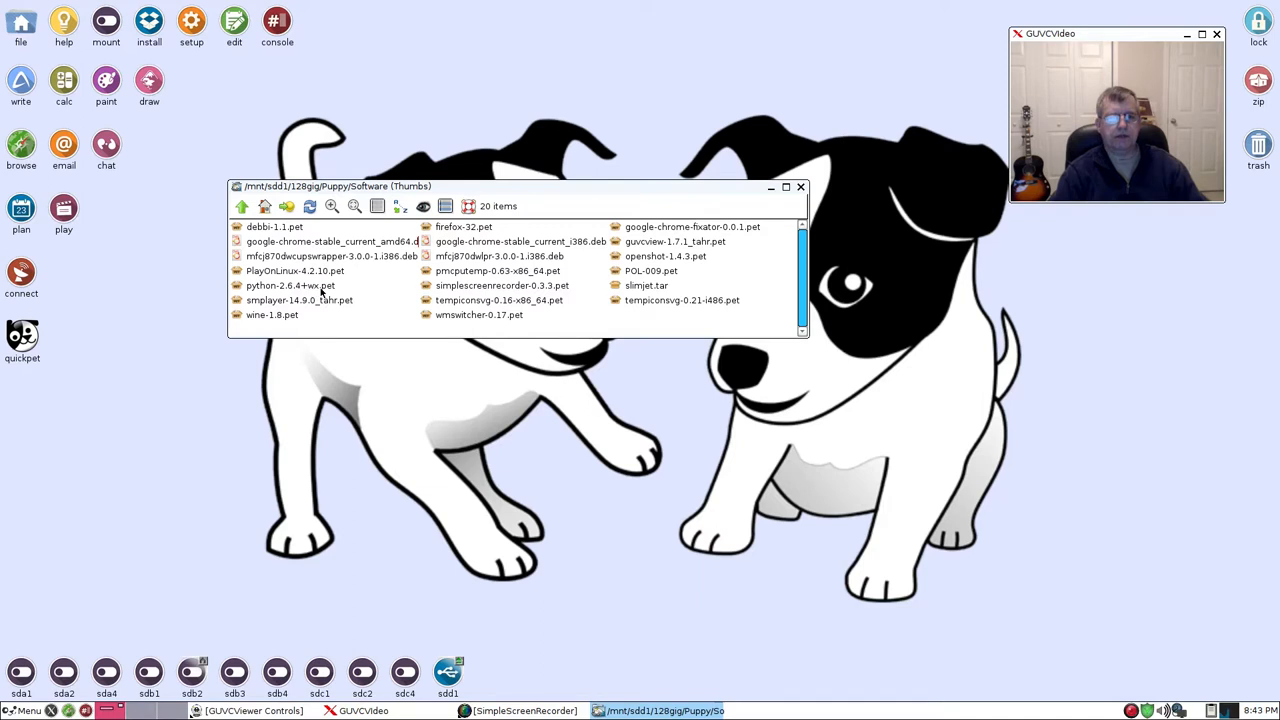
pyautogui.moveTo(349, 287)
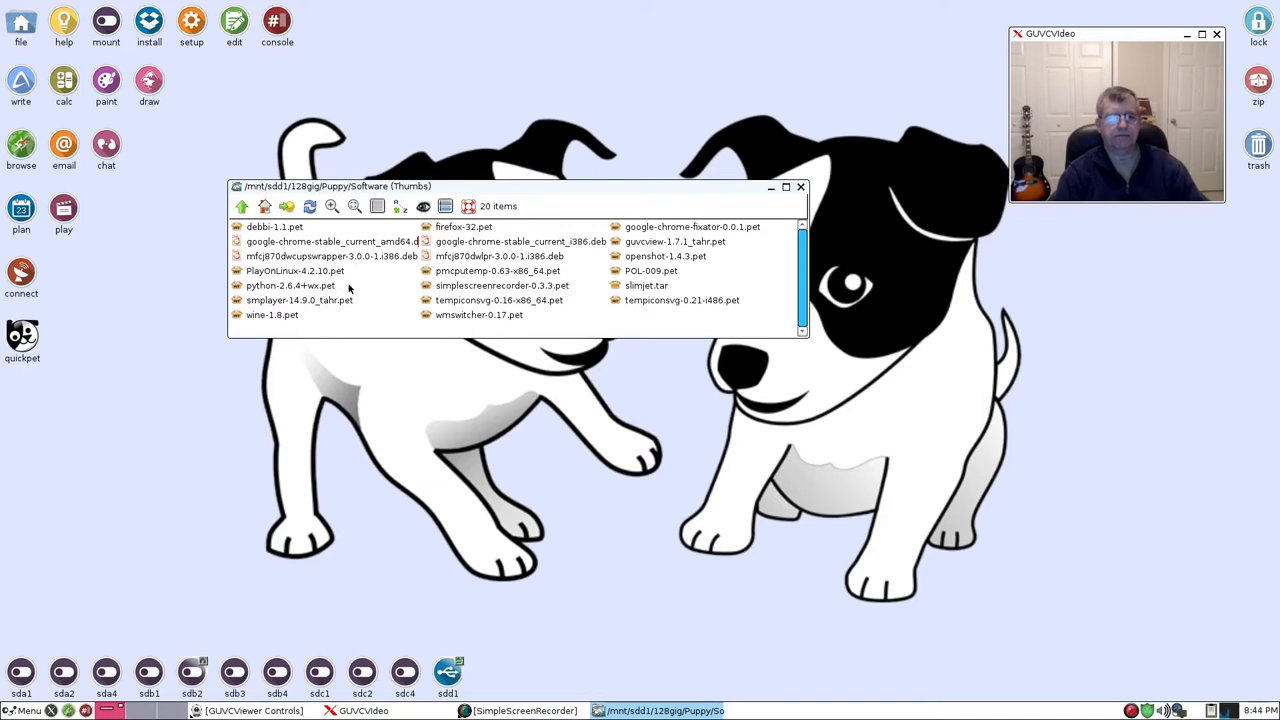
pyautogui.moveTo(537, 290)
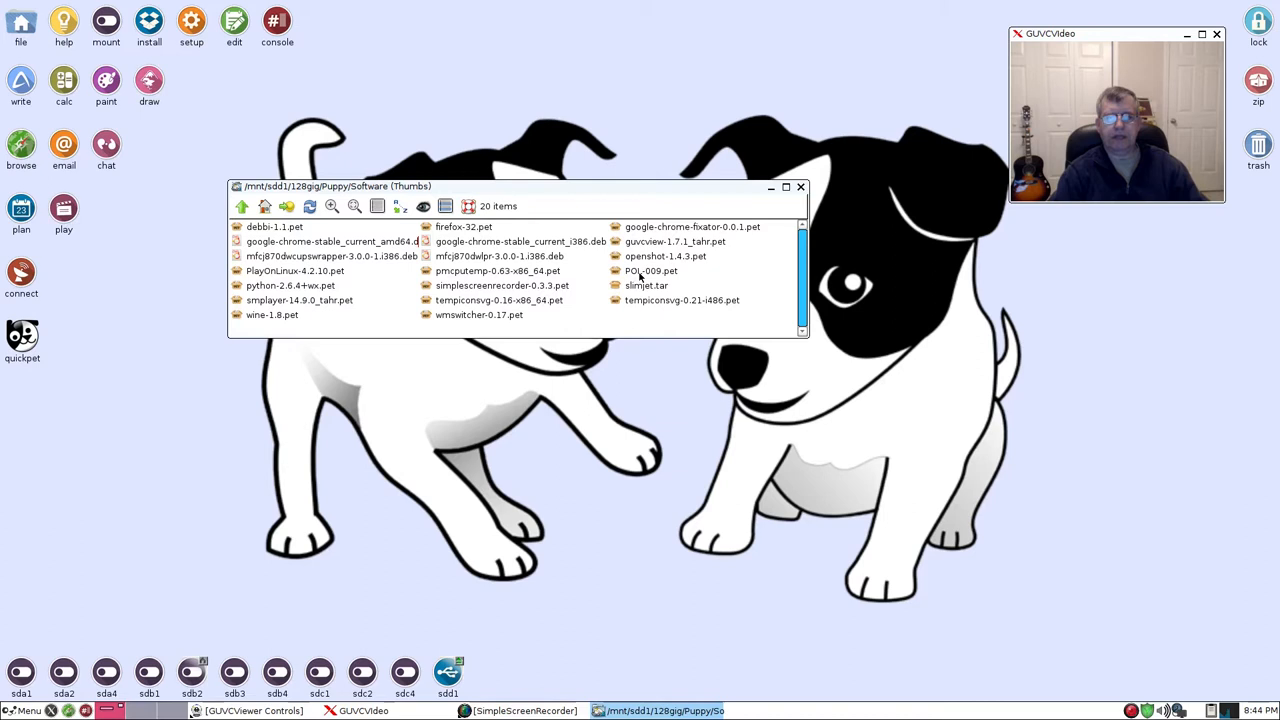
pyautogui.moveTo(658, 278)
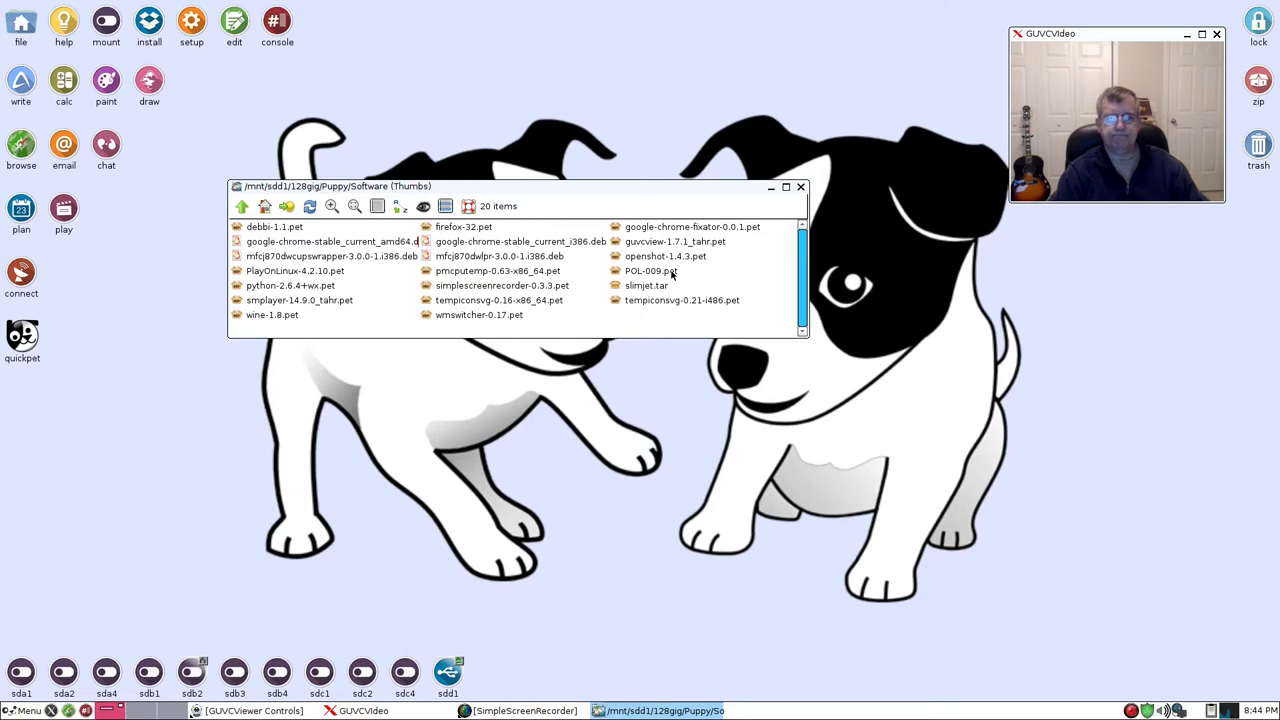
pyautogui.moveTo(308, 275)
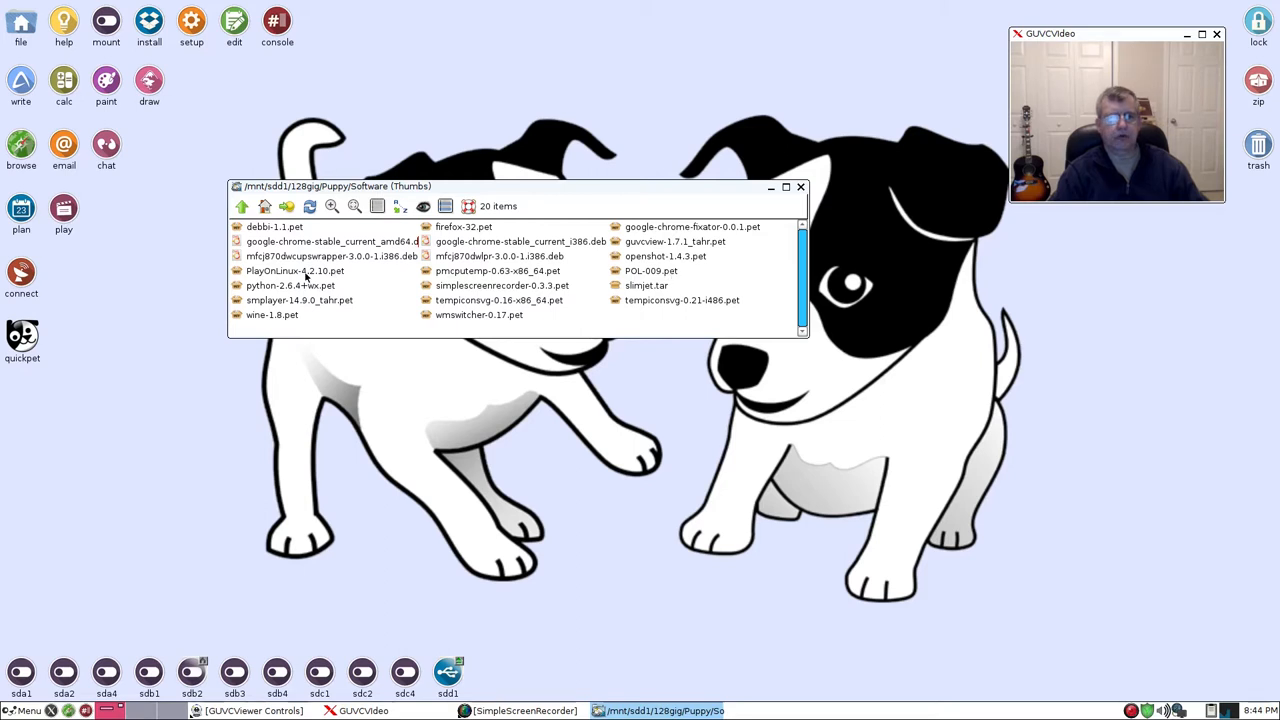
pyautogui.moveTo(273, 280)
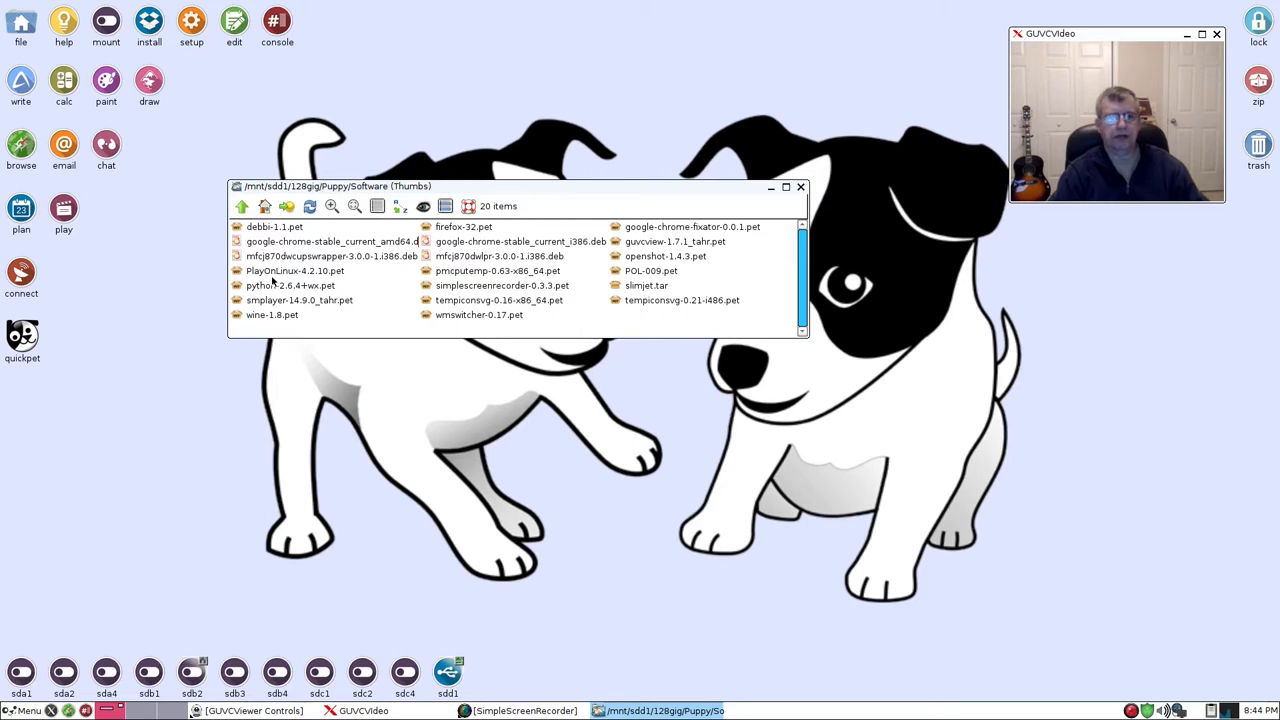
# - Install python-2.6.4+wx.pet, then begin installing PlayOnLinux-4.2.10.pet
pyautogui.doubleClick(290, 285)
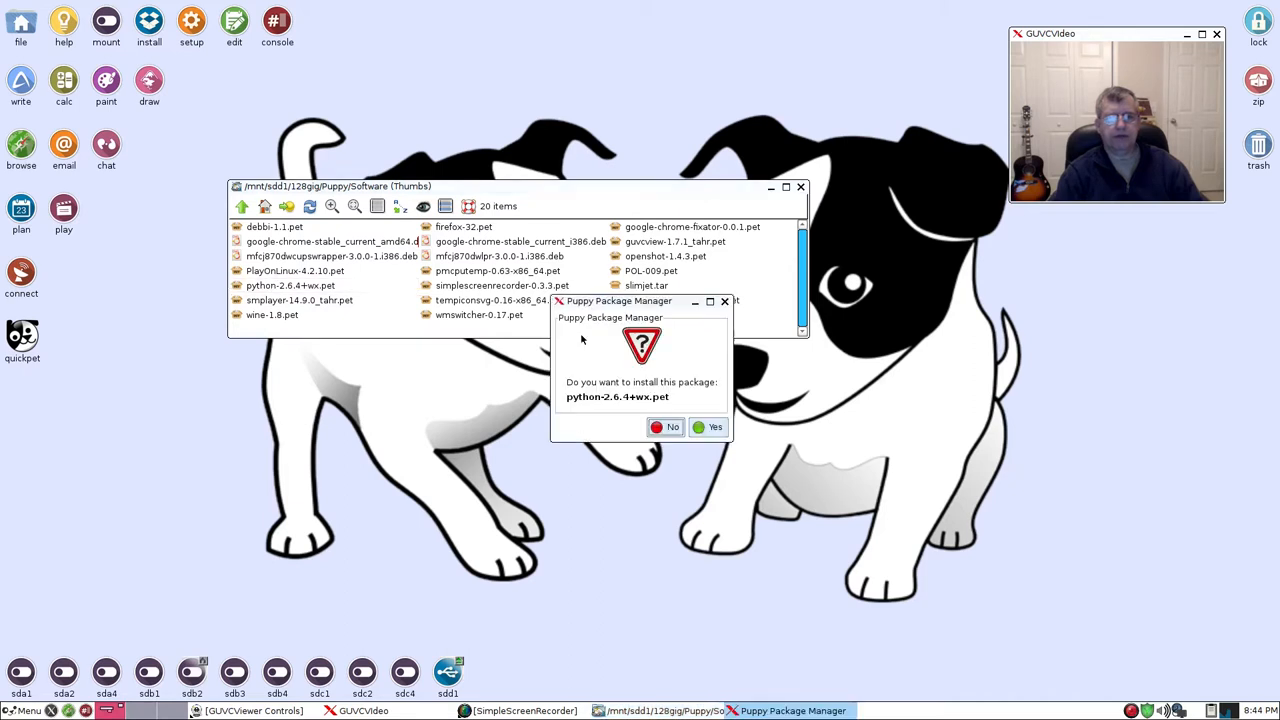
pyautogui.click(714, 427)
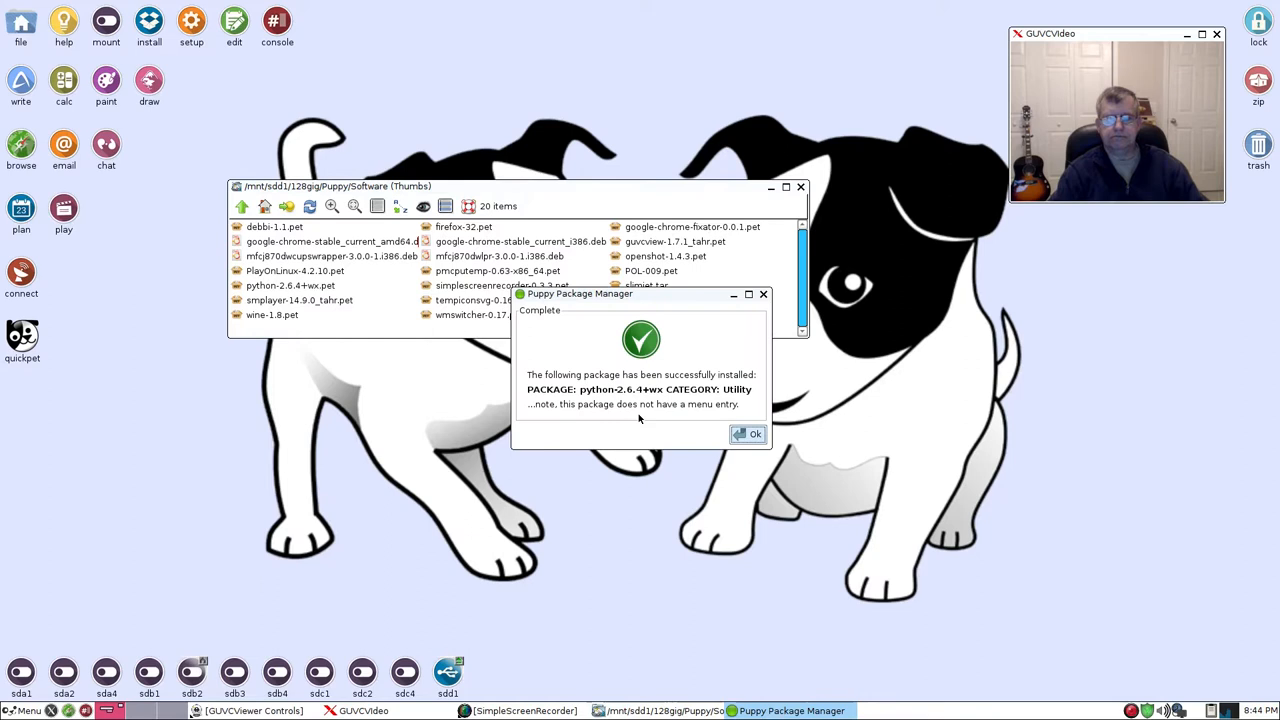
pyautogui.click(748, 433)
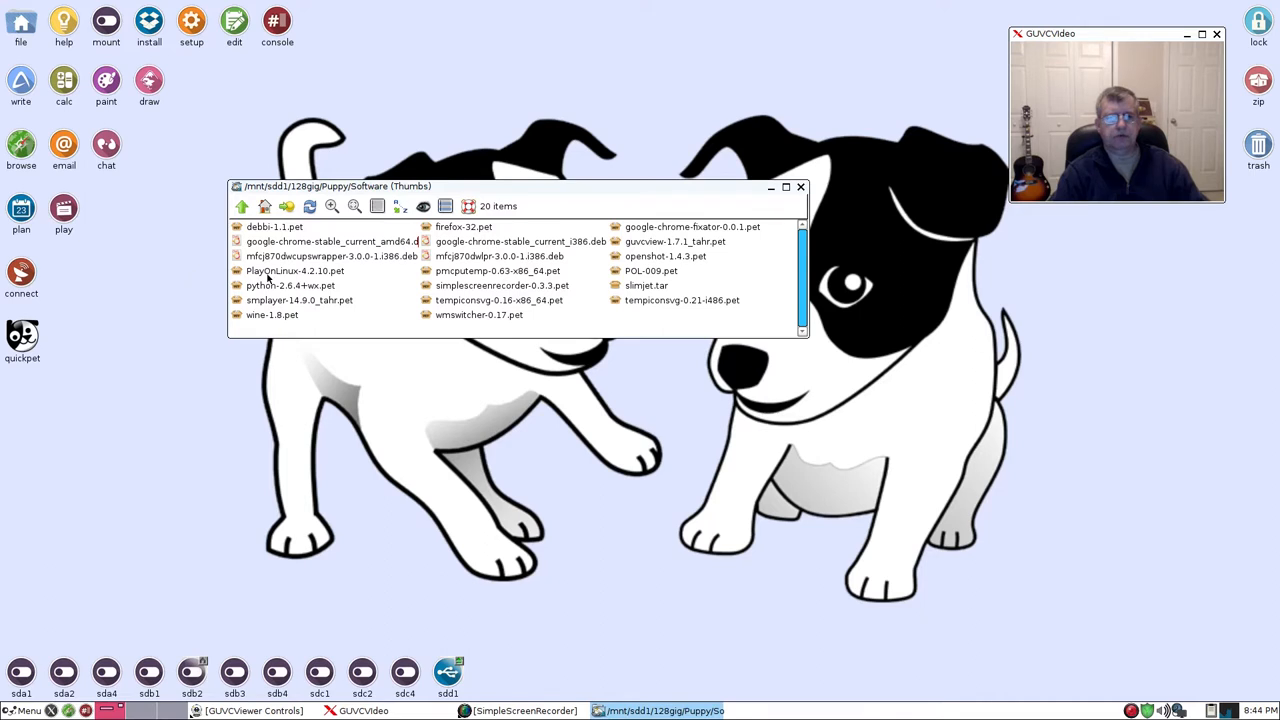
pyautogui.doubleClick(295, 270)
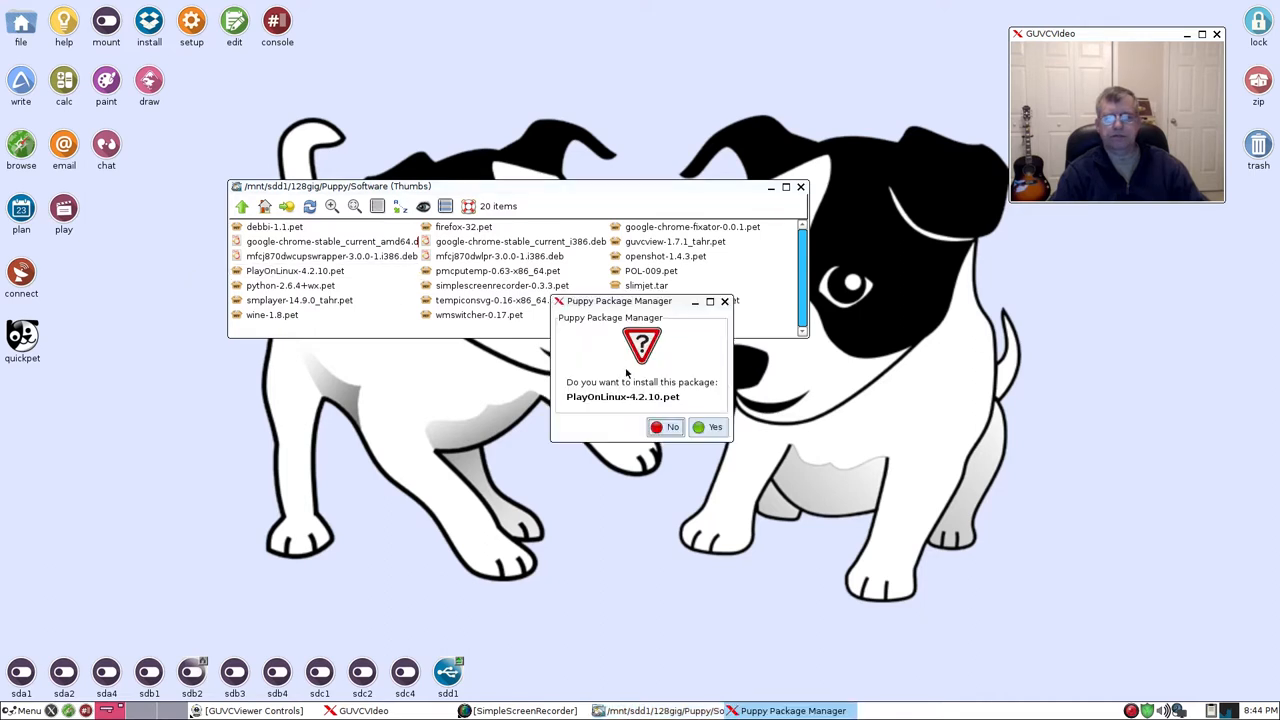
pyautogui.moveTo(725, 303)
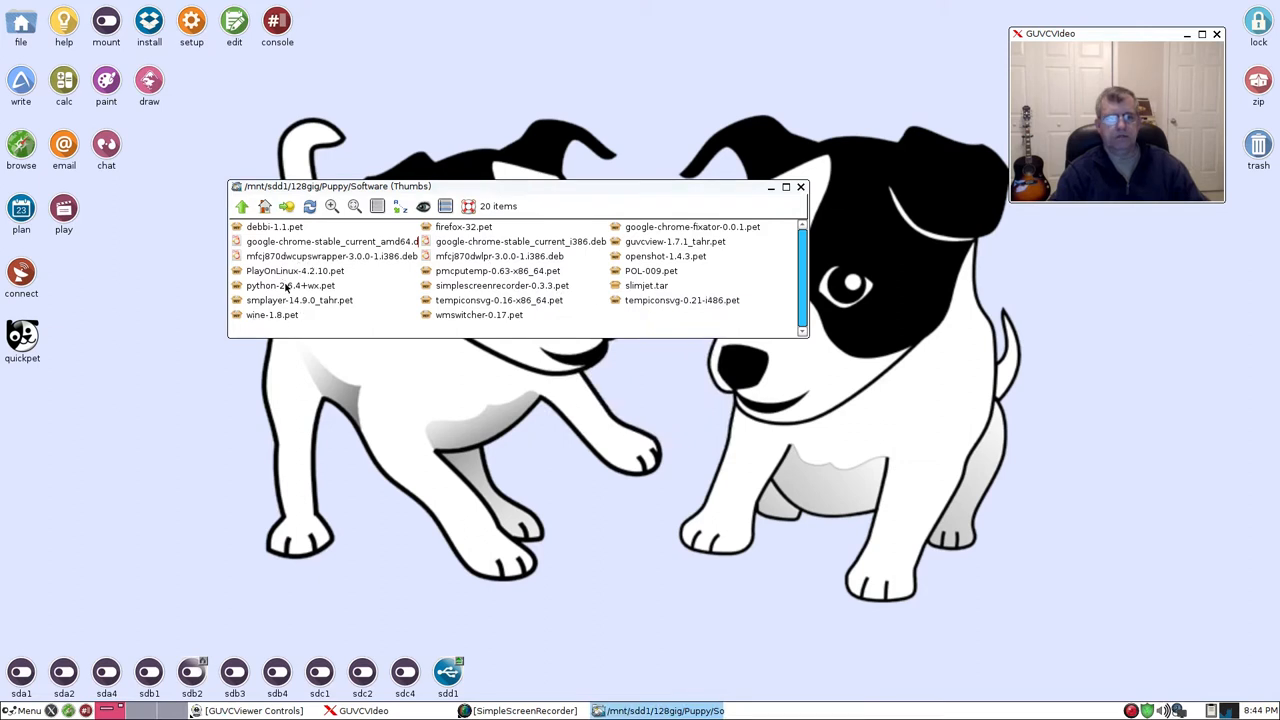
pyautogui.moveTo(491, 367)
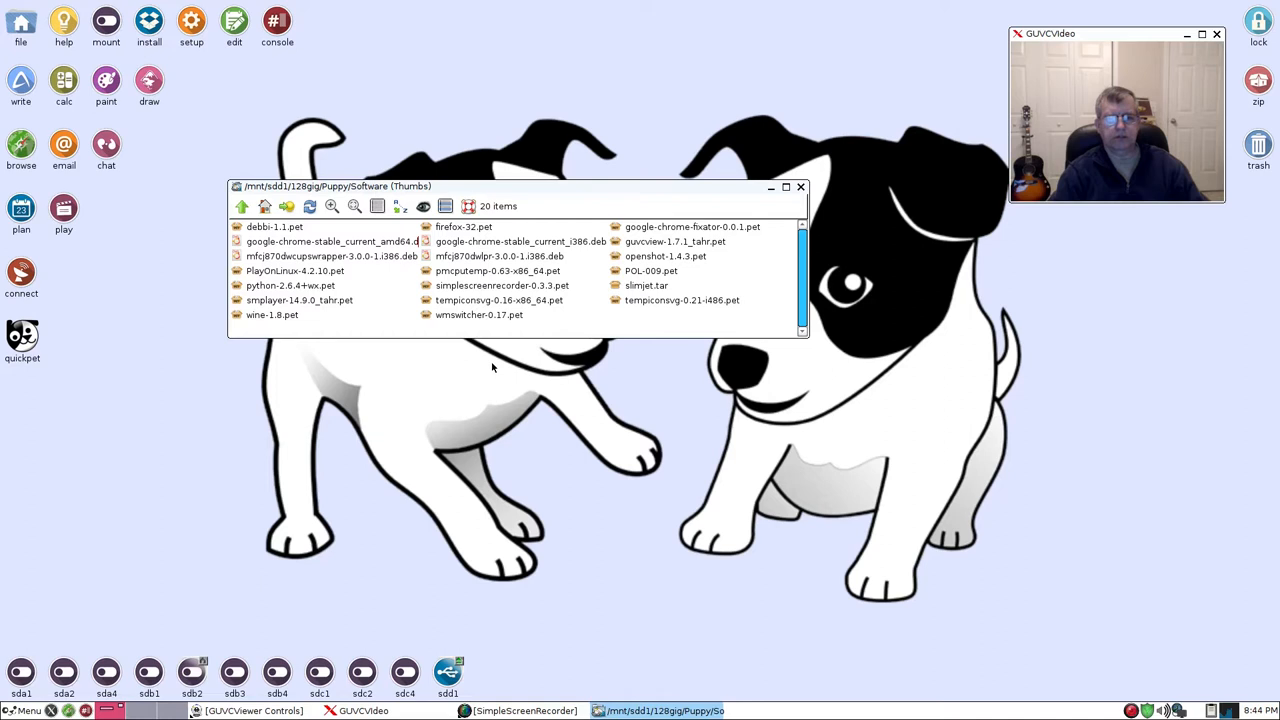
pyautogui.moveTo(293, 317)
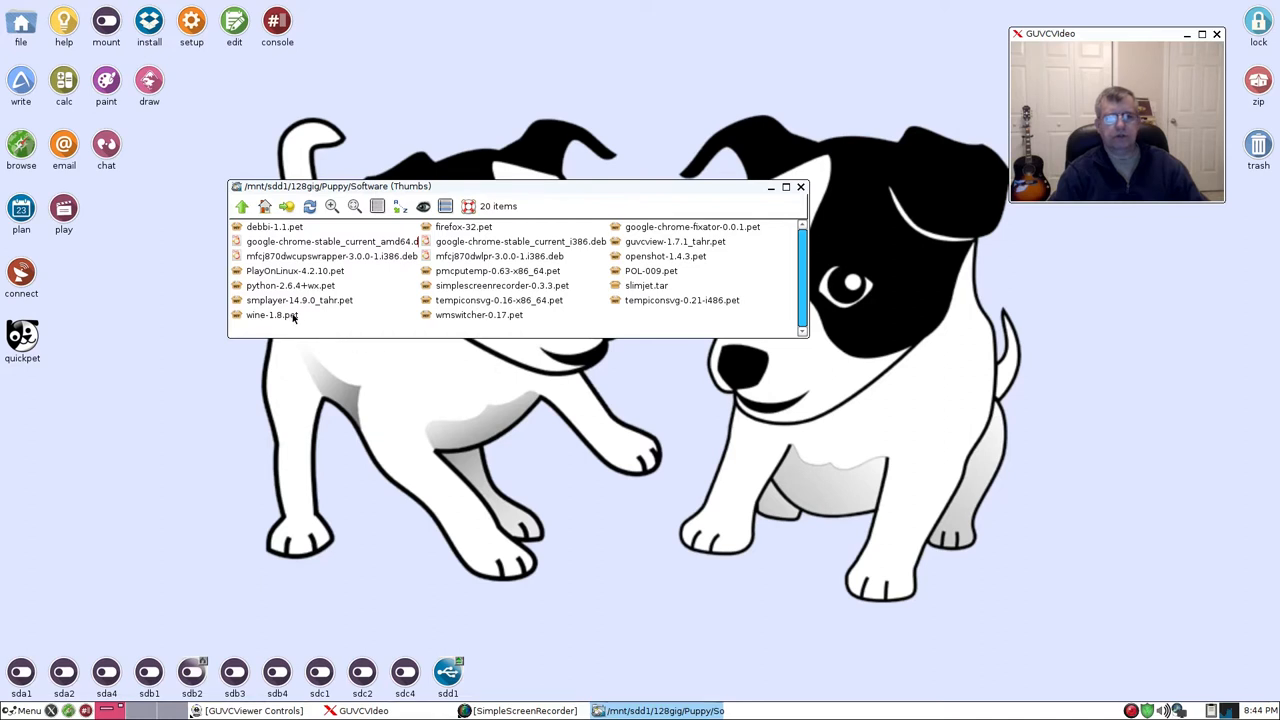
pyautogui.moveTo(714, 429)
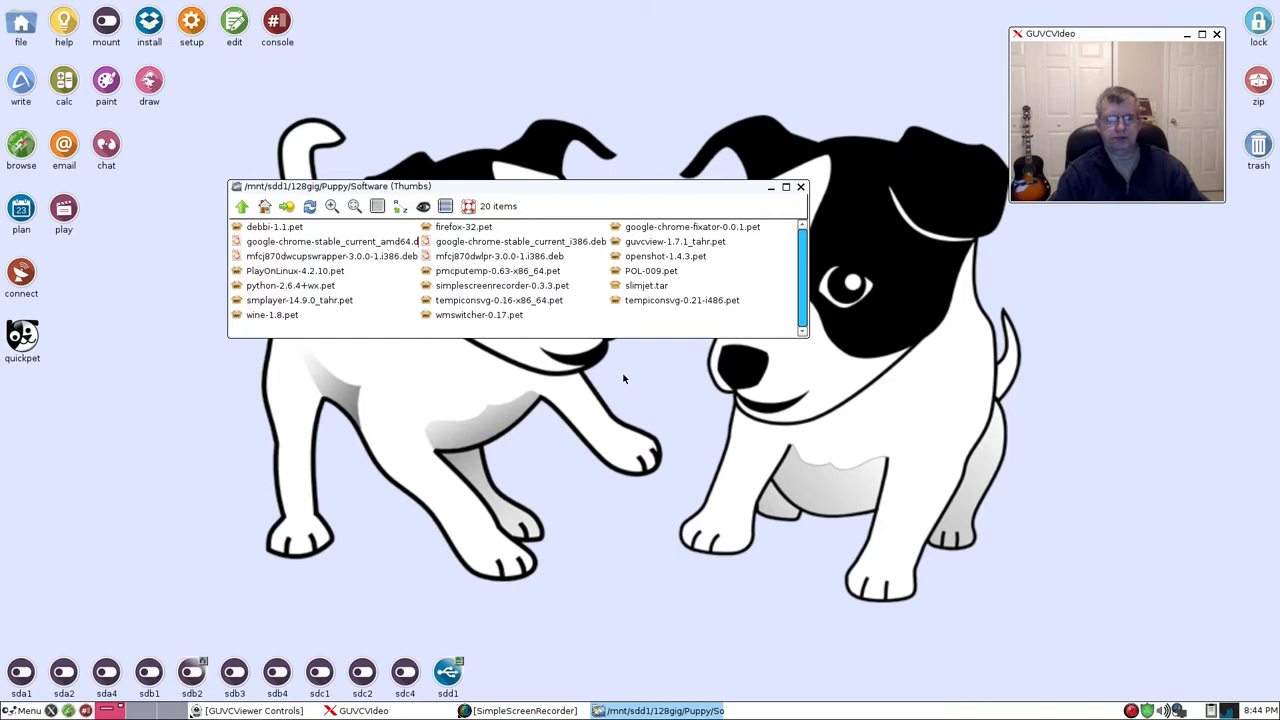
pyautogui.moveTo(590, 356)
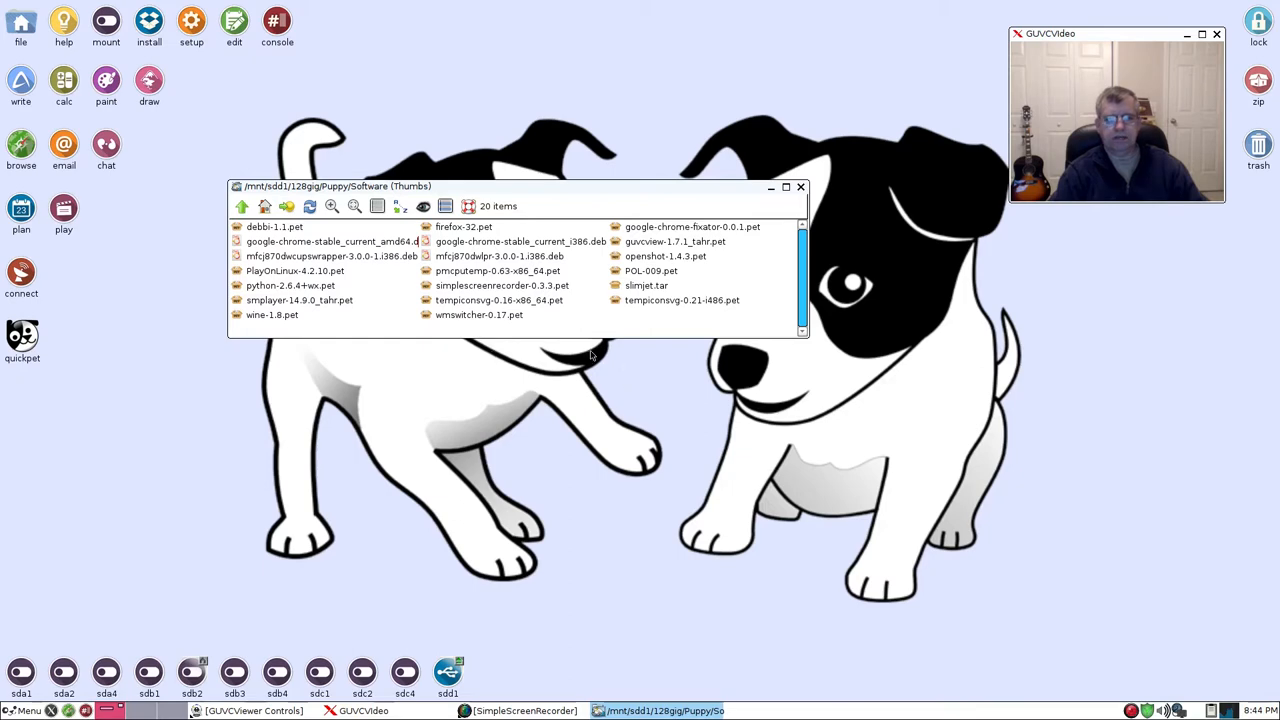
pyautogui.moveTo(597, 207)
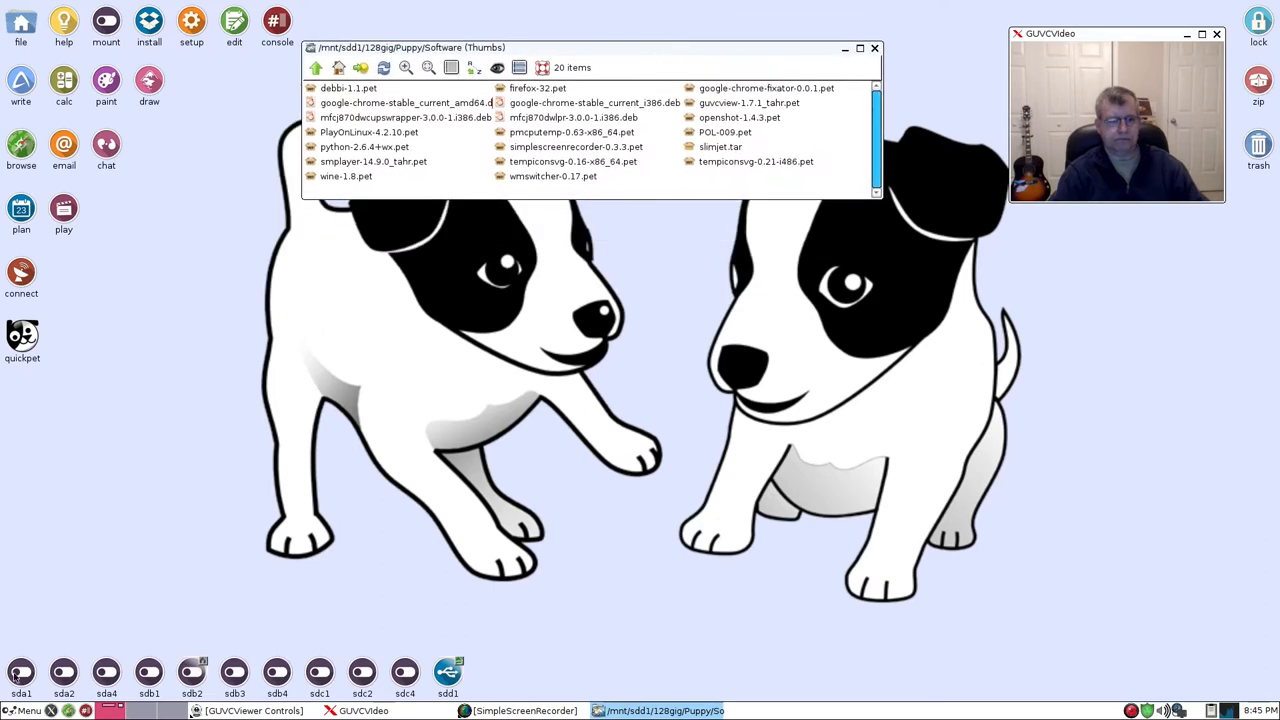
pyautogui.click(25, 710)
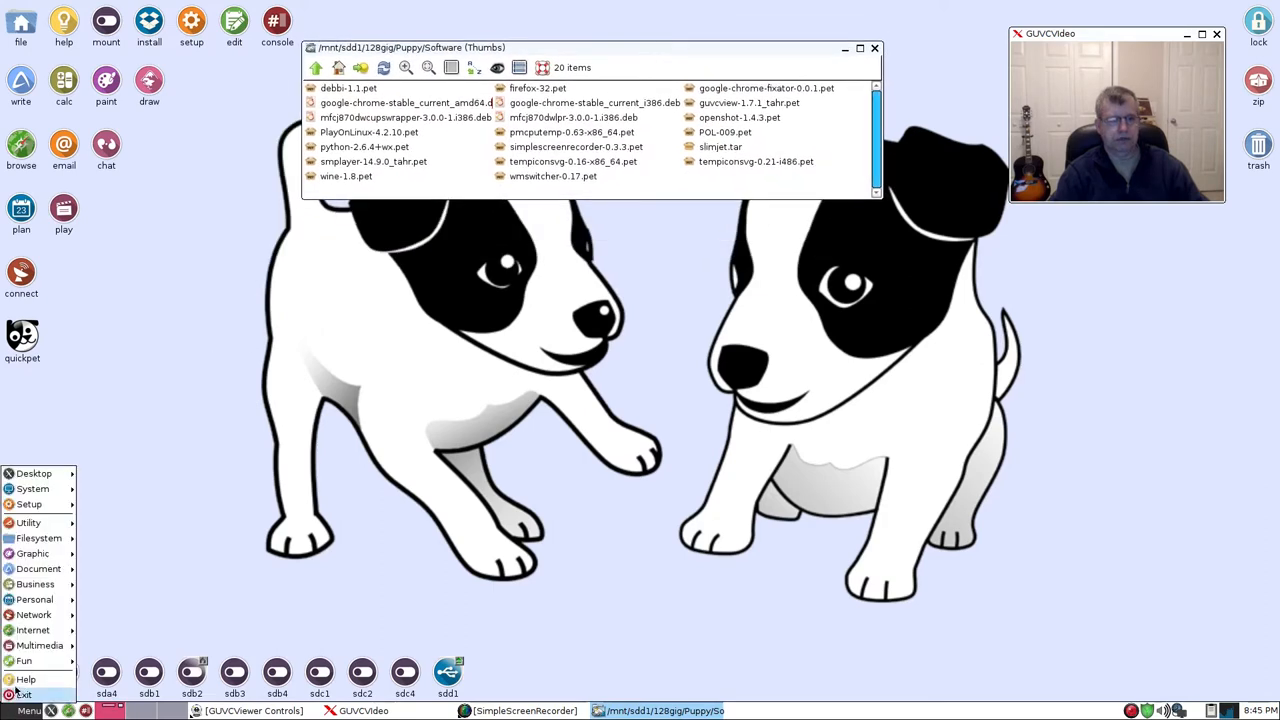
pyautogui.click(24, 661)
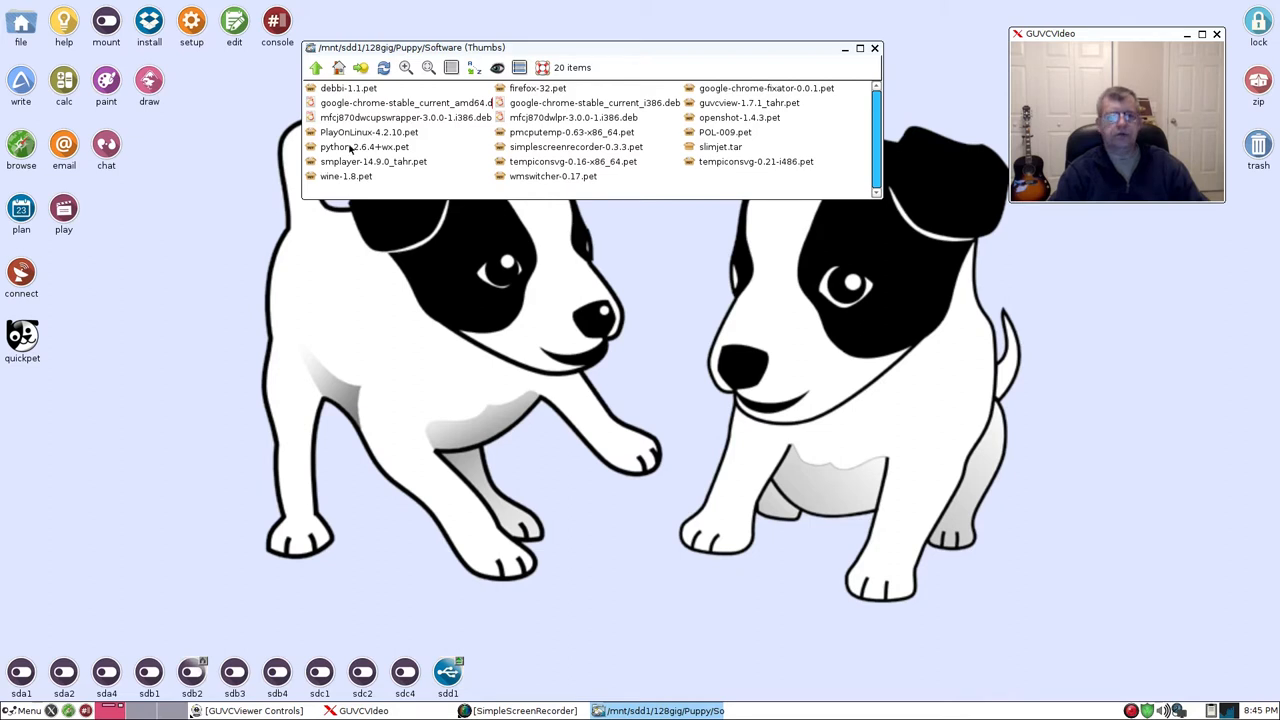
# - Install the PlayOnLinux-4.2.10.pet package and dismiss its completion notice
pyautogui.doubleClick(364, 131)
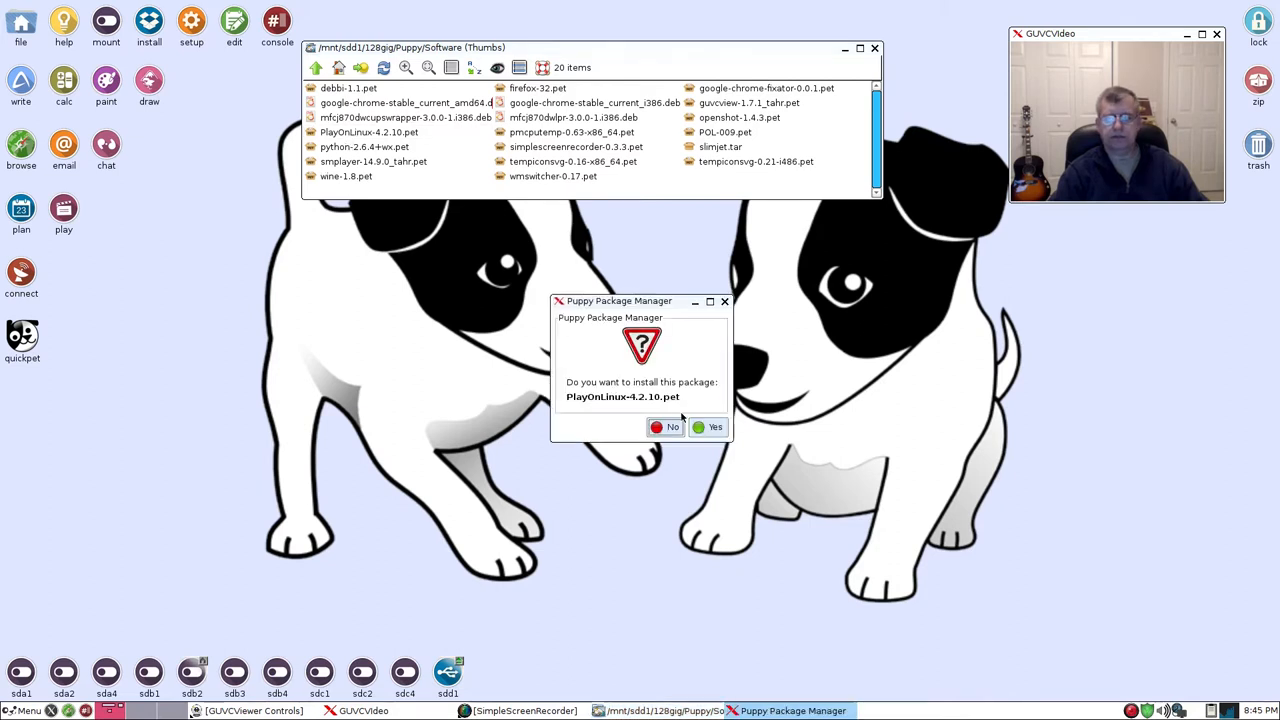
pyautogui.click(710, 427)
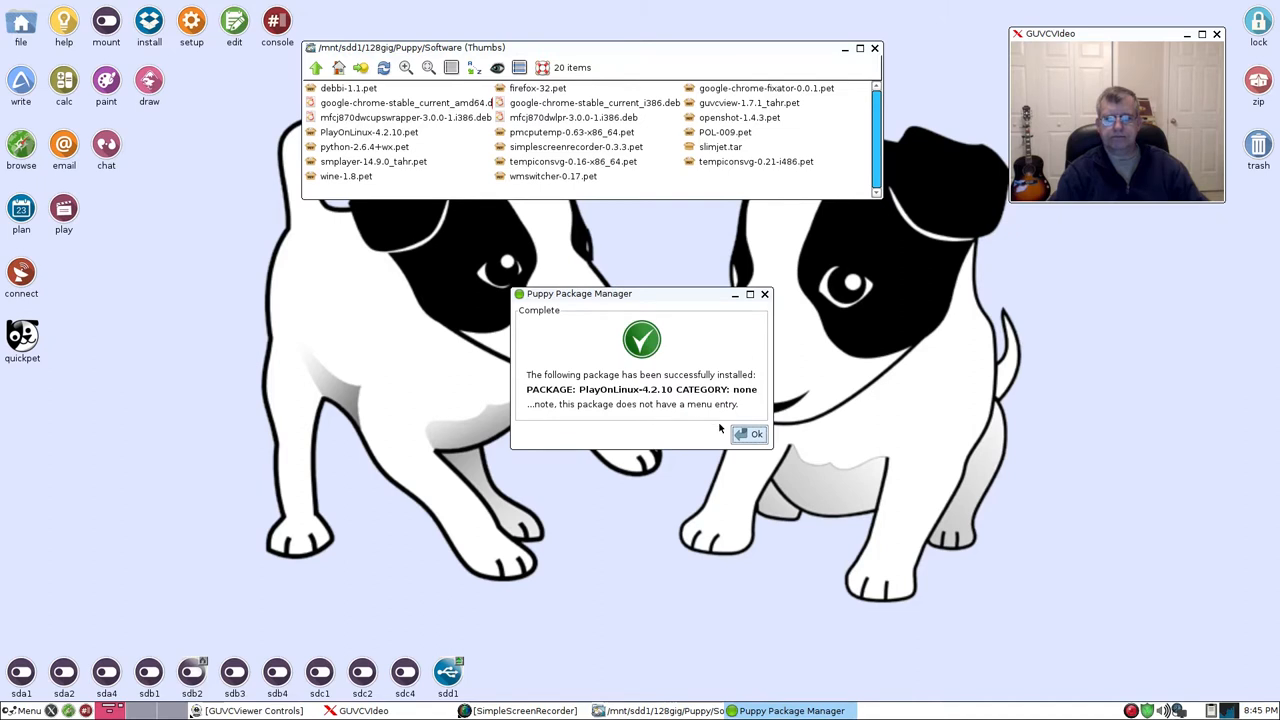
pyautogui.click(750, 433)
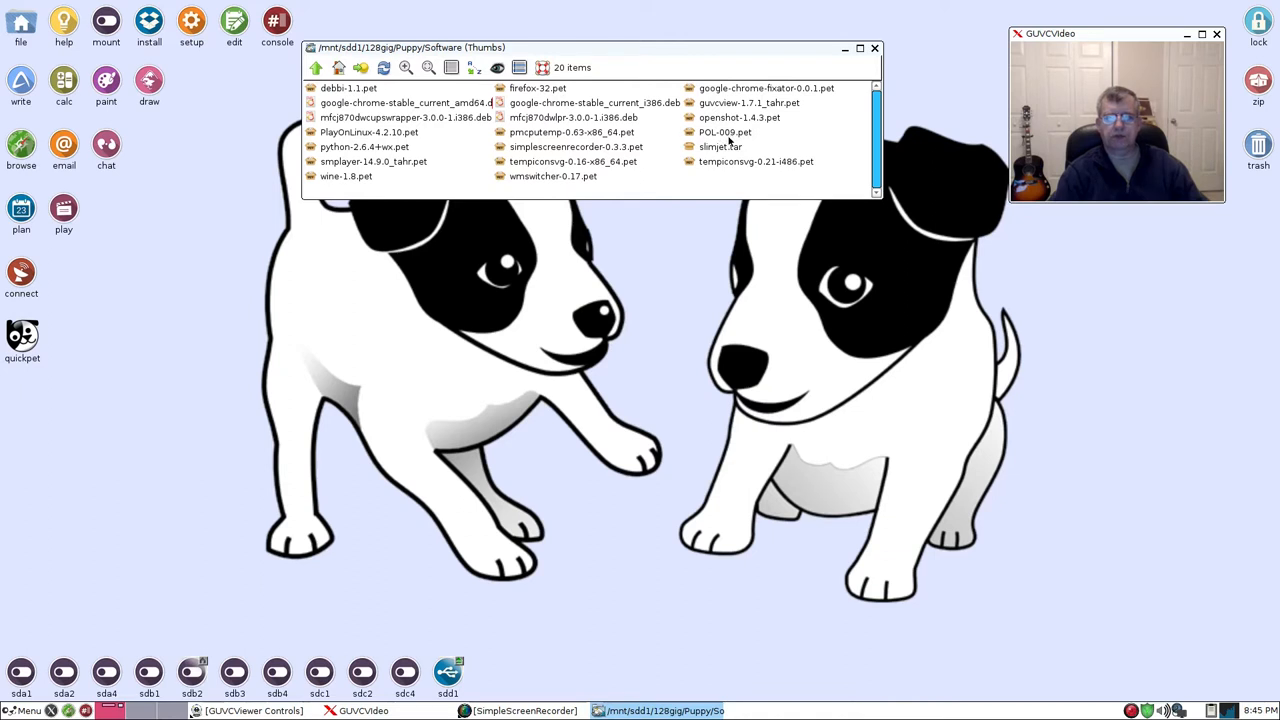
# - Install the POL-009.pet package and dismiss its completion notice
pyautogui.doubleClick(725, 132)
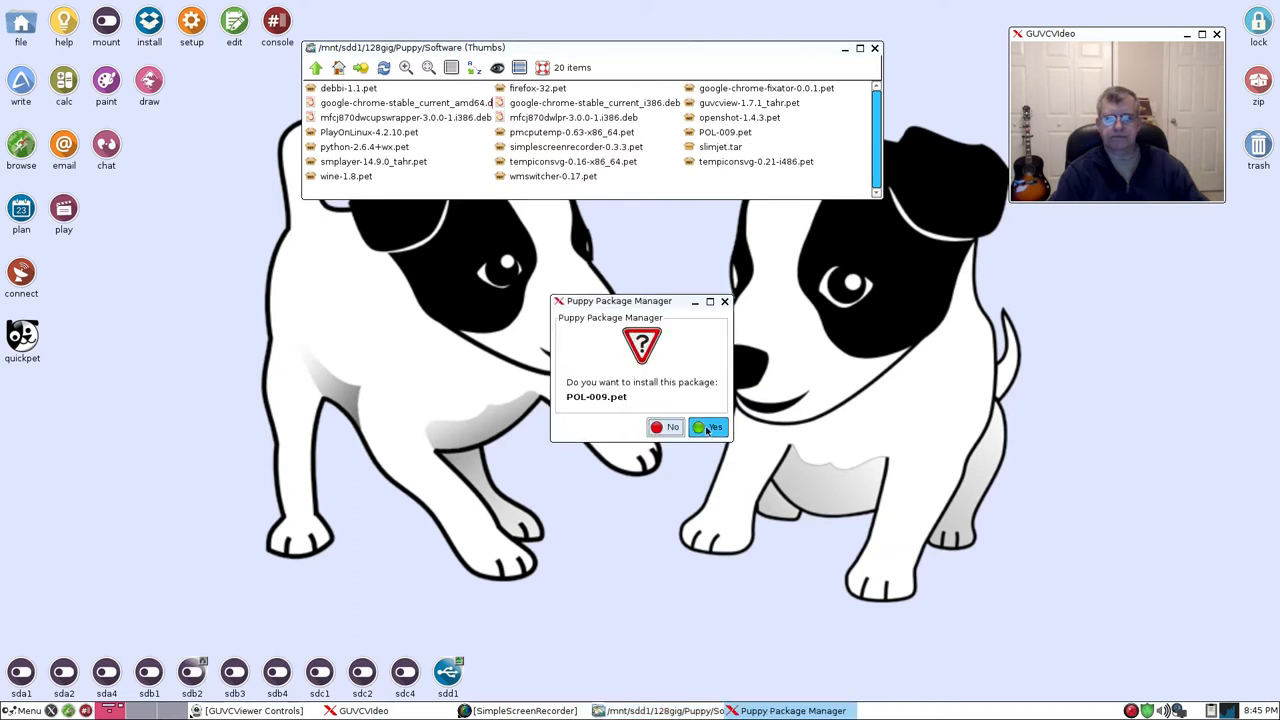
pyautogui.click(711, 427)
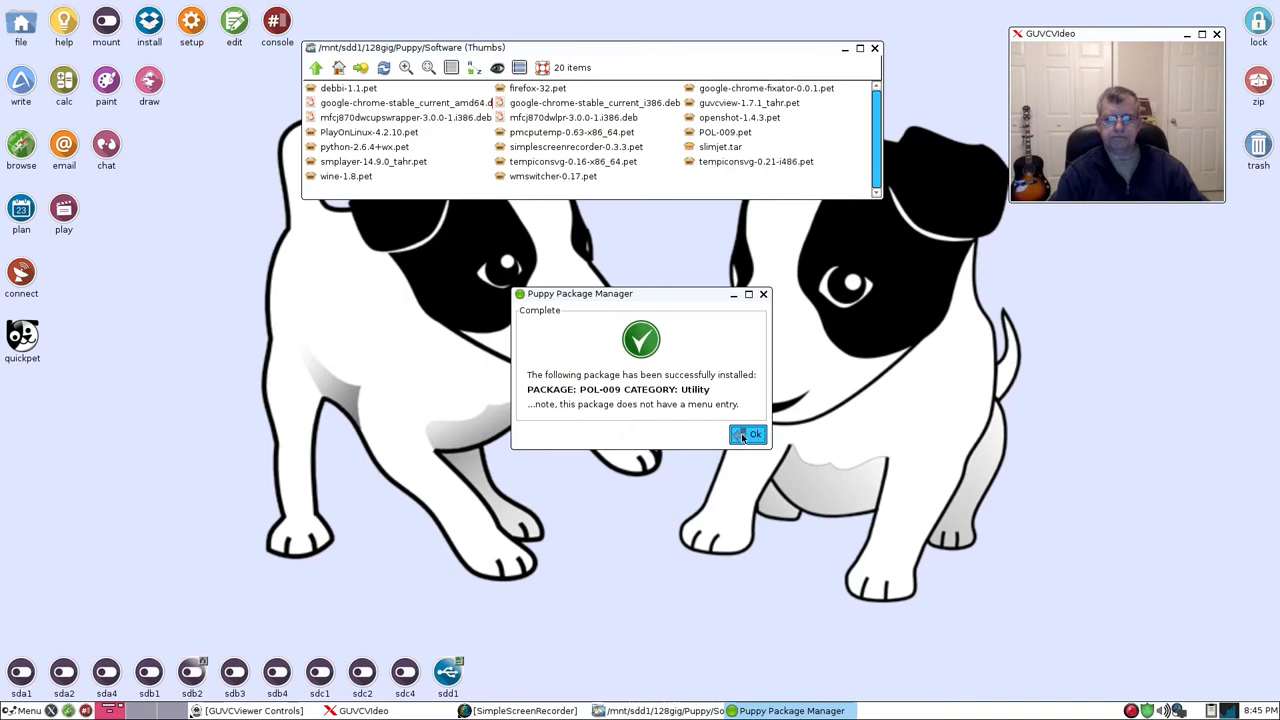
pyautogui.click(748, 434)
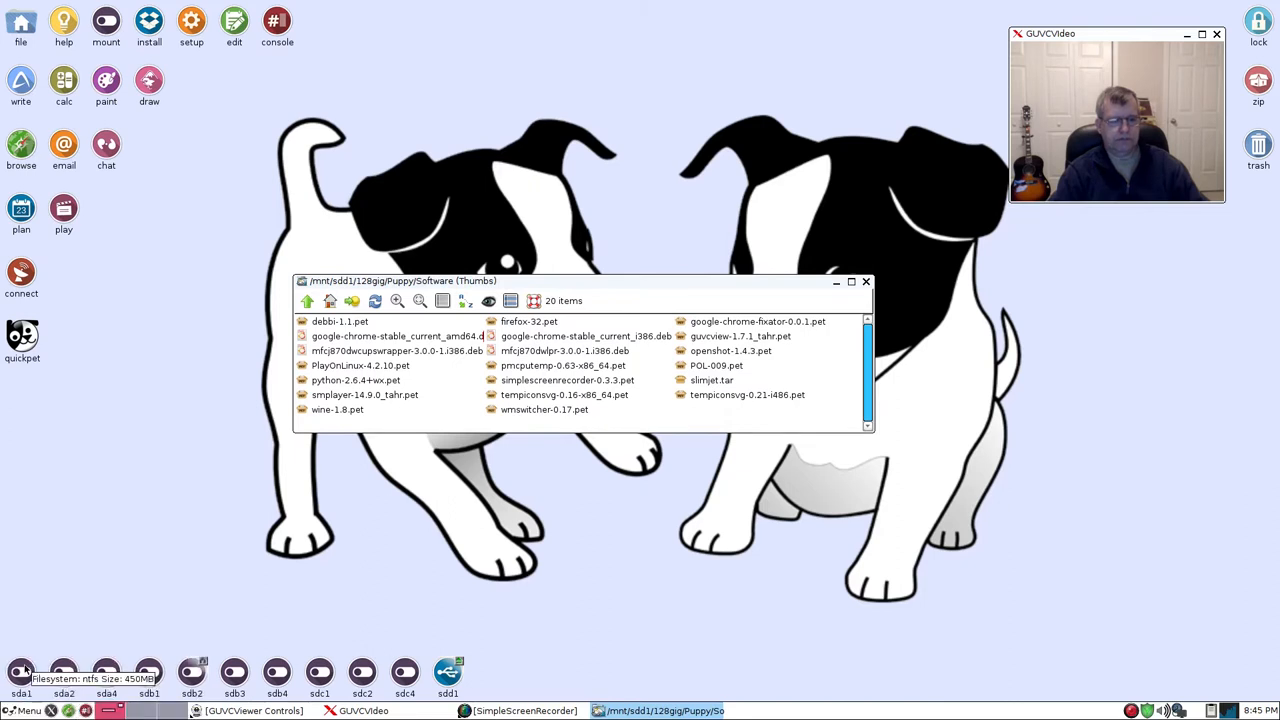
# - Check Menu > Fun for PlayOnLinux, then close the Software folder window
pyautogui.click(20, 710)
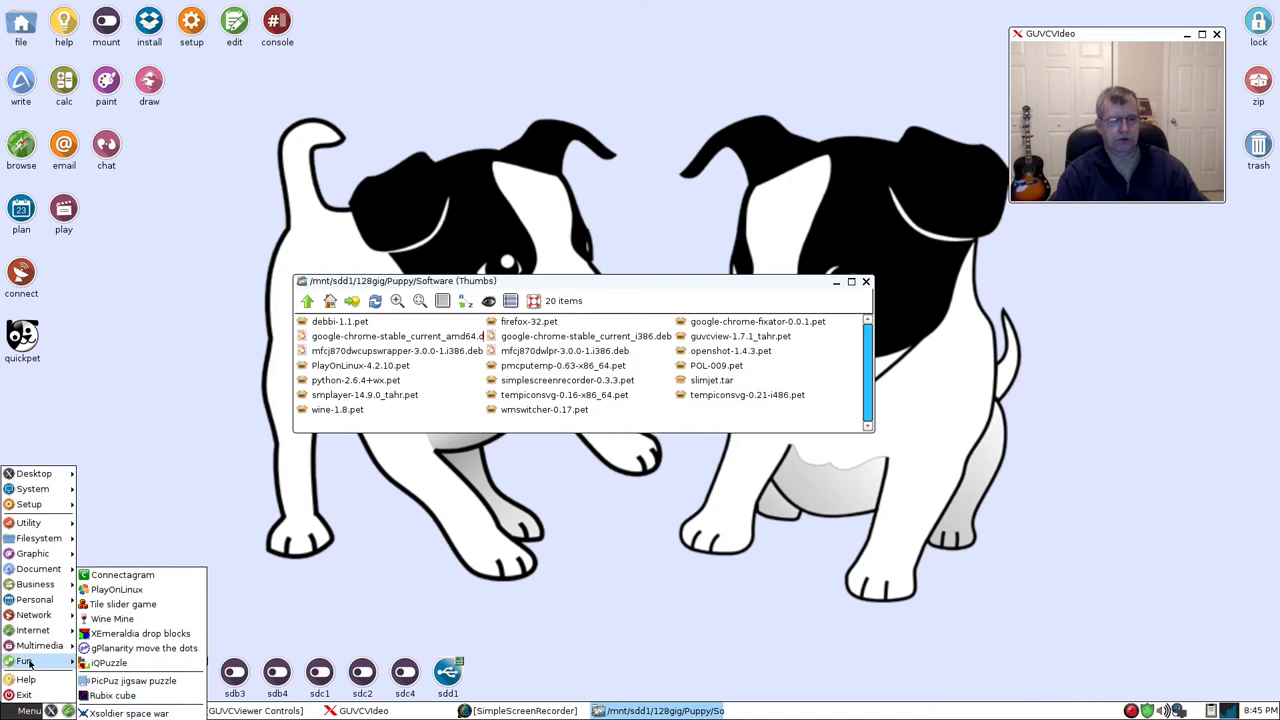
pyautogui.moveTo(657, 288)
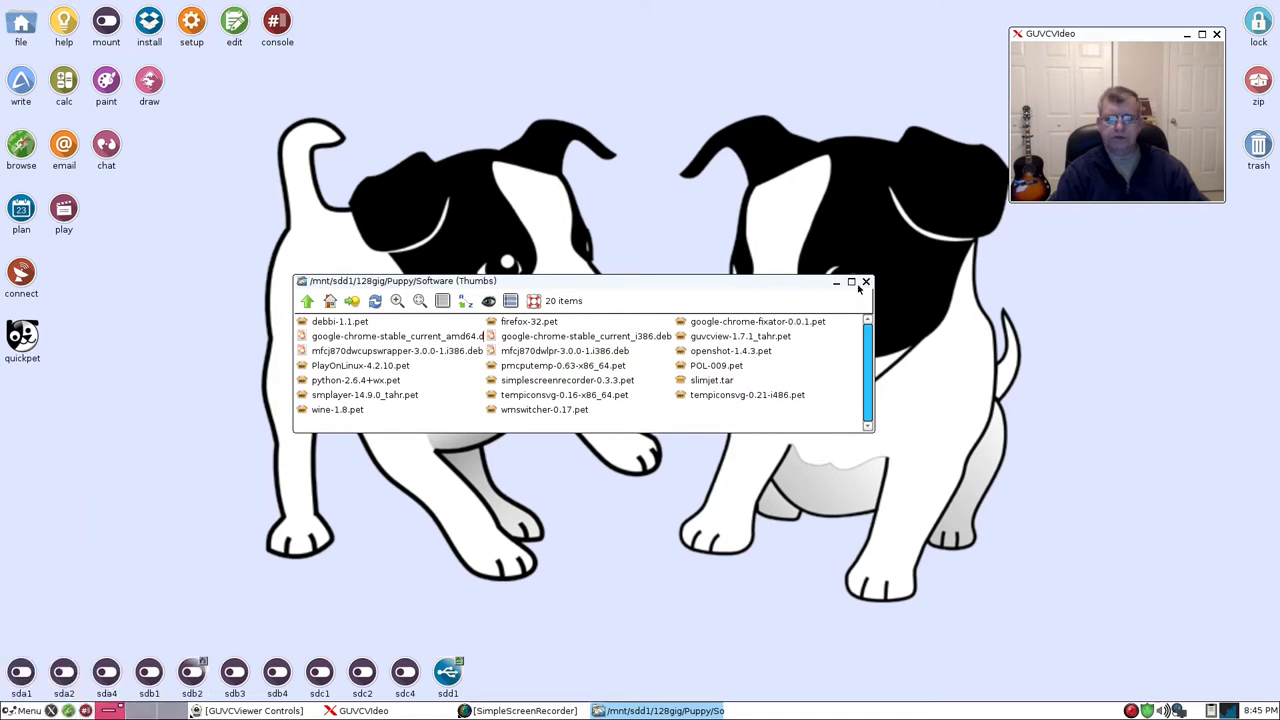
pyautogui.click(851, 281)
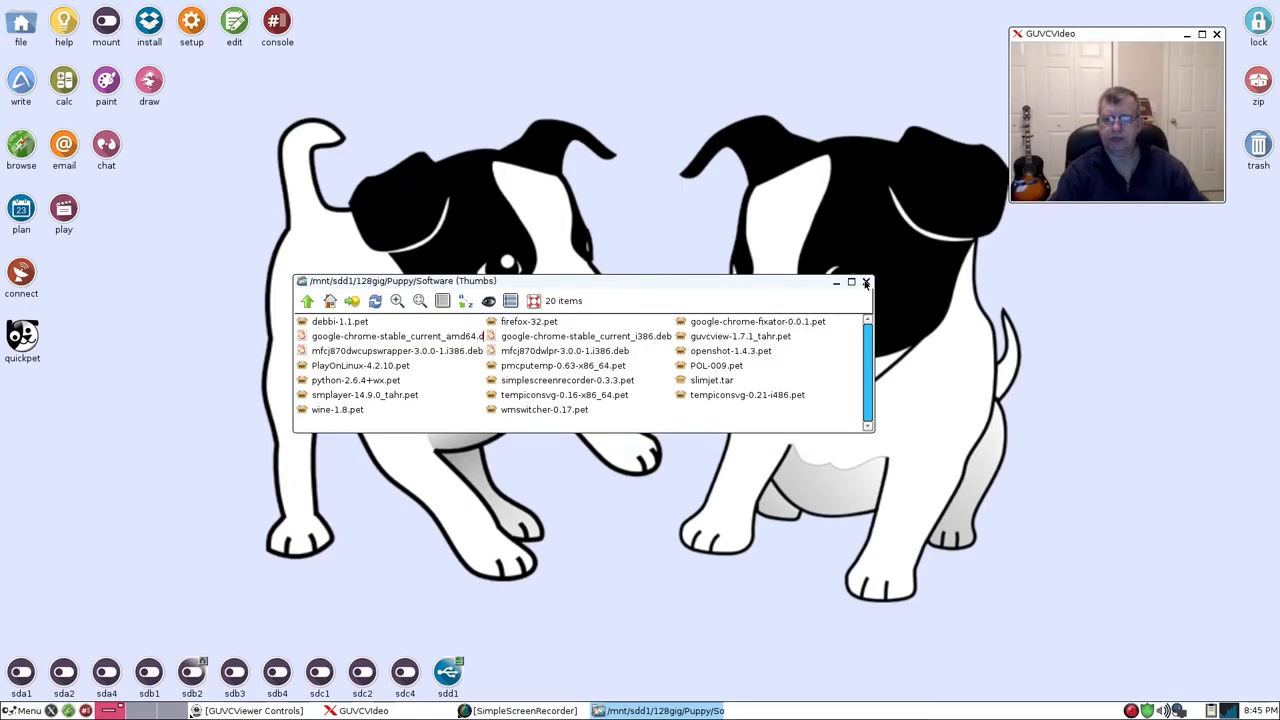
pyautogui.click(866, 281)
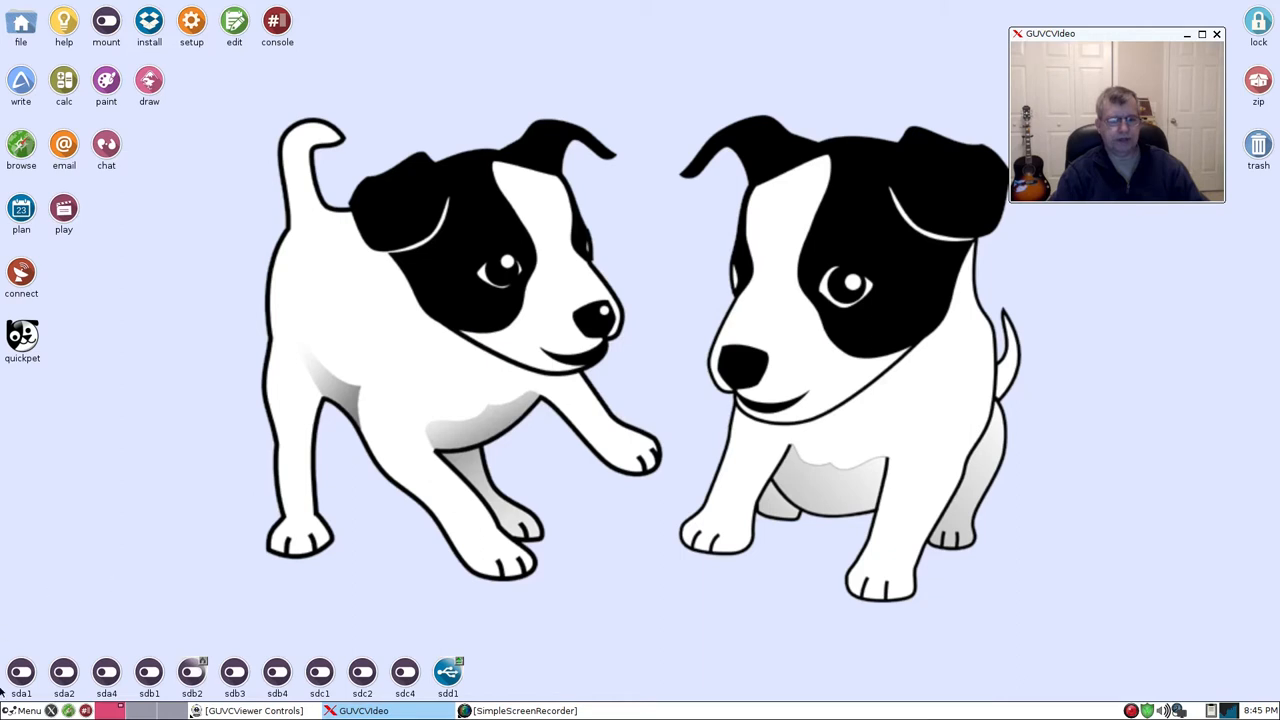
# - Launch PlayOnLinux from the Menu's Fun category
pyautogui.click(28, 710)
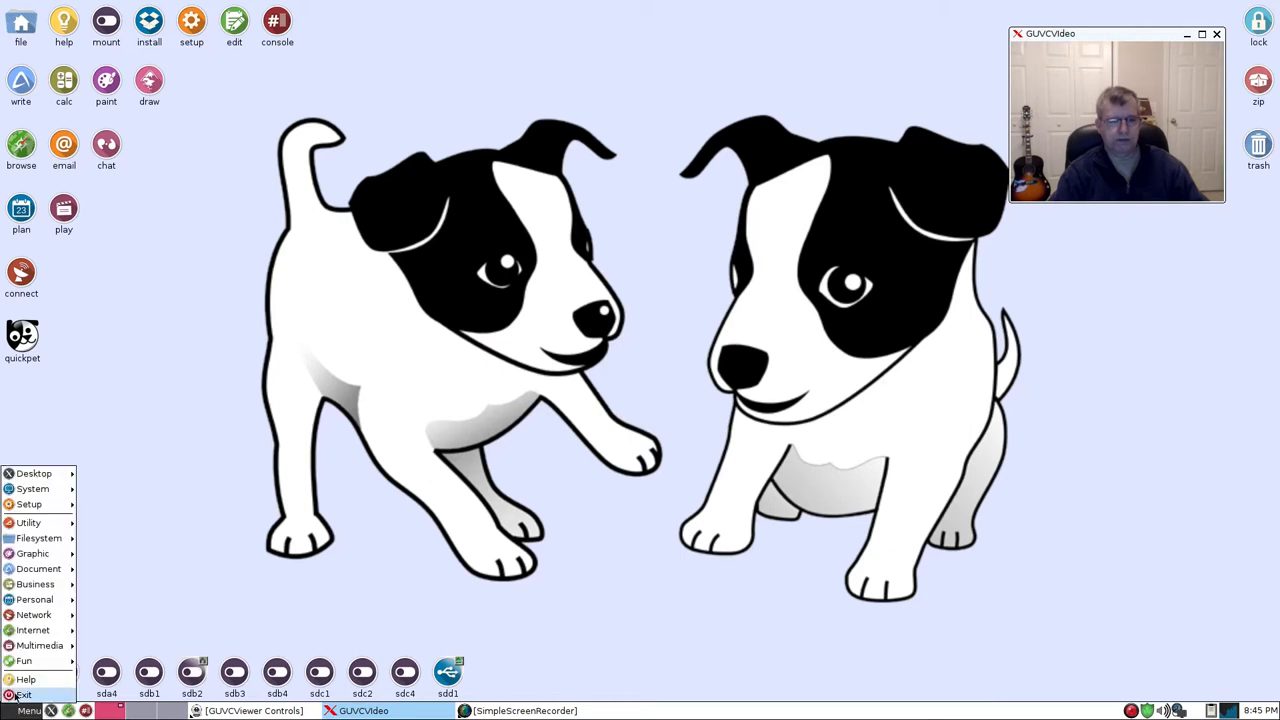
pyautogui.click(24, 660)
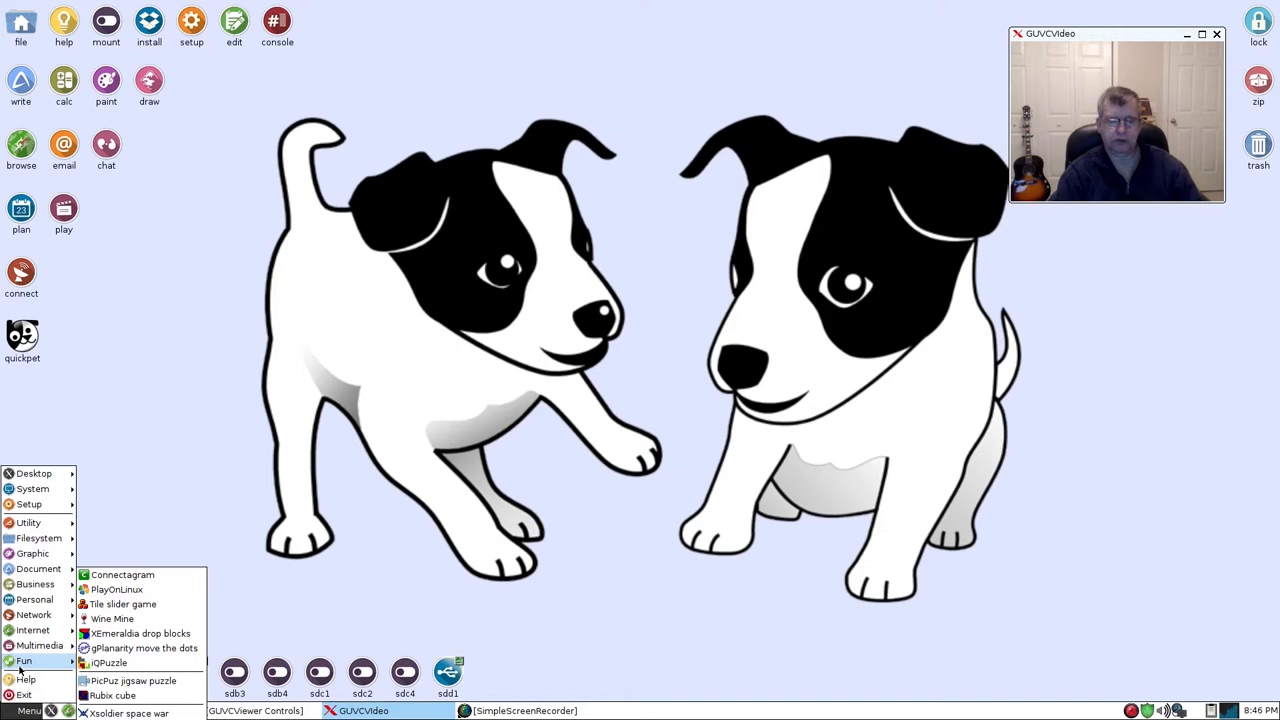
pyautogui.moveTo(122, 604)
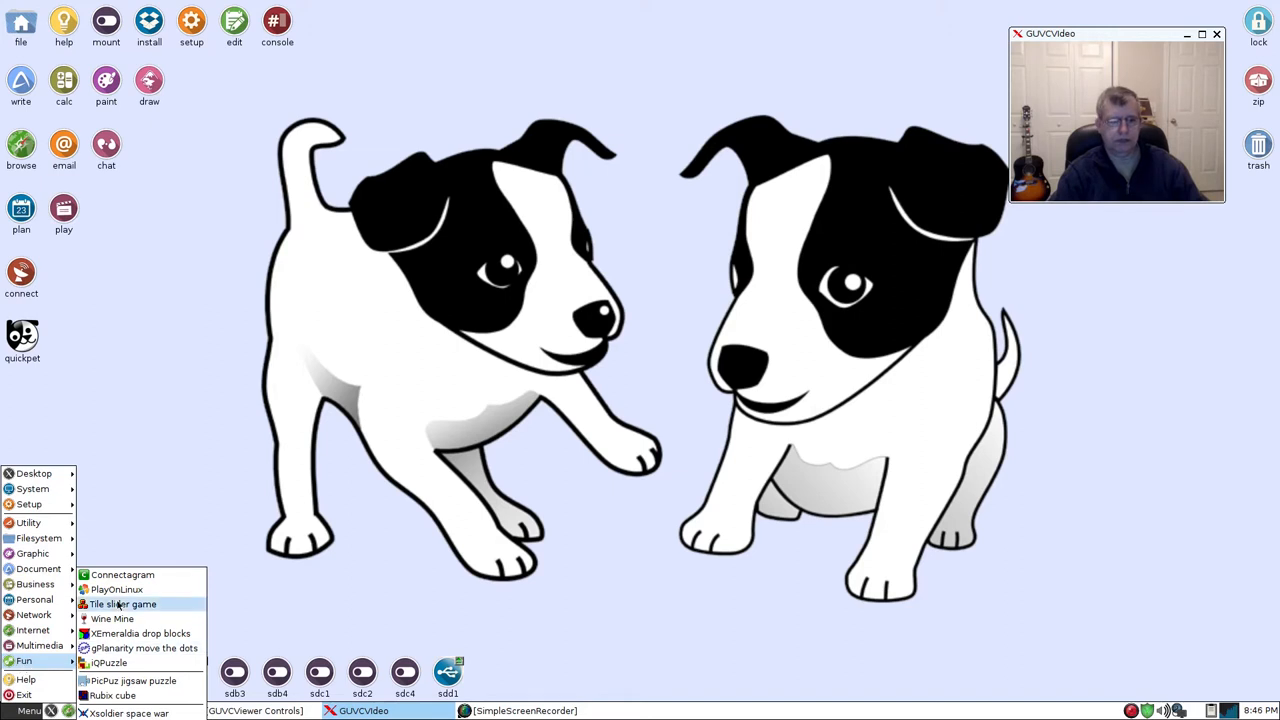
pyautogui.click(116, 589)
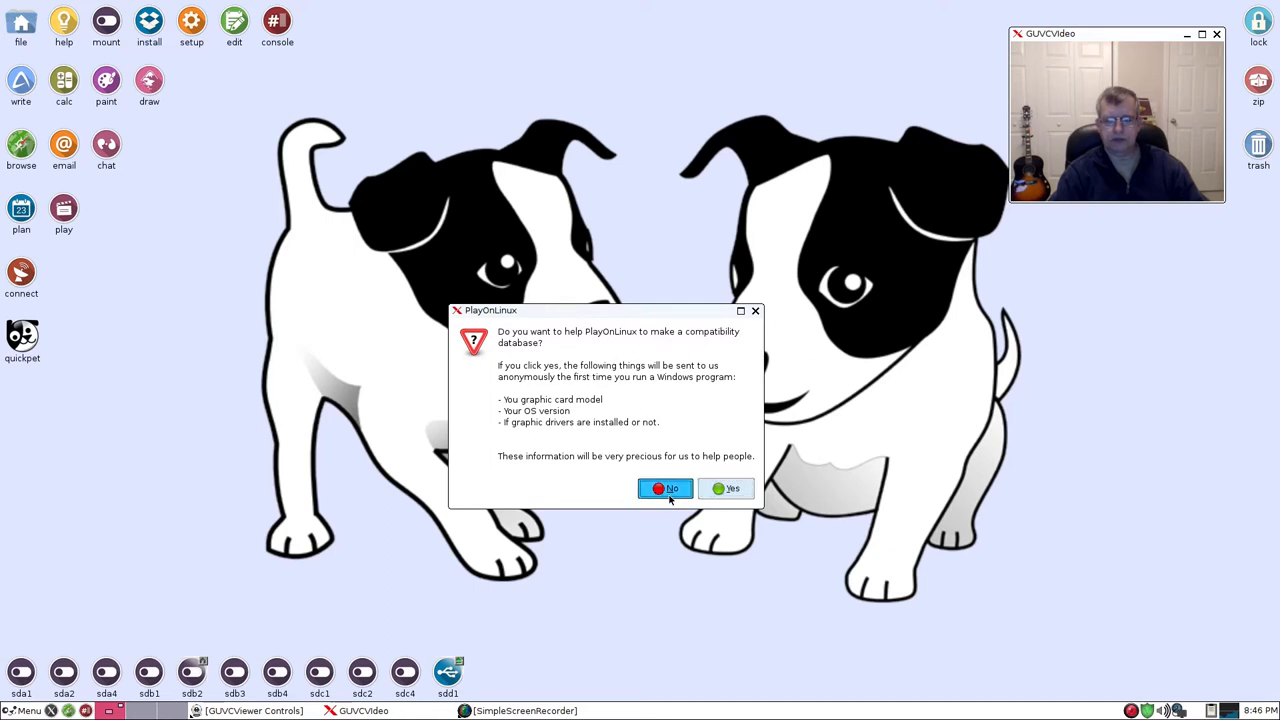
# - Decline the compatibility database prompt and open PlayOnLinux's Install catalogue
pyautogui.click(664, 488)
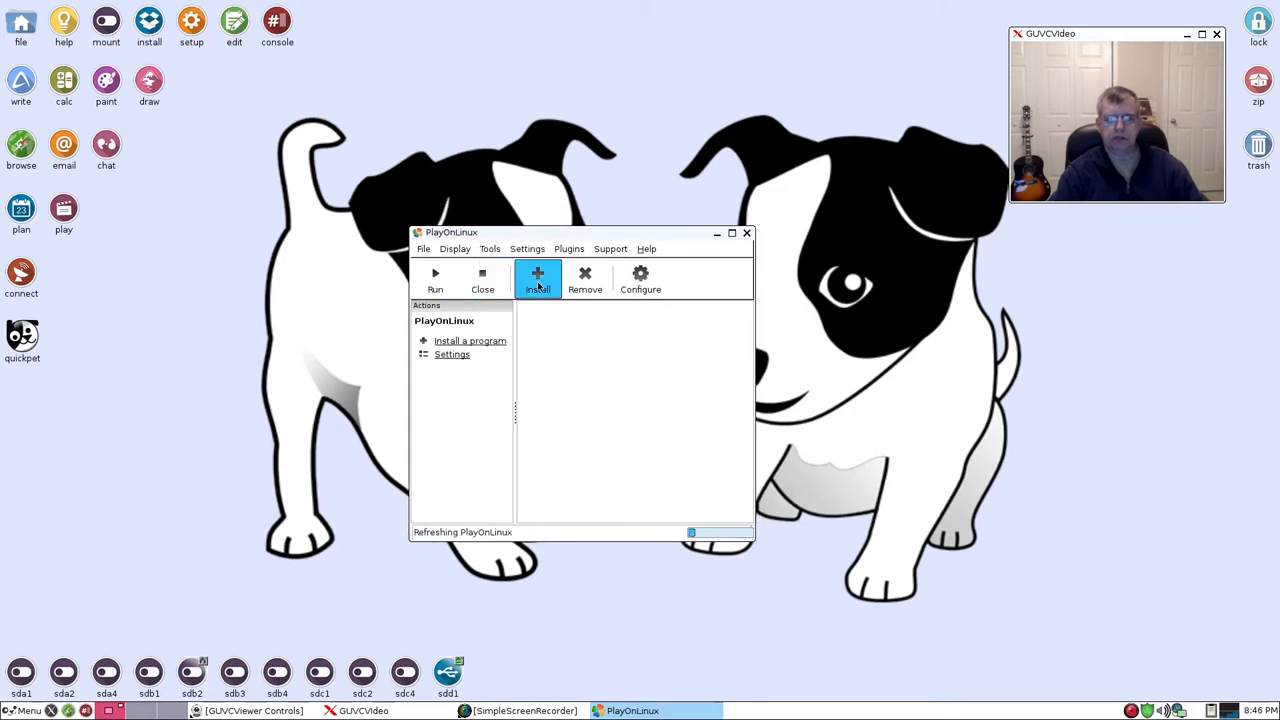
pyautogui.click(538, 280)
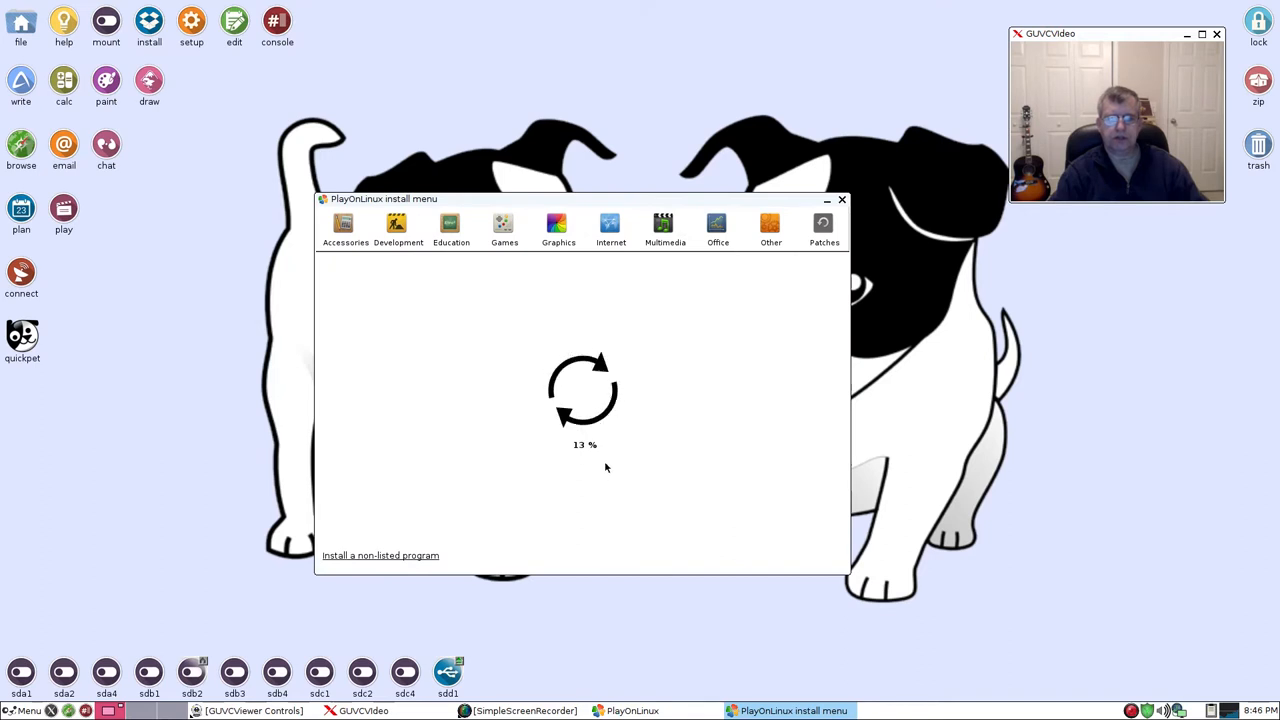
pyautogui.moveTo(576, 466)
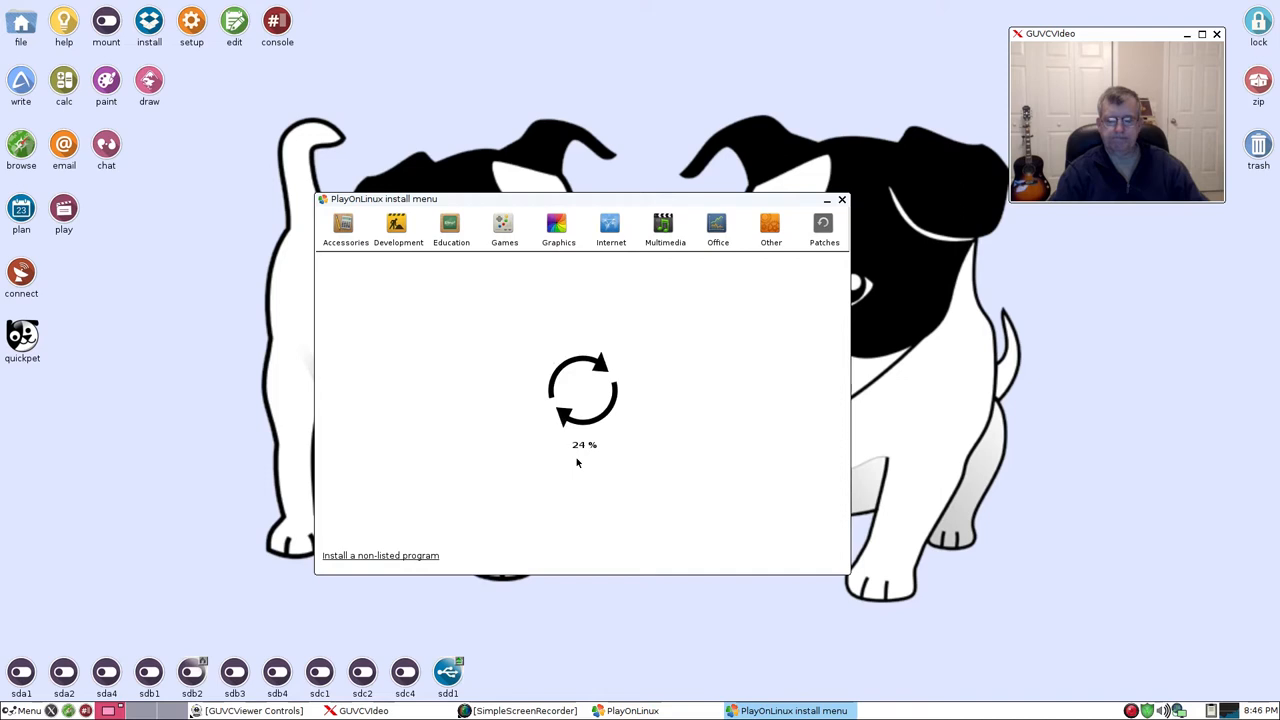
pyautogui.moveTo(531, 284)
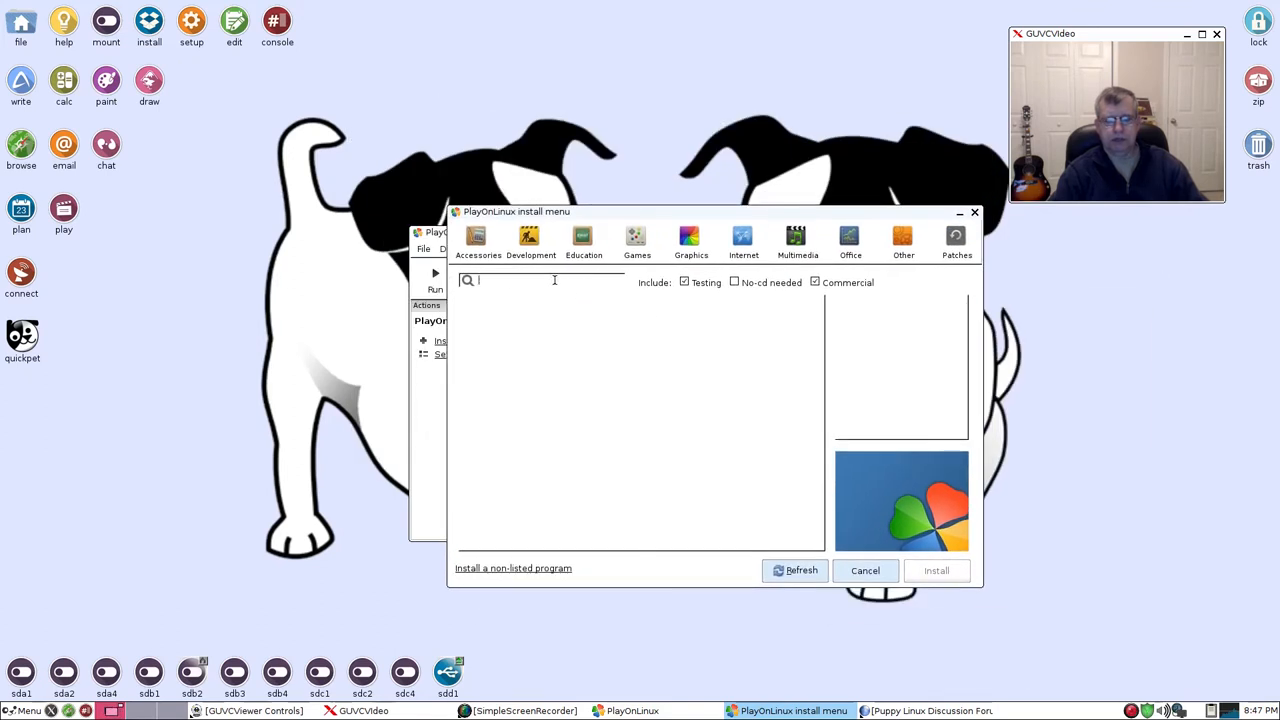
# - Search the catalogue for 'Hart', select Hearthstone and start its installation
pyautogui.write('Hart')
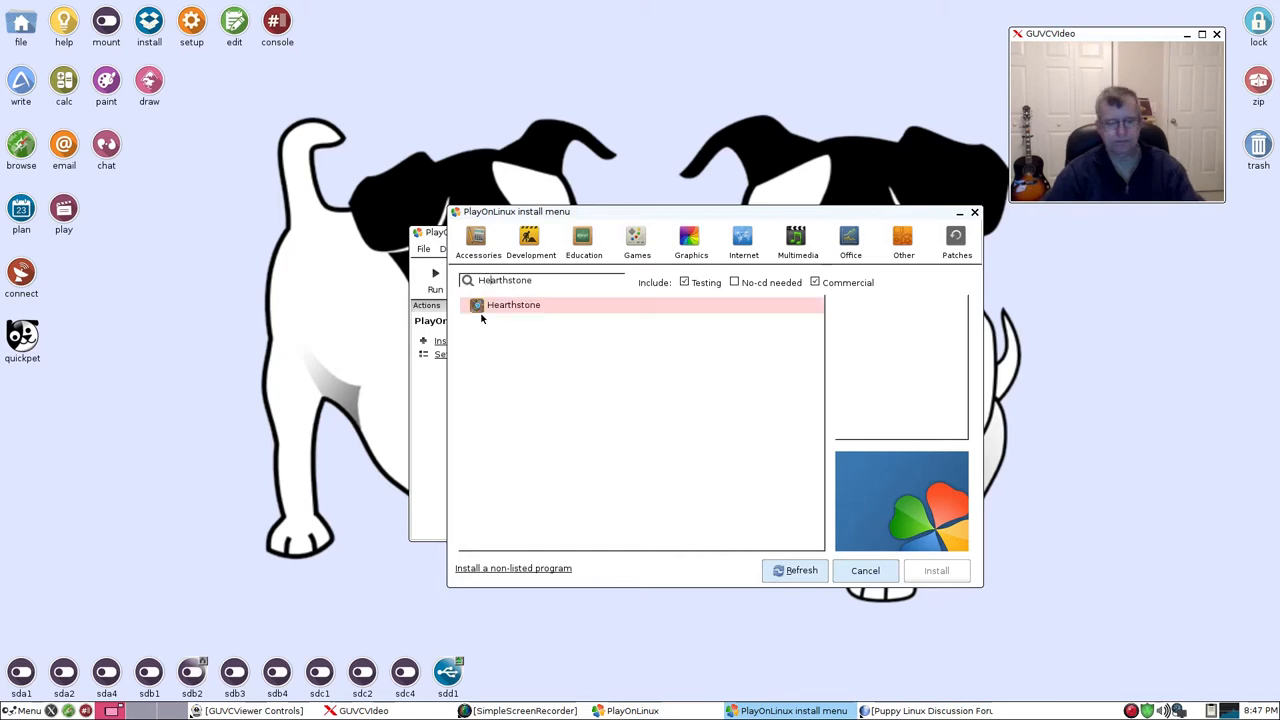
pyautogui.click(513, 304)
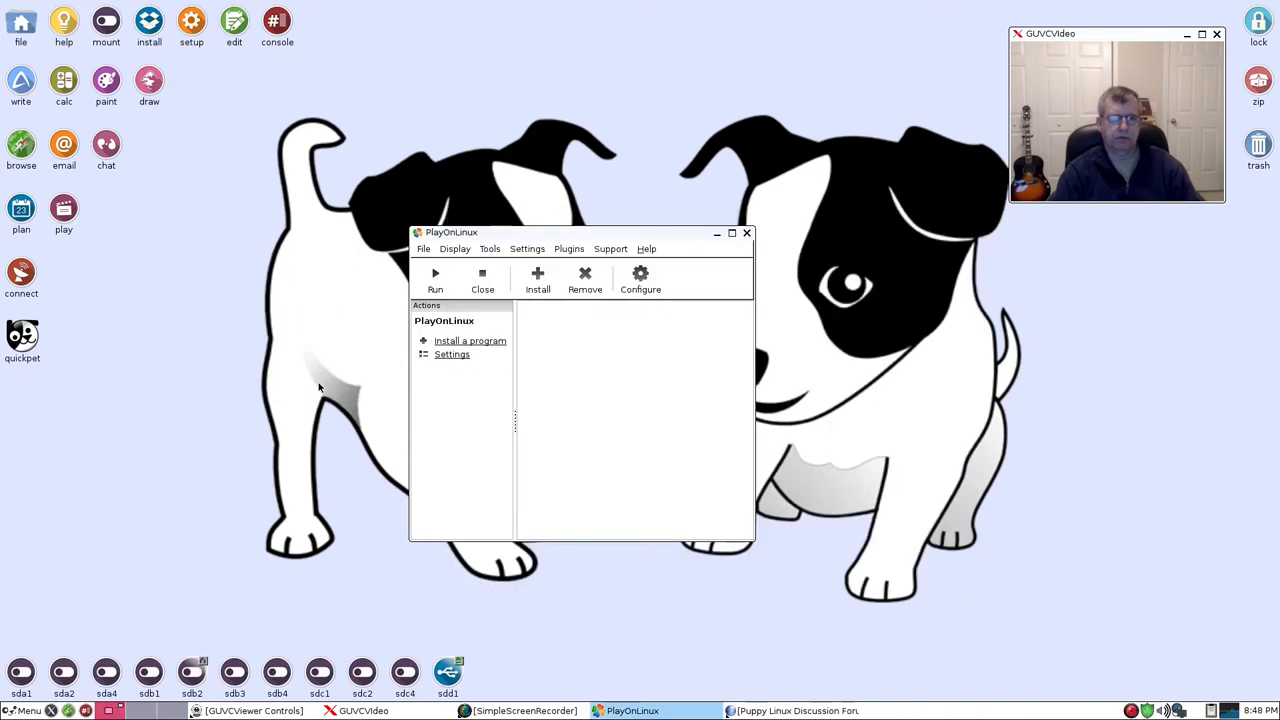
pyautogui.click(470, 340)
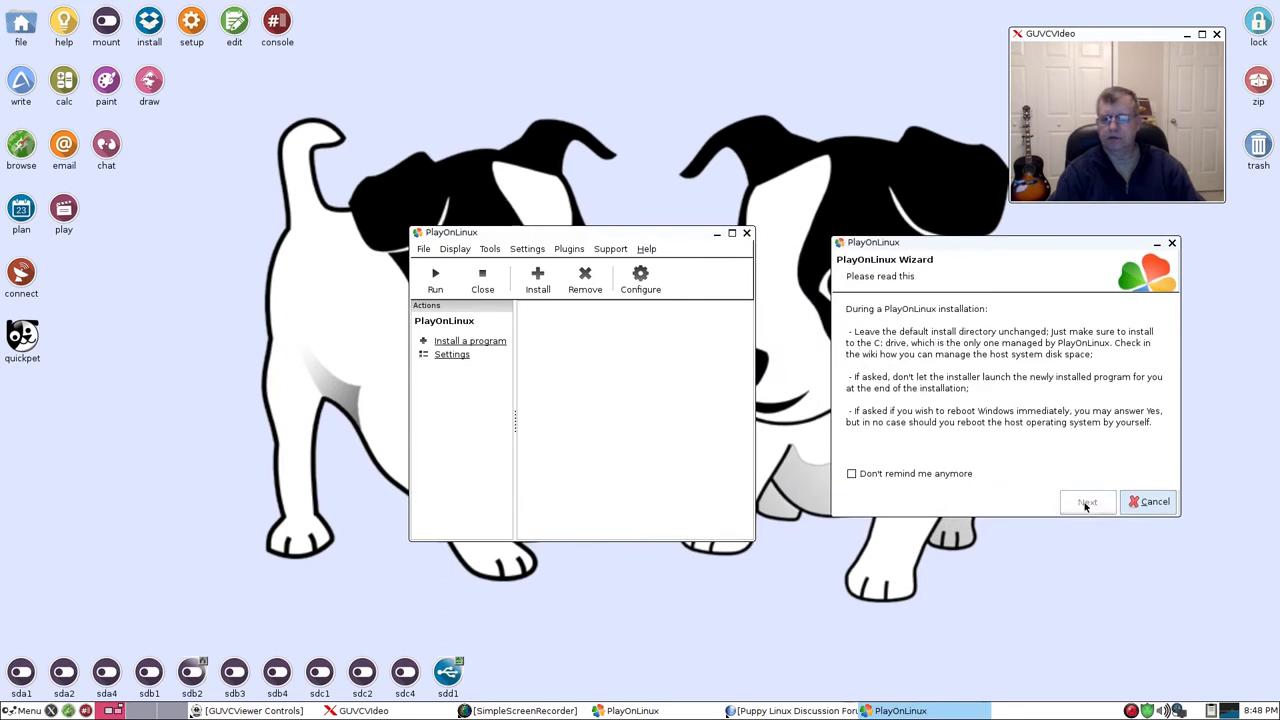
# - Pass the installer notices and agree to the unsigned Hearthstone script's source code
pyautogui.click(1087, 501)
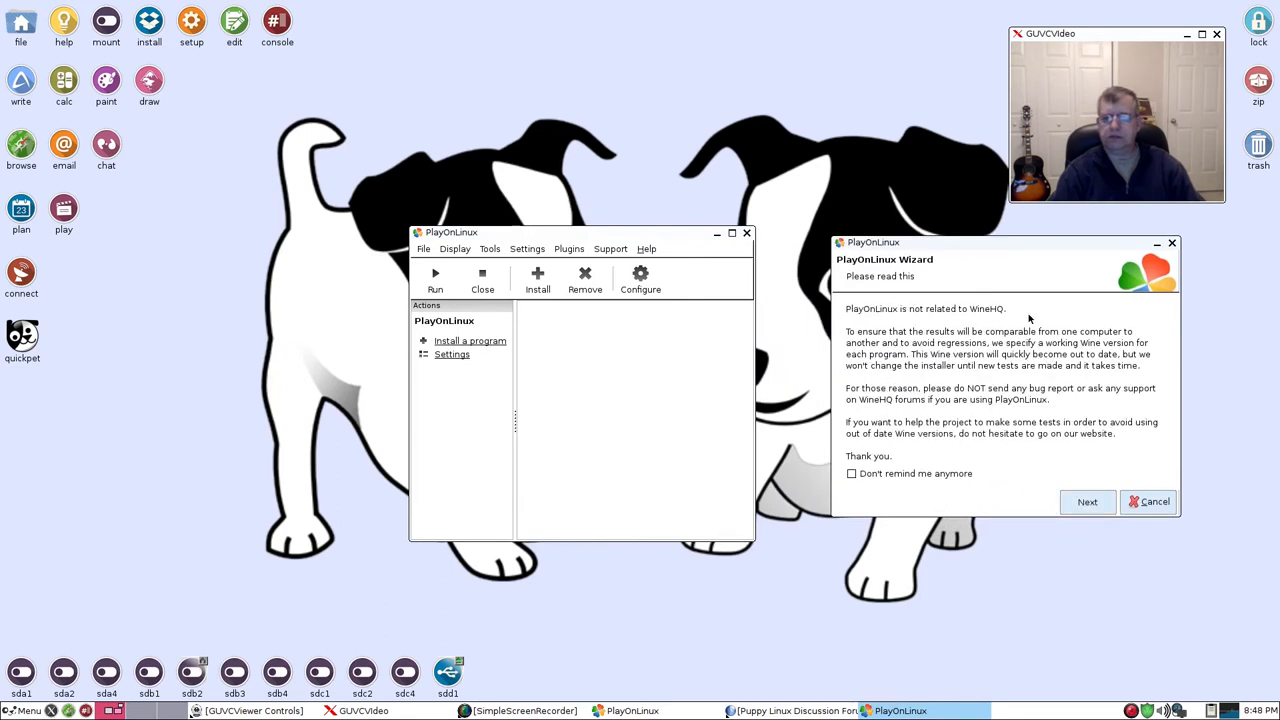
pyautogui.click(1087, 501)
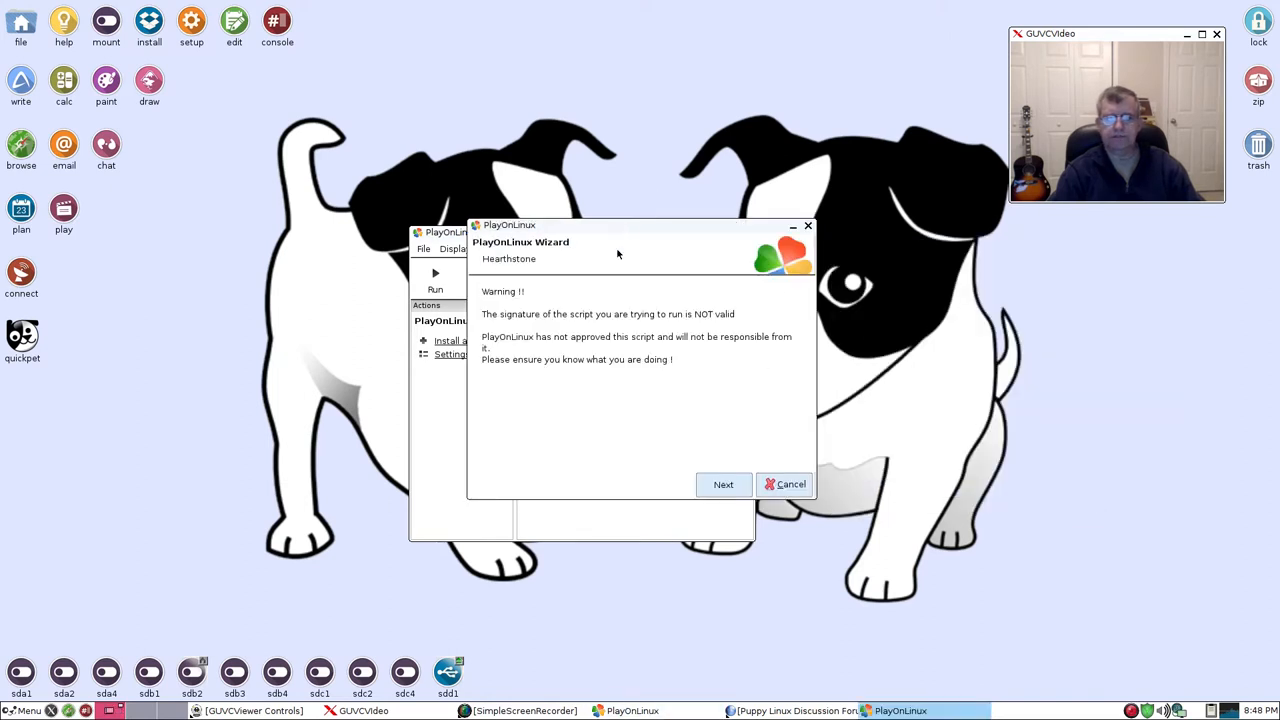
pyautogui.moveTo(553, 335)
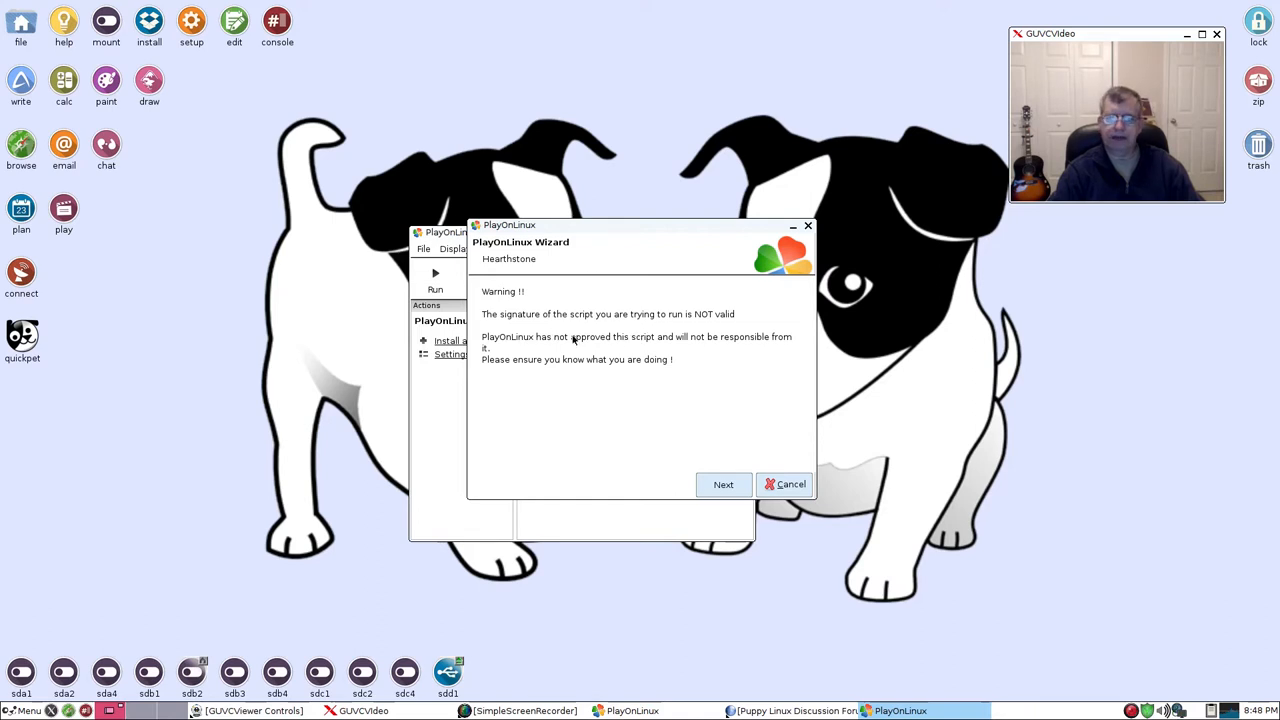
pyautogui.moveTo(643, 355)
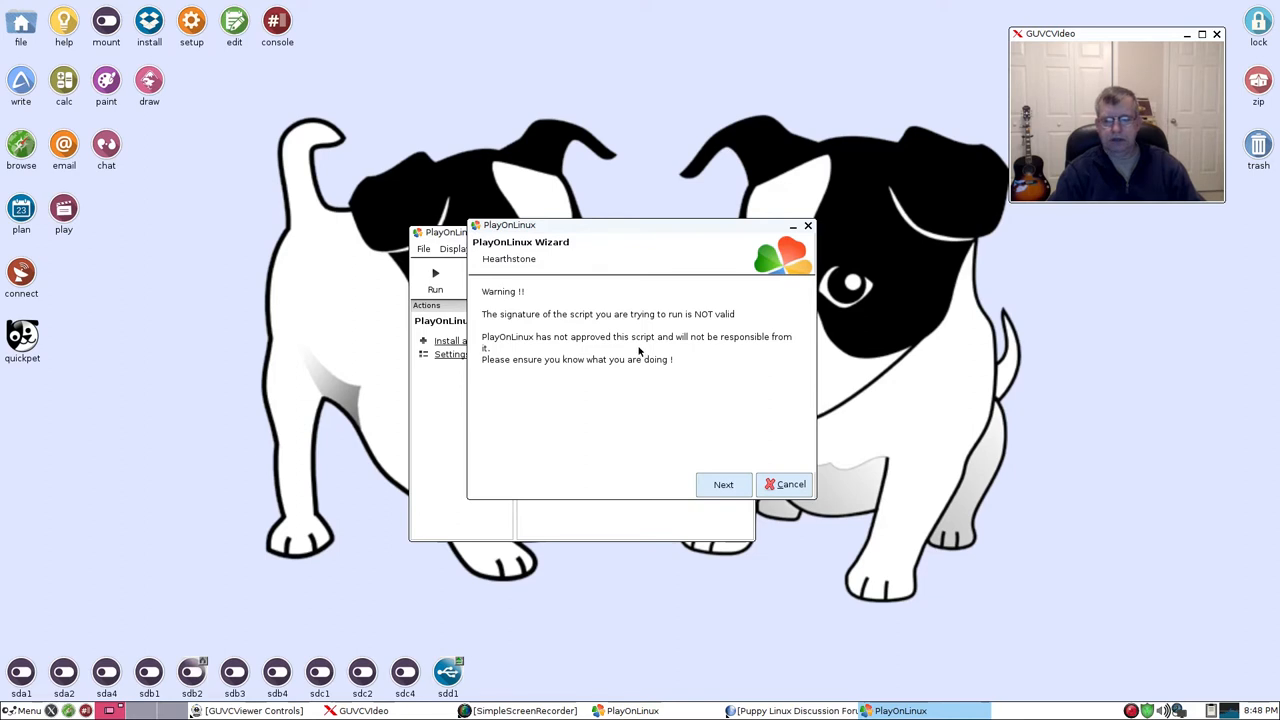
pyautogui.moveTo(646, 328)
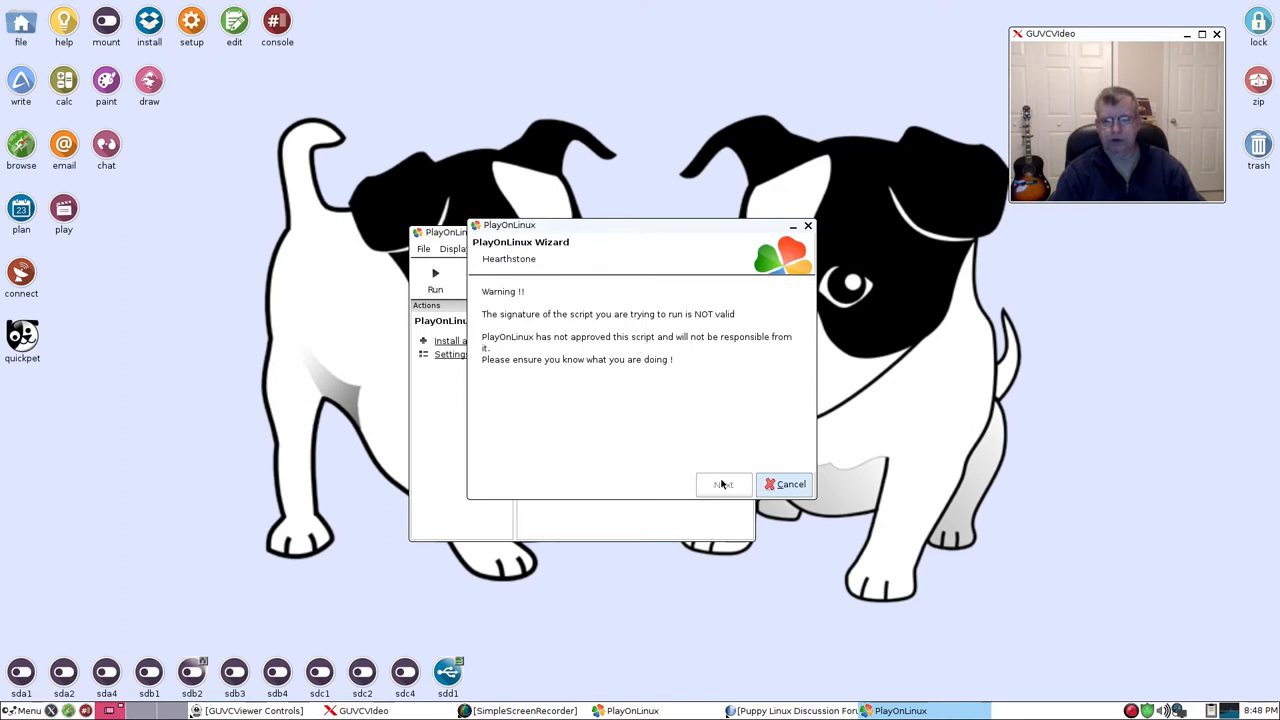
pyautogui.click(723, 484)
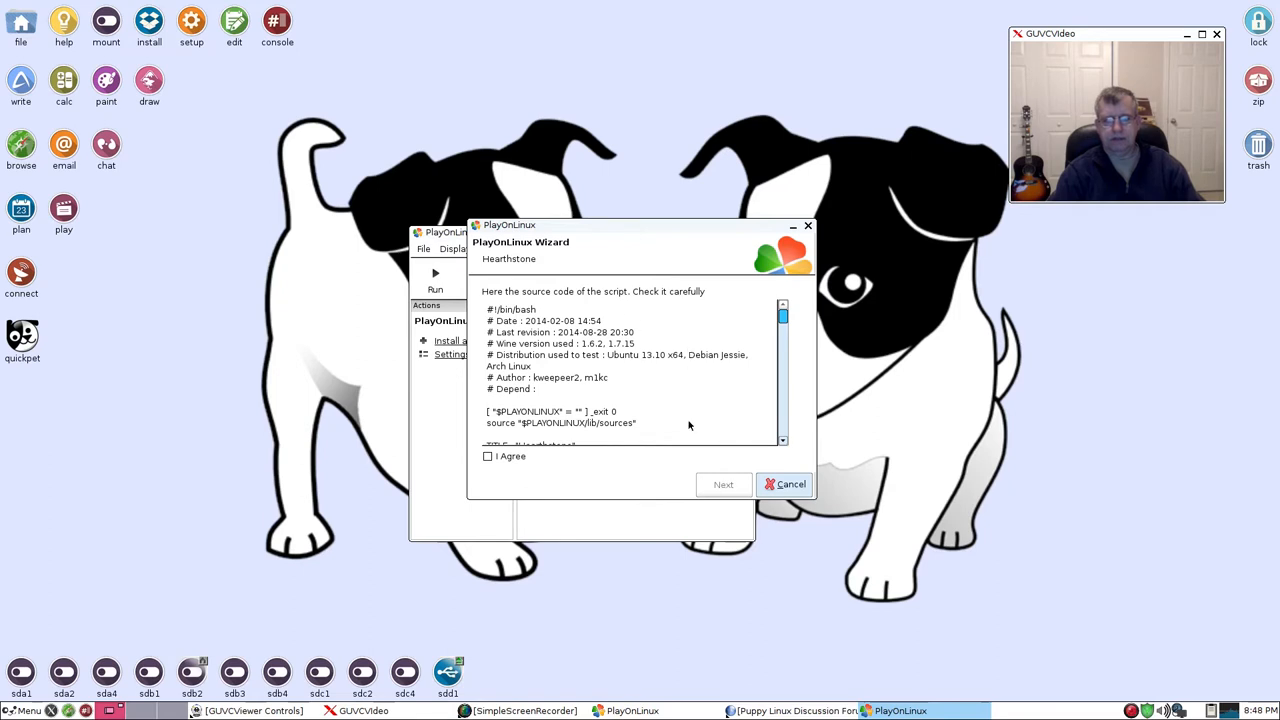
pyautogui.click(488, 456)
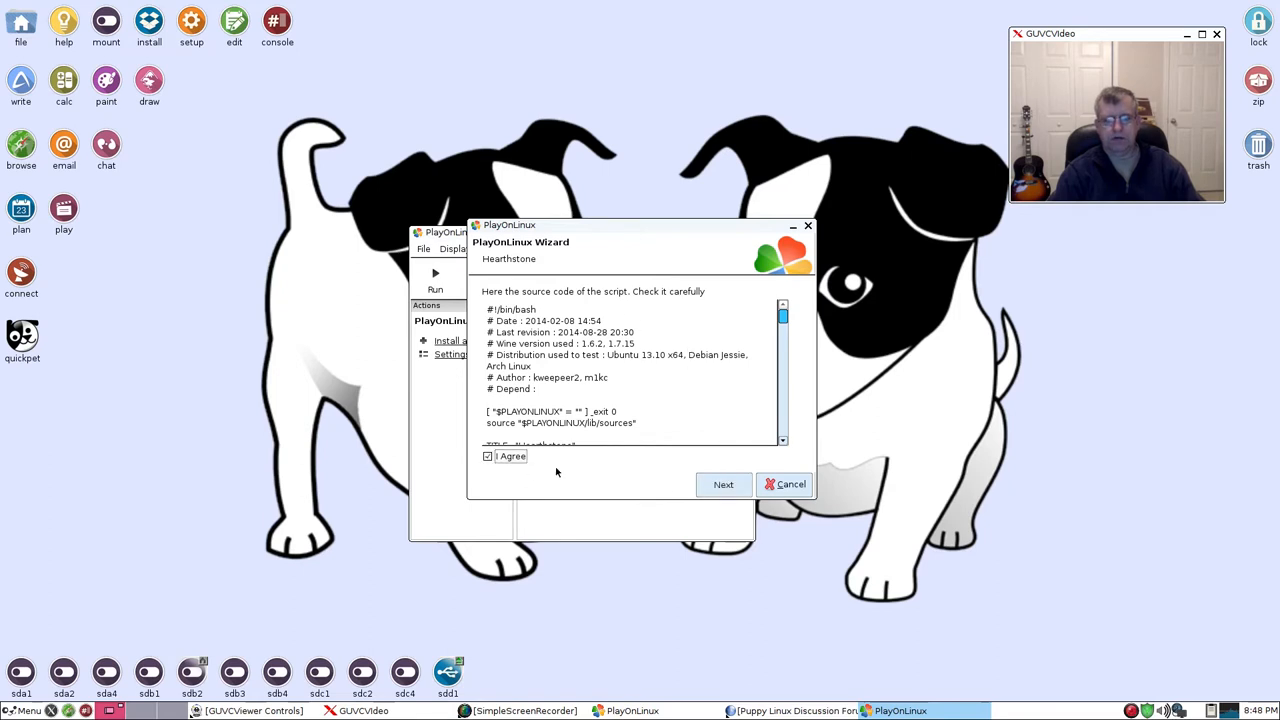
pyautogui.click(790, 484)
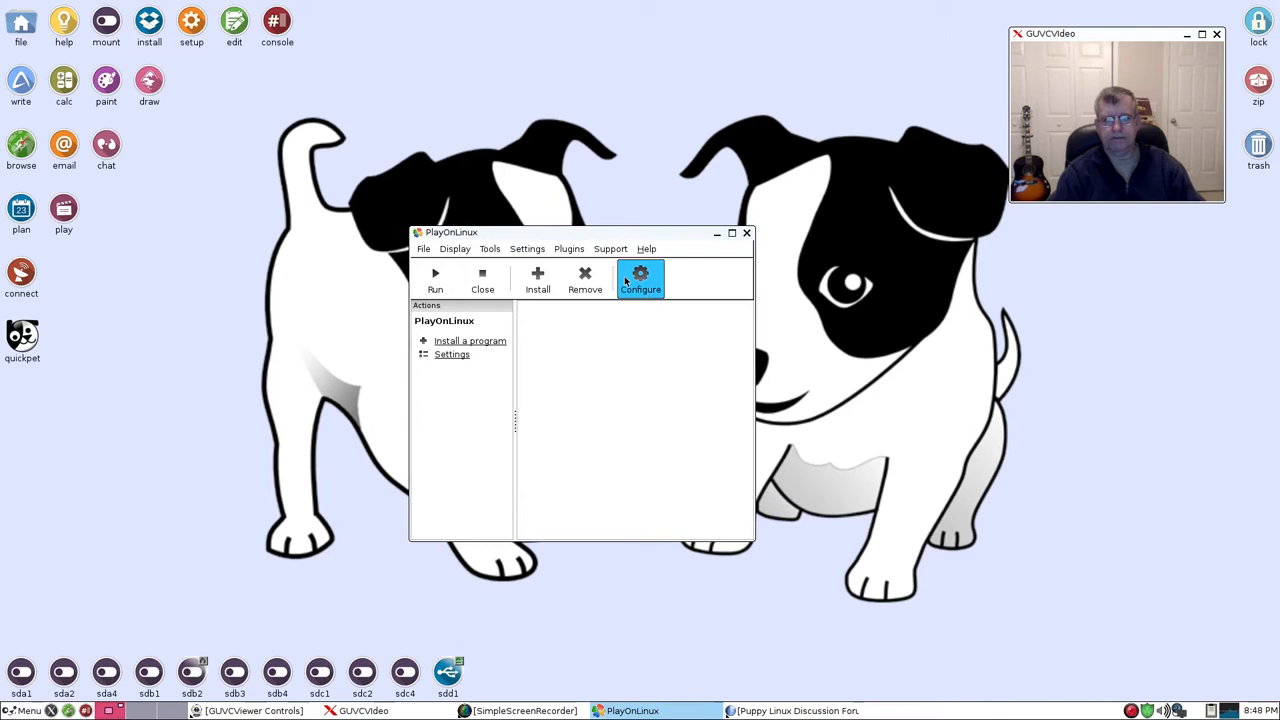
pyautogui.click(640, 278)
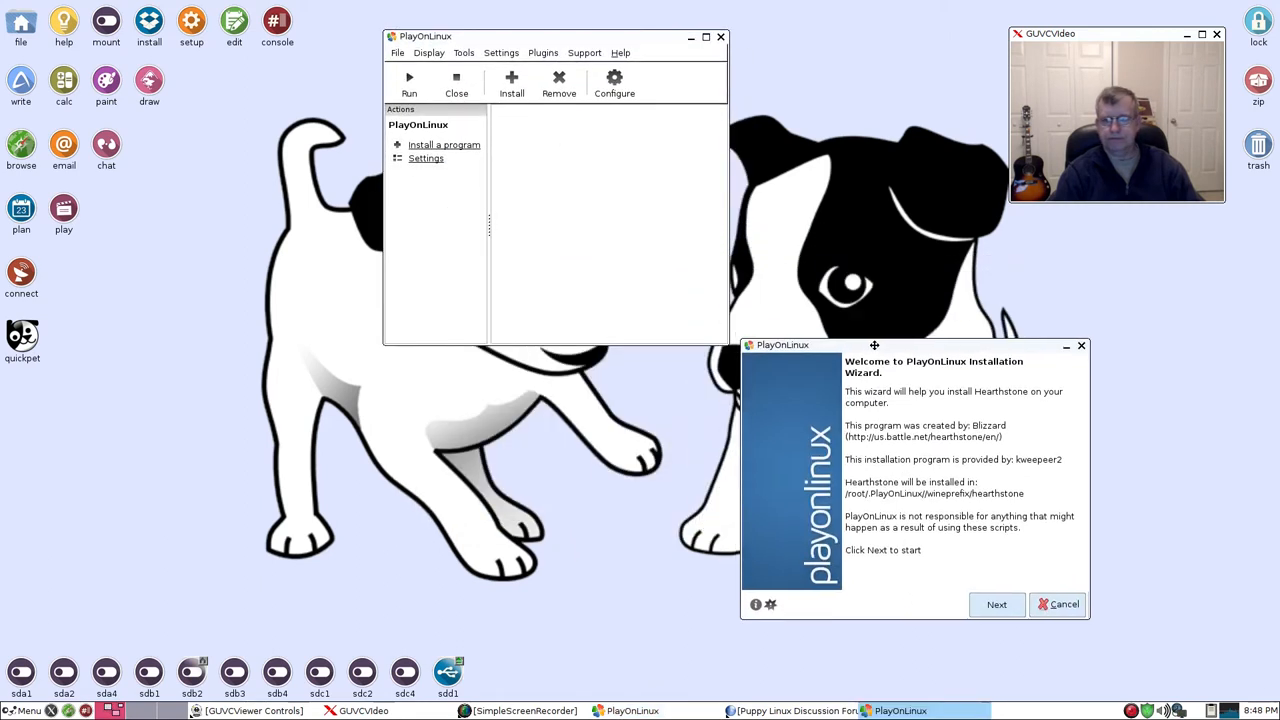
# - Start the Hearthstone wizard, let Wine 1.7.55 download, and launch Quickpet
pyautogui.moveTo(874, 345); pyautogui.dragTo(894, 349)
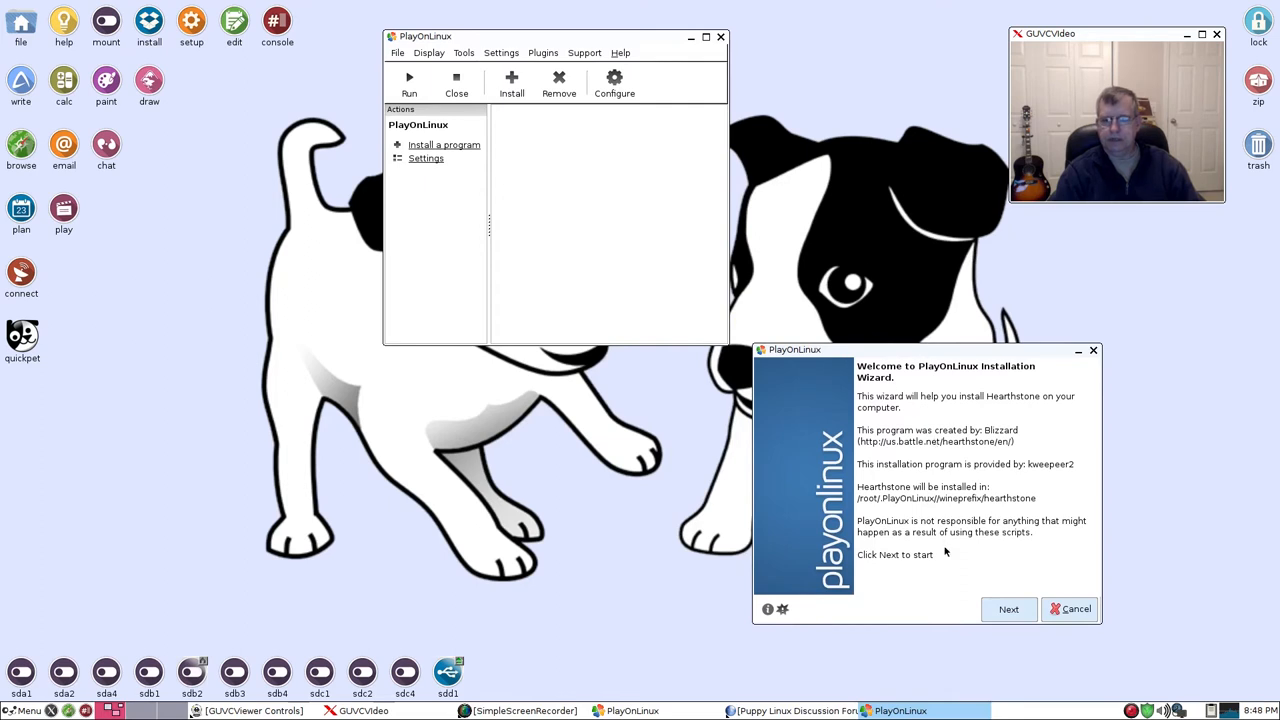
pyautogui.click(1008, 609)
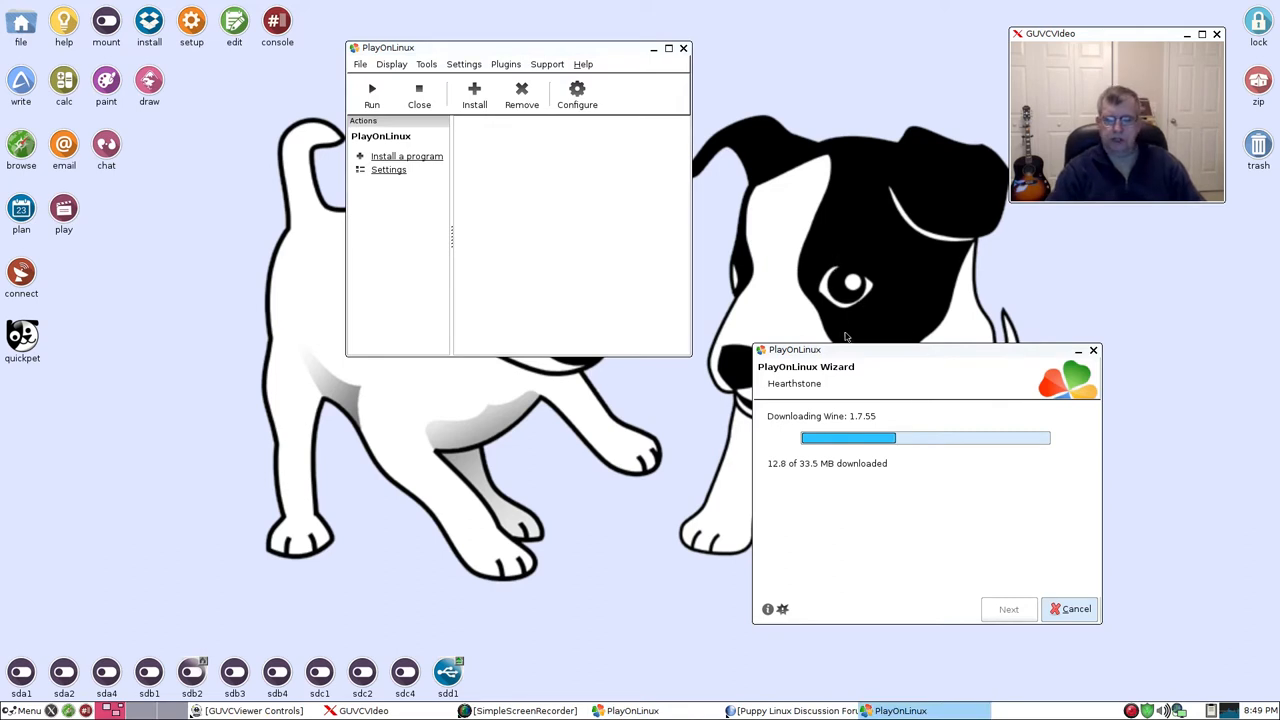
pyautogui.moveTo(520, 47); pyautogui.dragTo(556, 111)
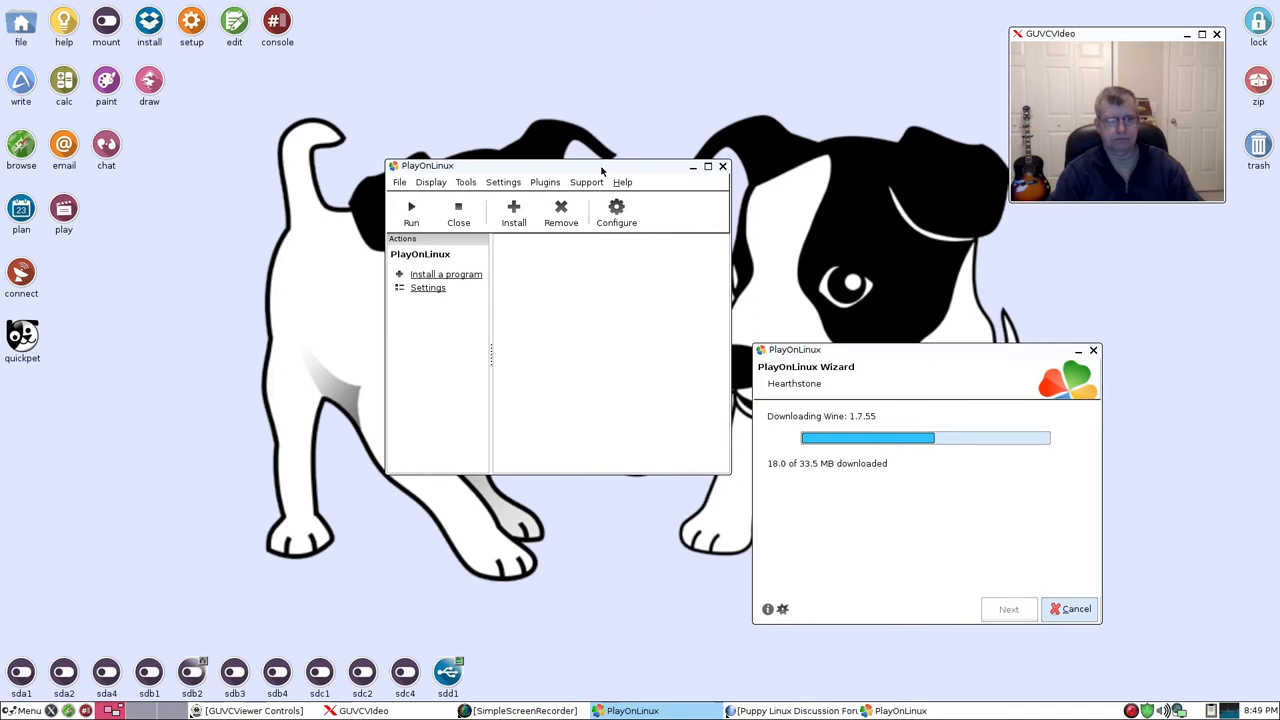
pyautogui.moveTo(159, 301)
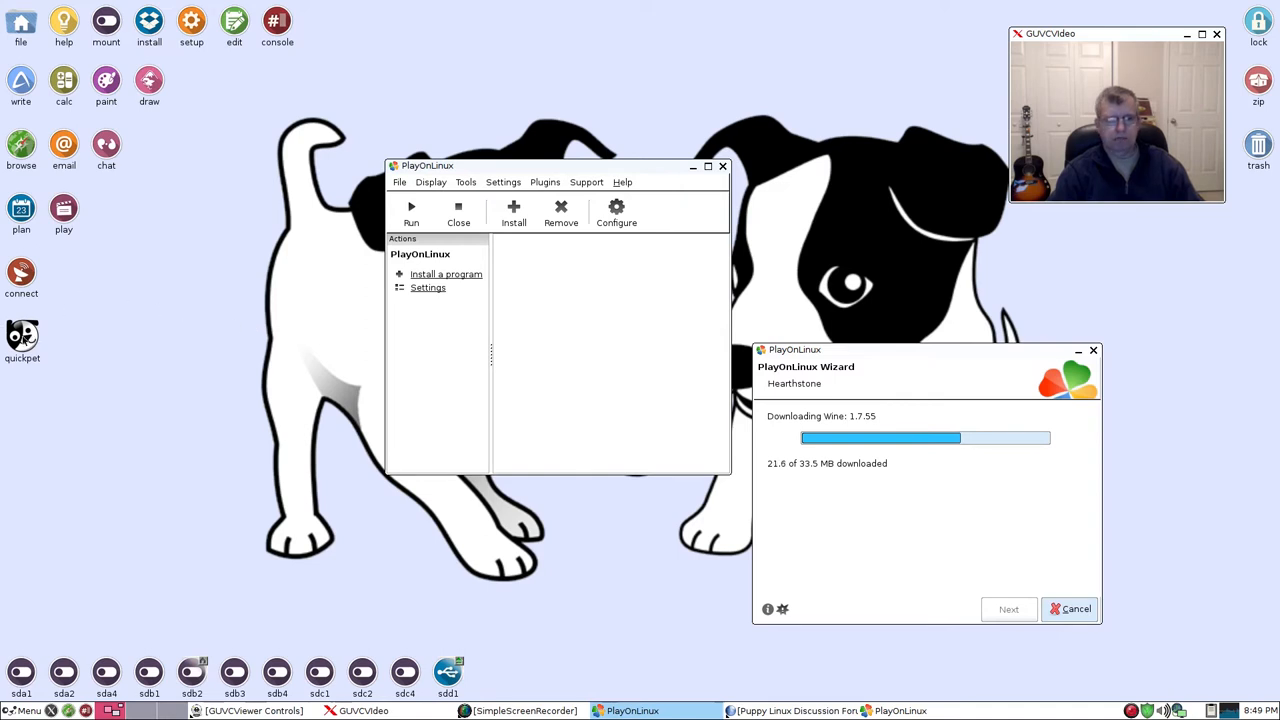
pyautogui.click(22, 337)
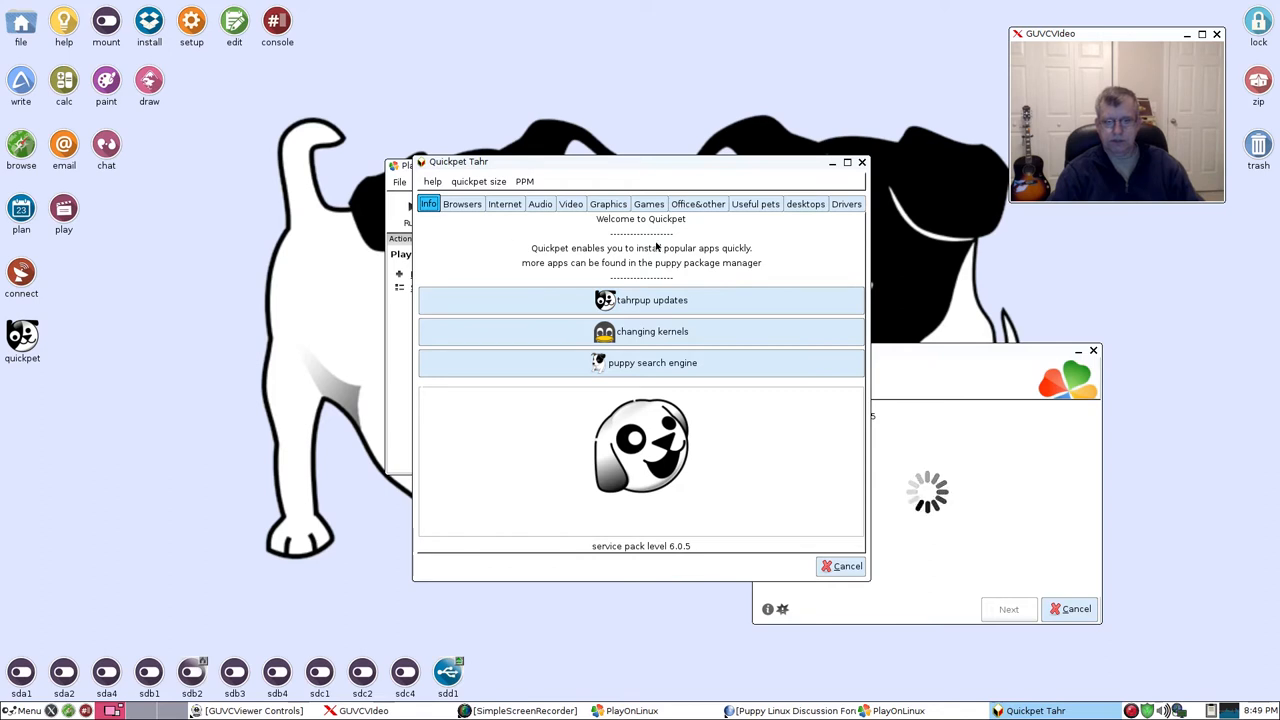
# - View Quickpet's Browsers and Internet tabs, then cancel out of Quickpet
pyautogui.click(462, 204)
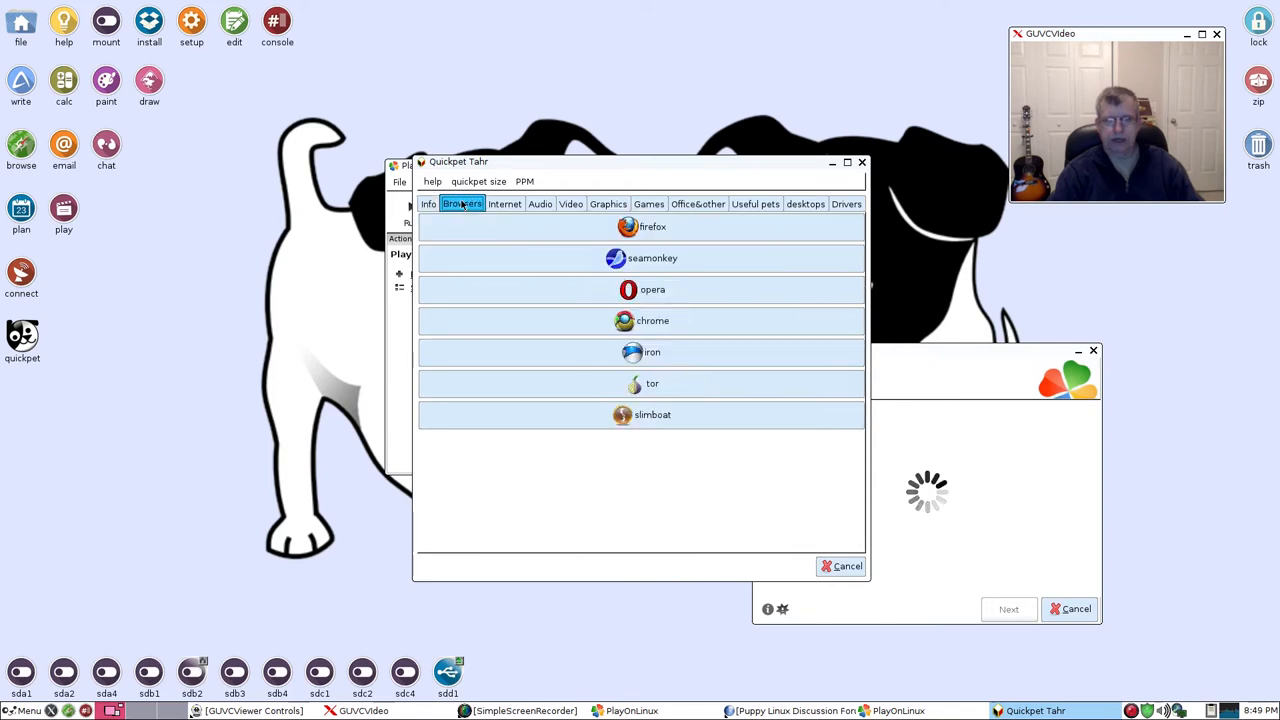
pyautogui.click(505, 204)
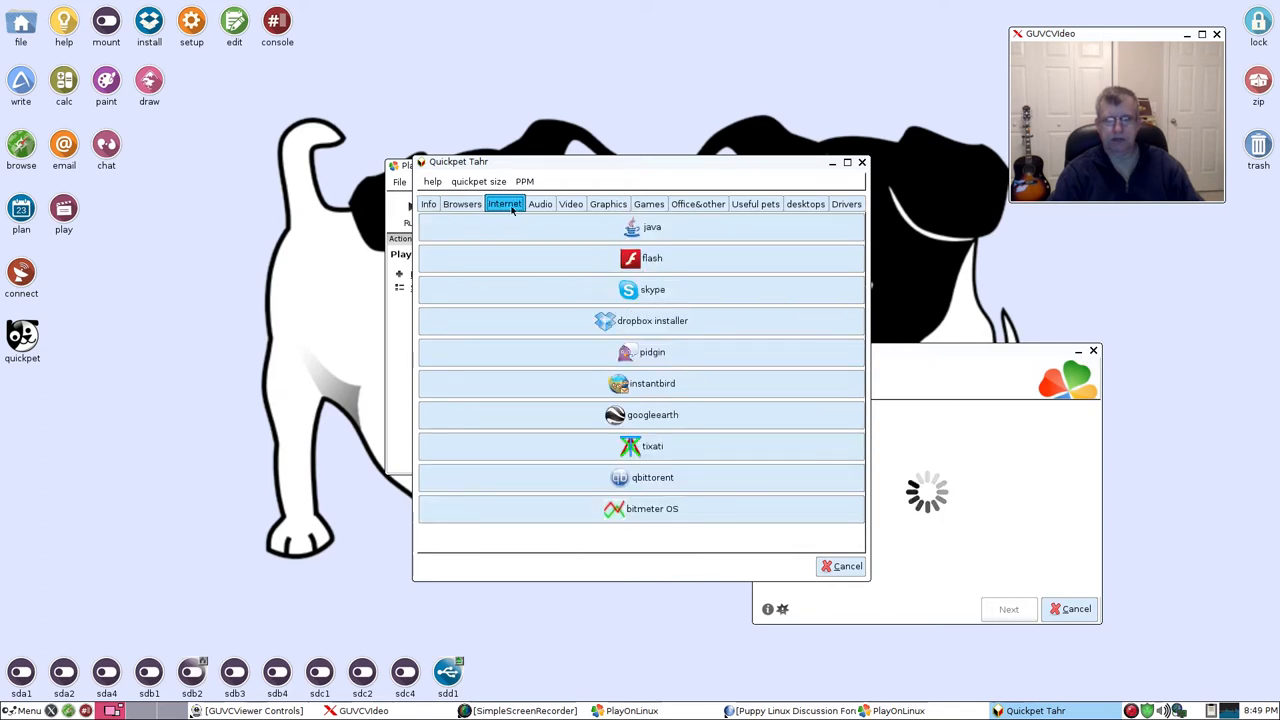
pyautogui.click(570, 204)
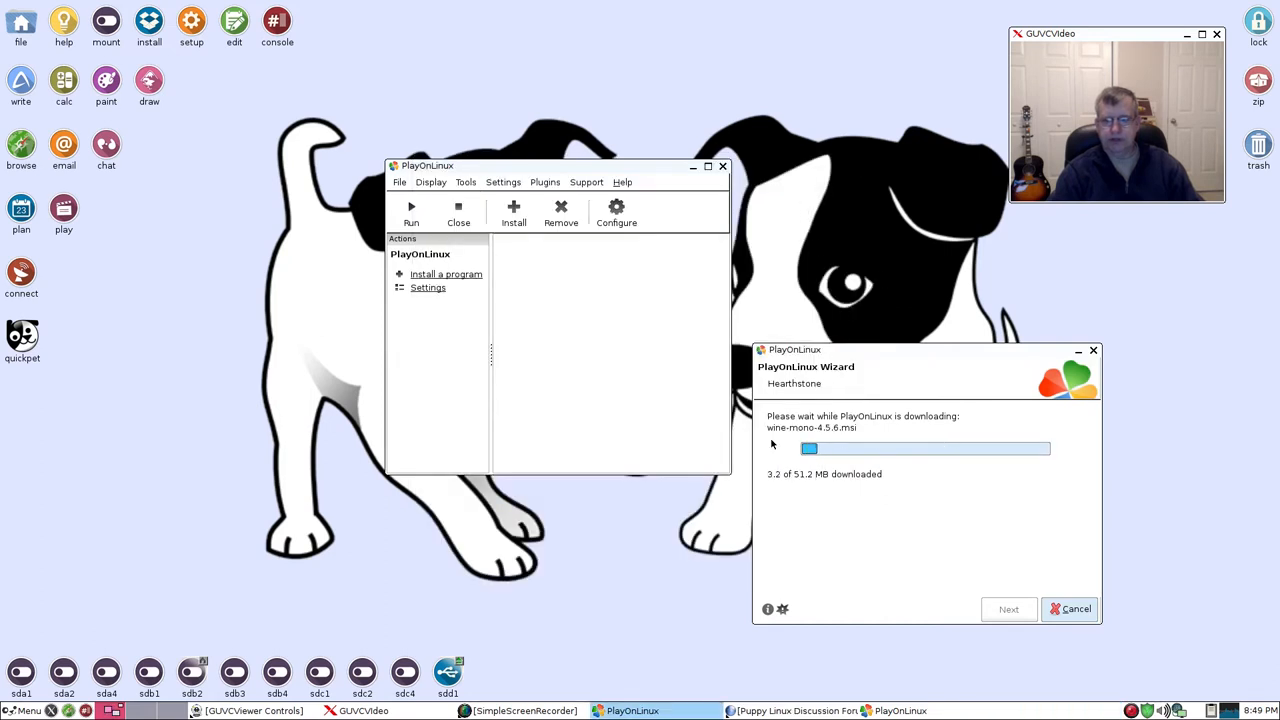
pyautogui.moveTo(818, 530)
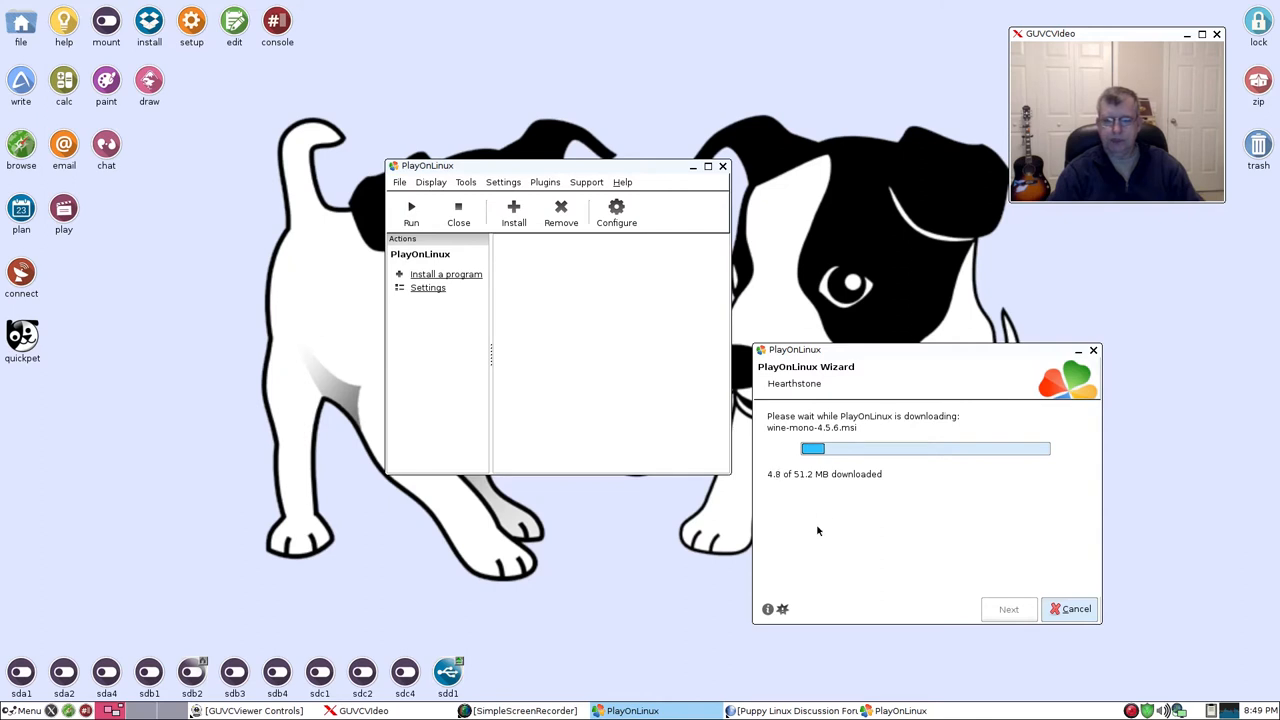
pyautogui.moveTo(950, 515)
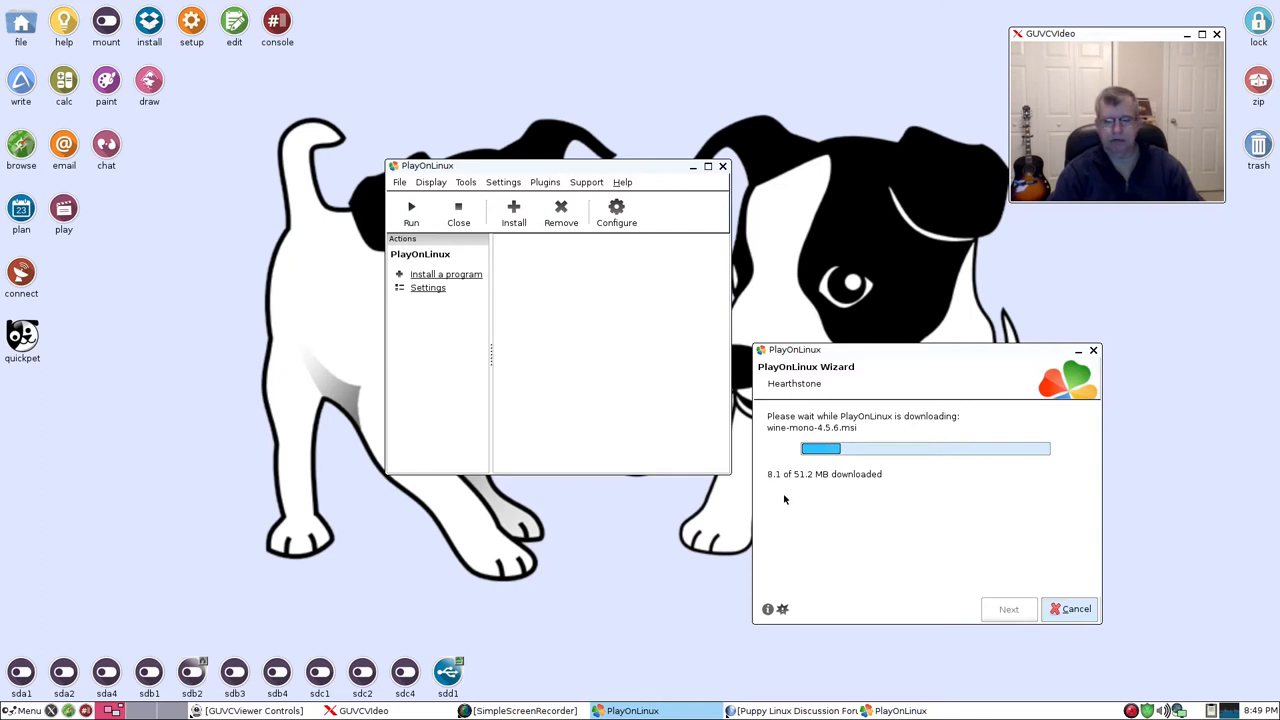
pyautogui.moveTo(889, 549)
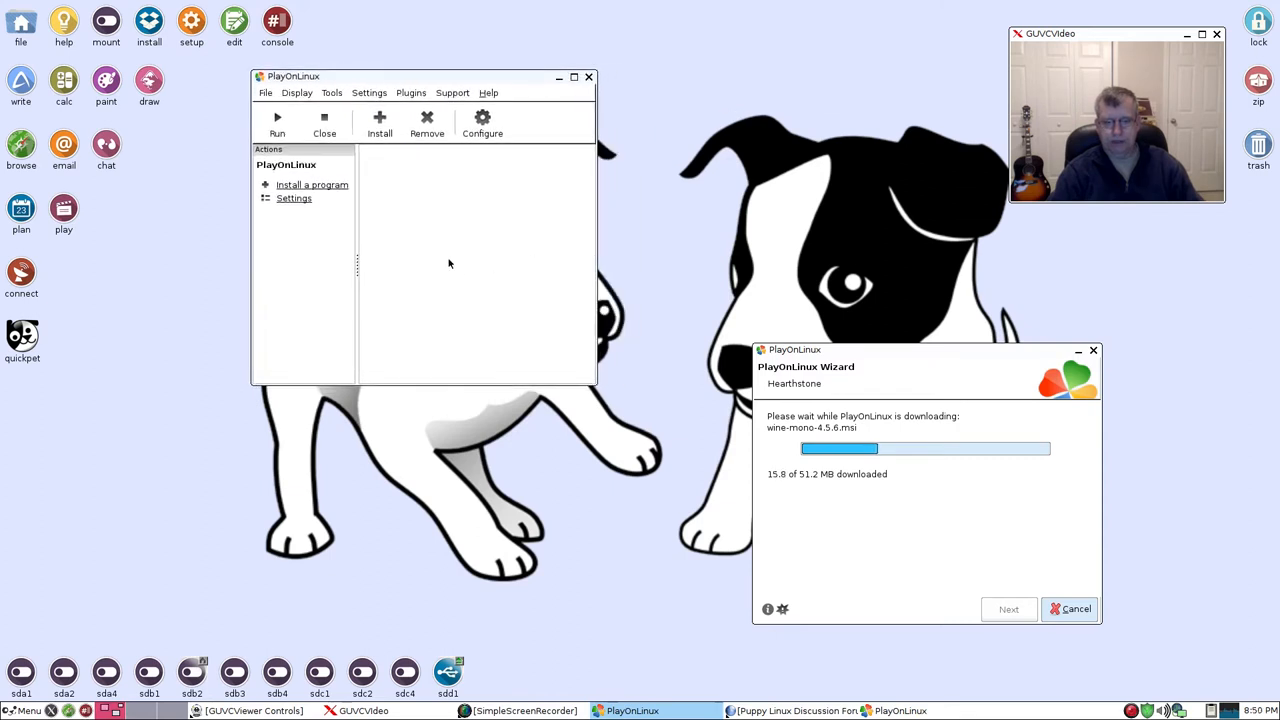
pyautogui.moveTo(385, 218)
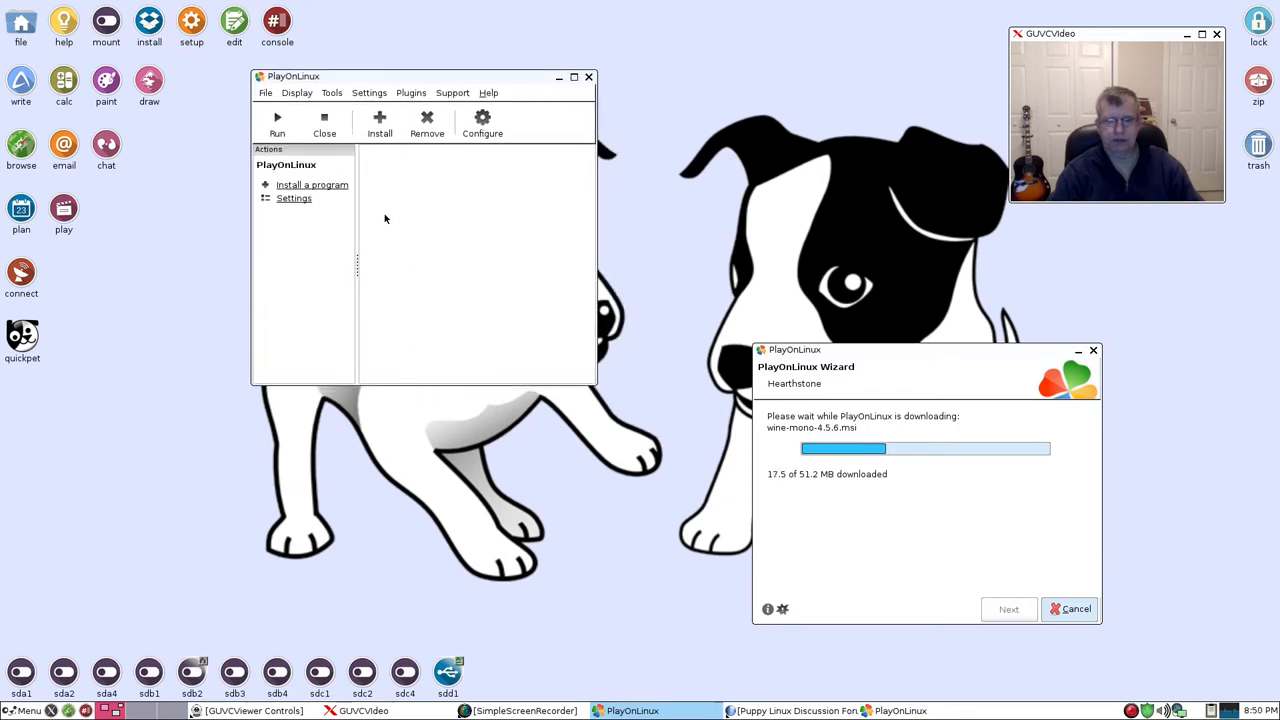
pyautogui.moveTo(424, 187)
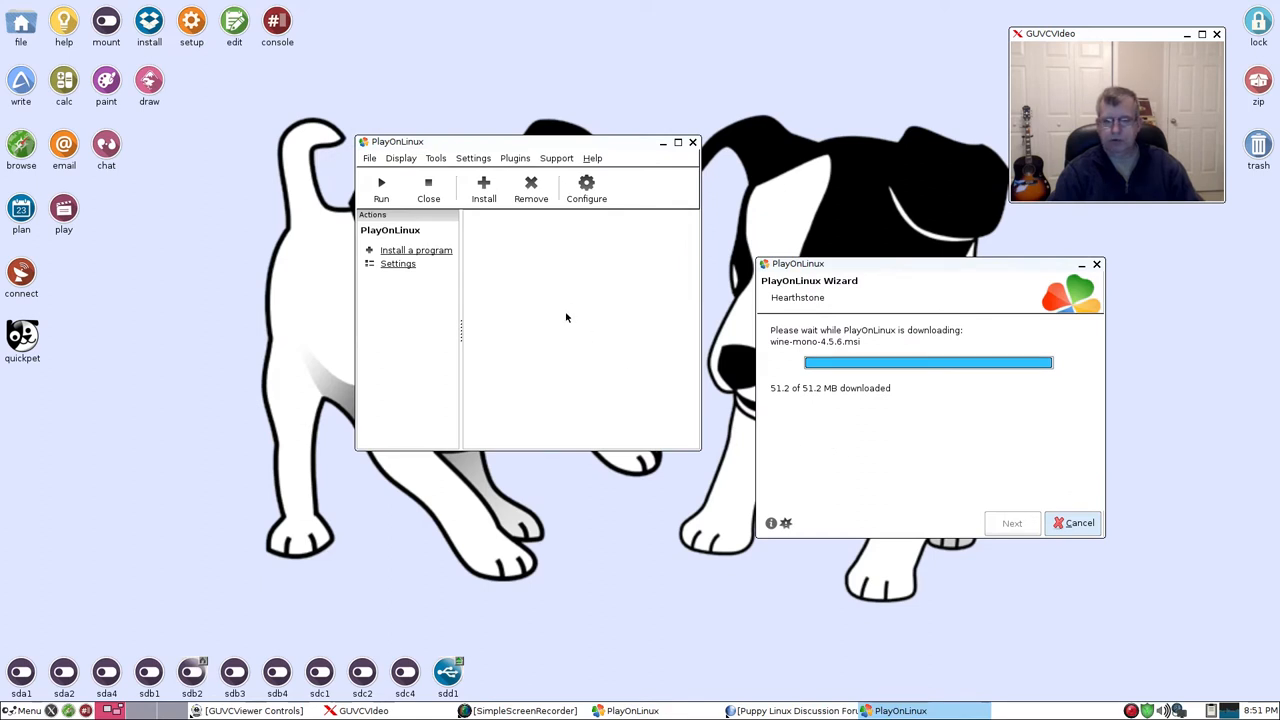
pyautogui.moveTo(819, 401)
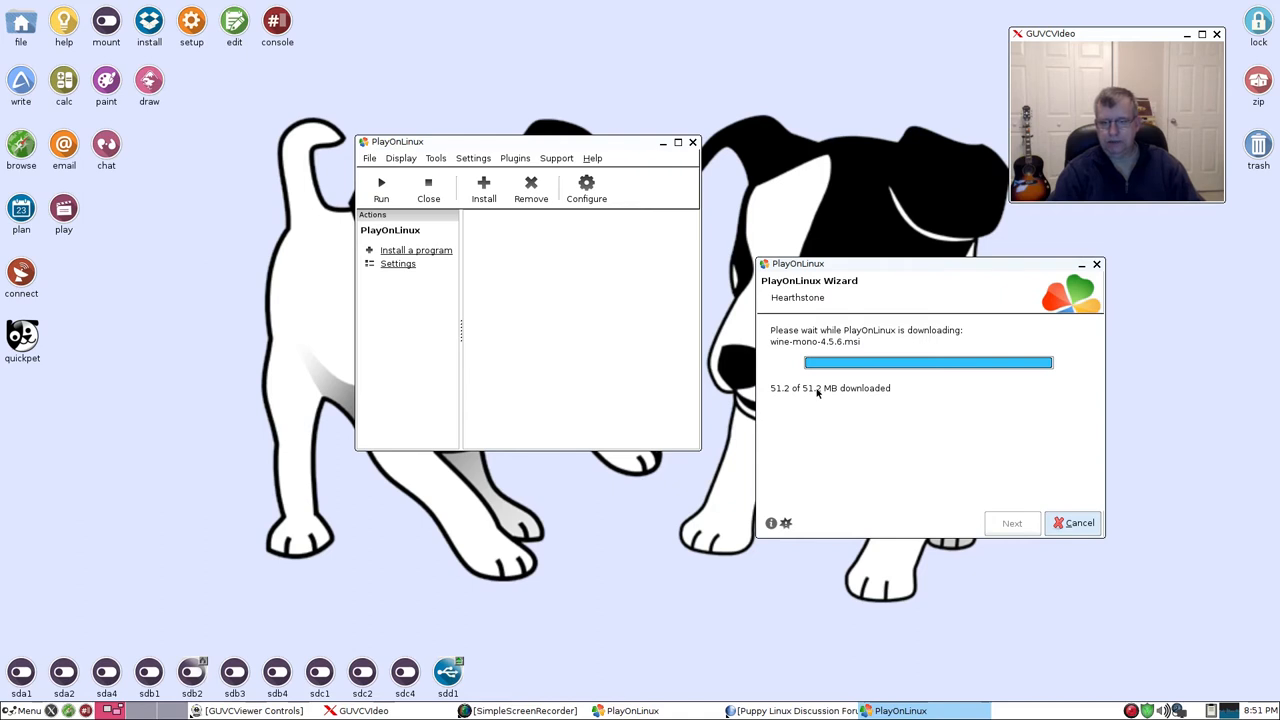
pyautogui.moveTo(873, 410)
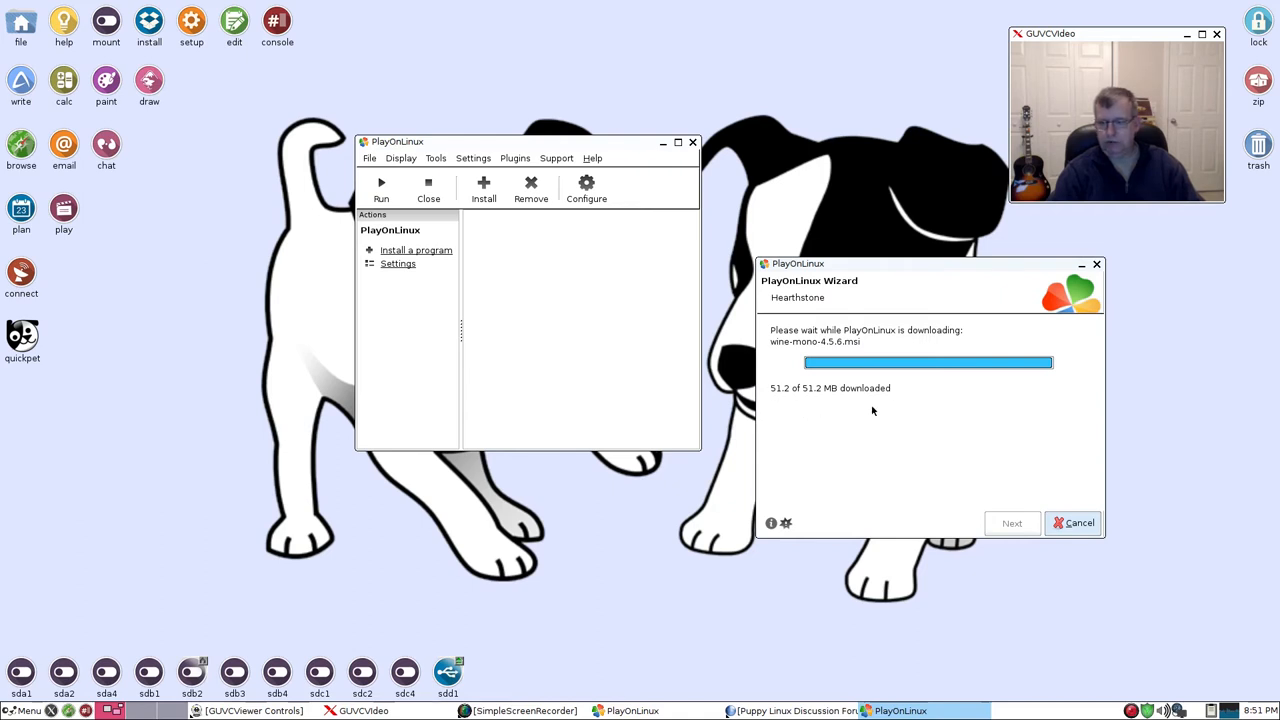
pyautogui.moveTo(865, 408)
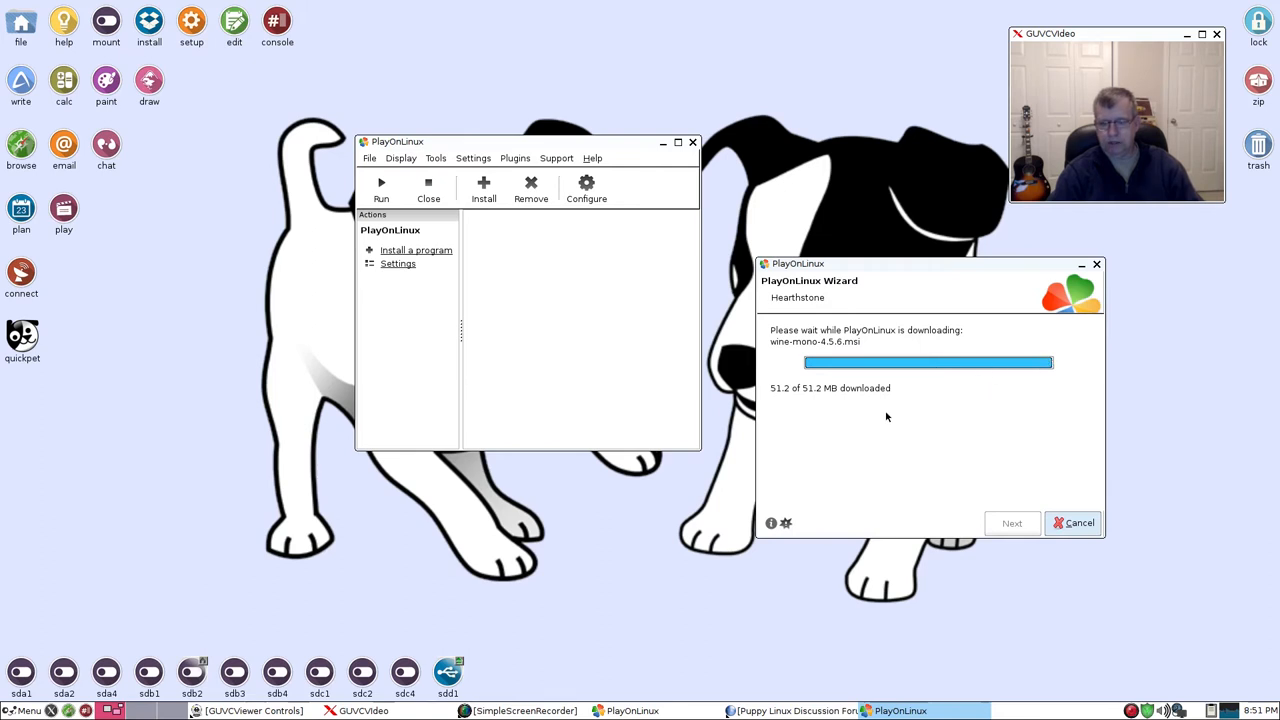
pyautogui.moveTo(1094, 672)
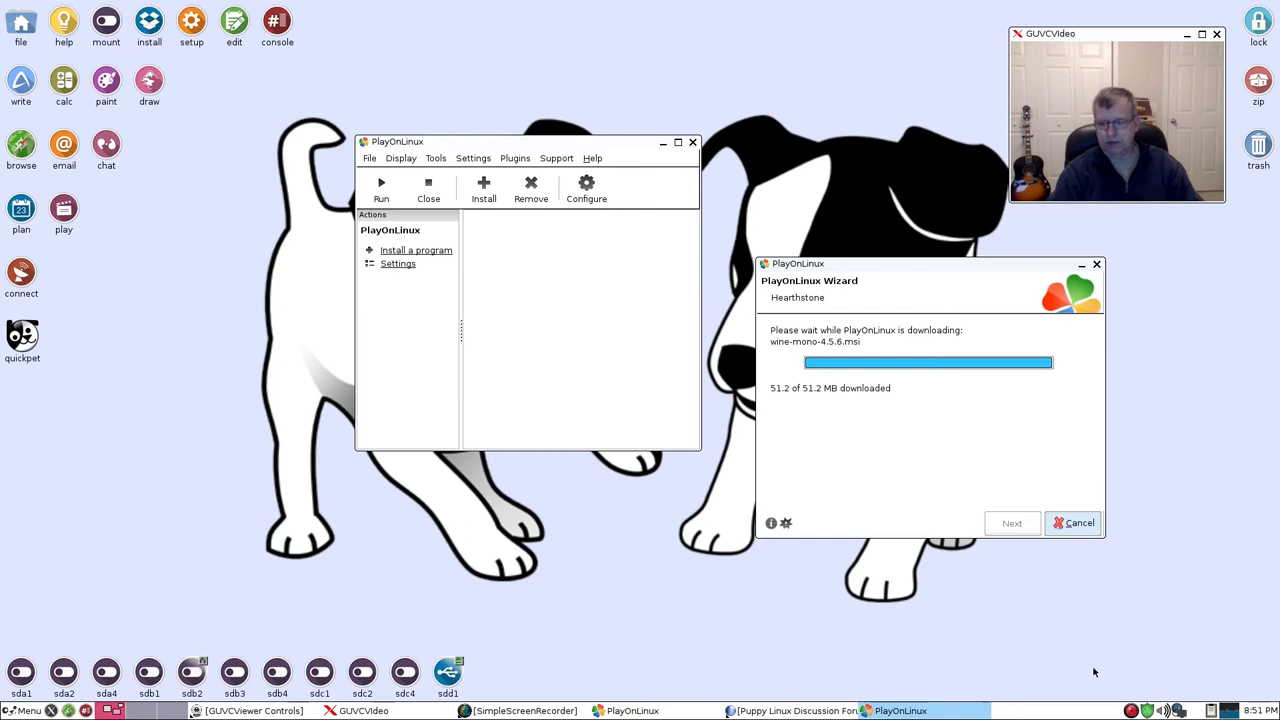
pyautogui.moveTo(1053, 647)
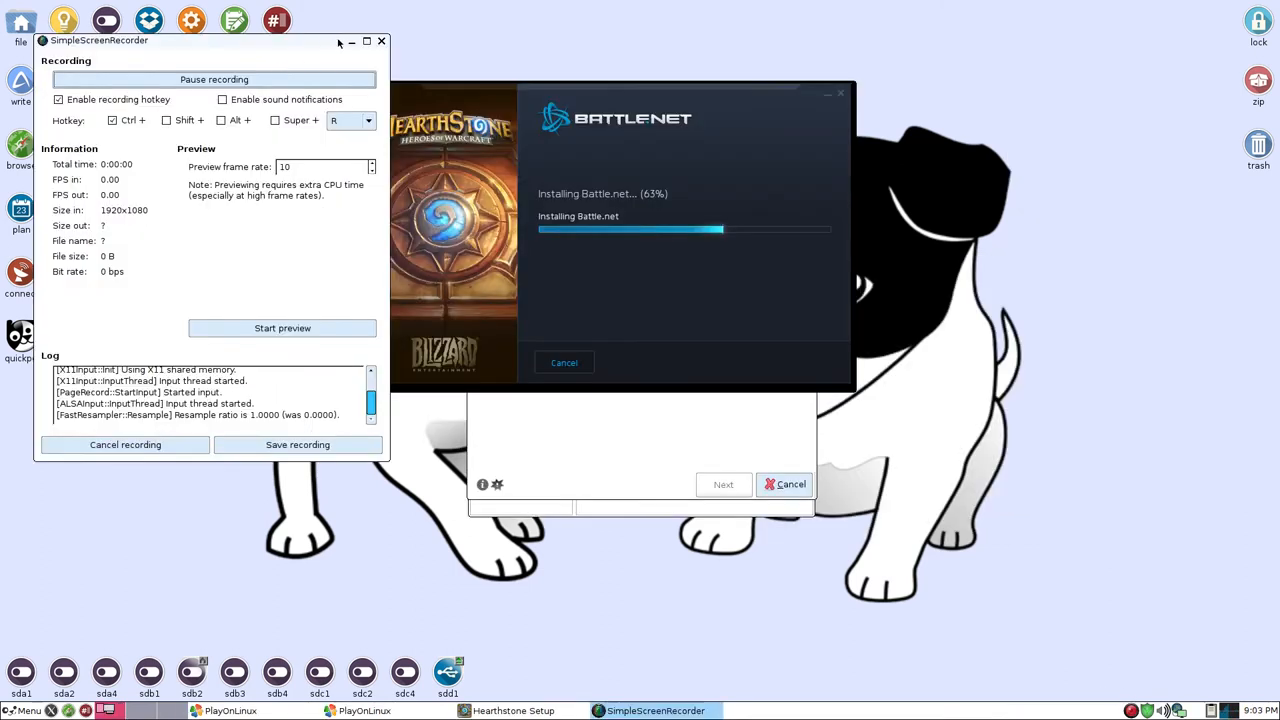
# - Wait for the Battle.net installer to finish until the login window for Hearthstone appears
pyautogui.click(351, 40)
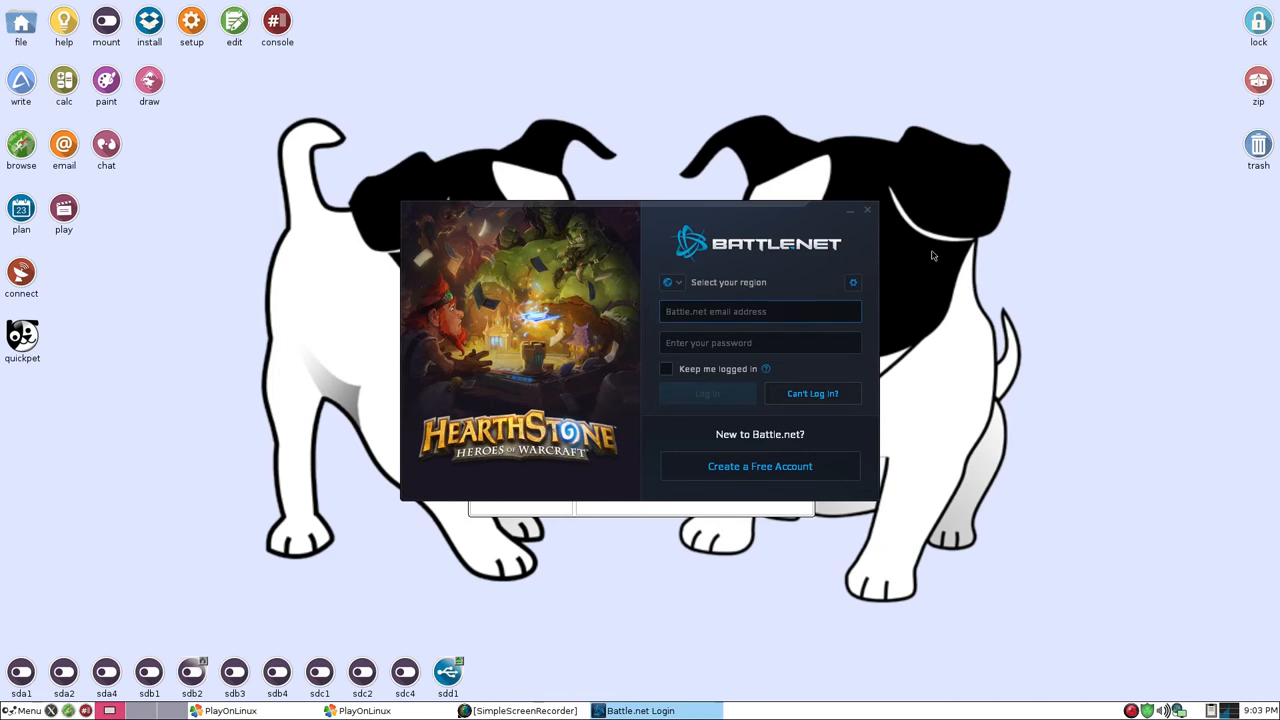
pyautogui.moveTo(957, 272)
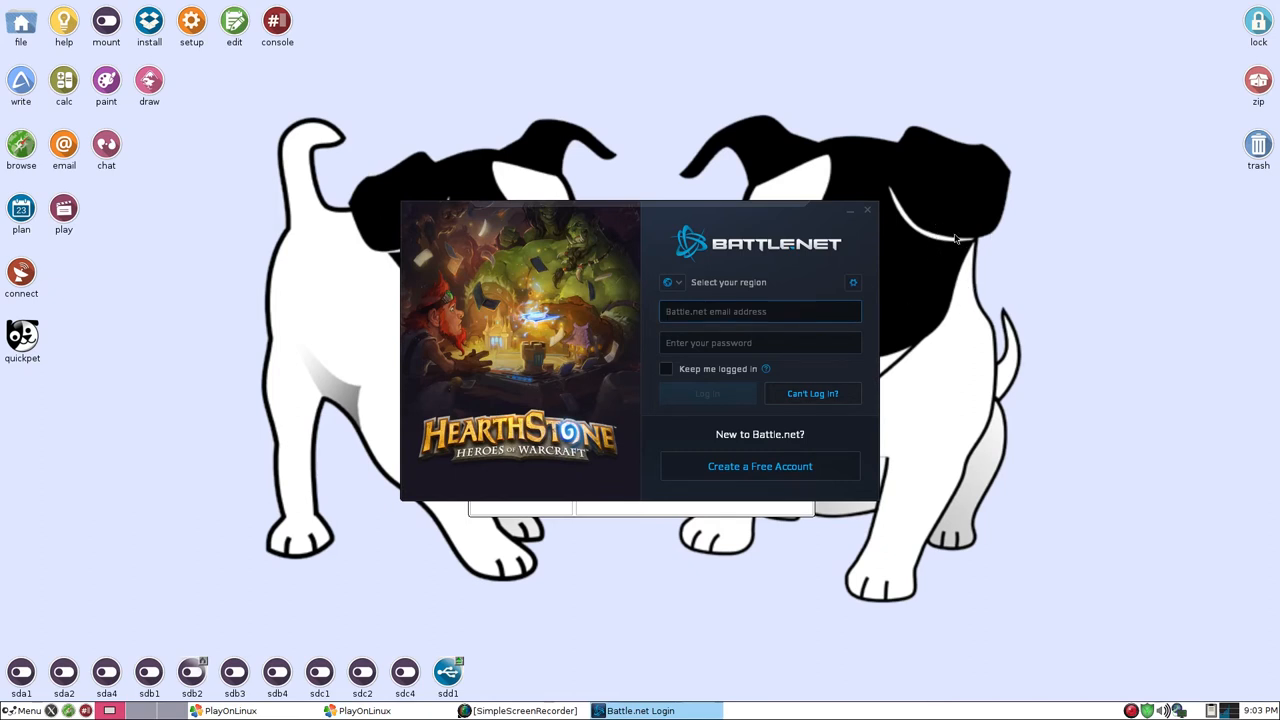
pyautogui.moveTo(975, 240)
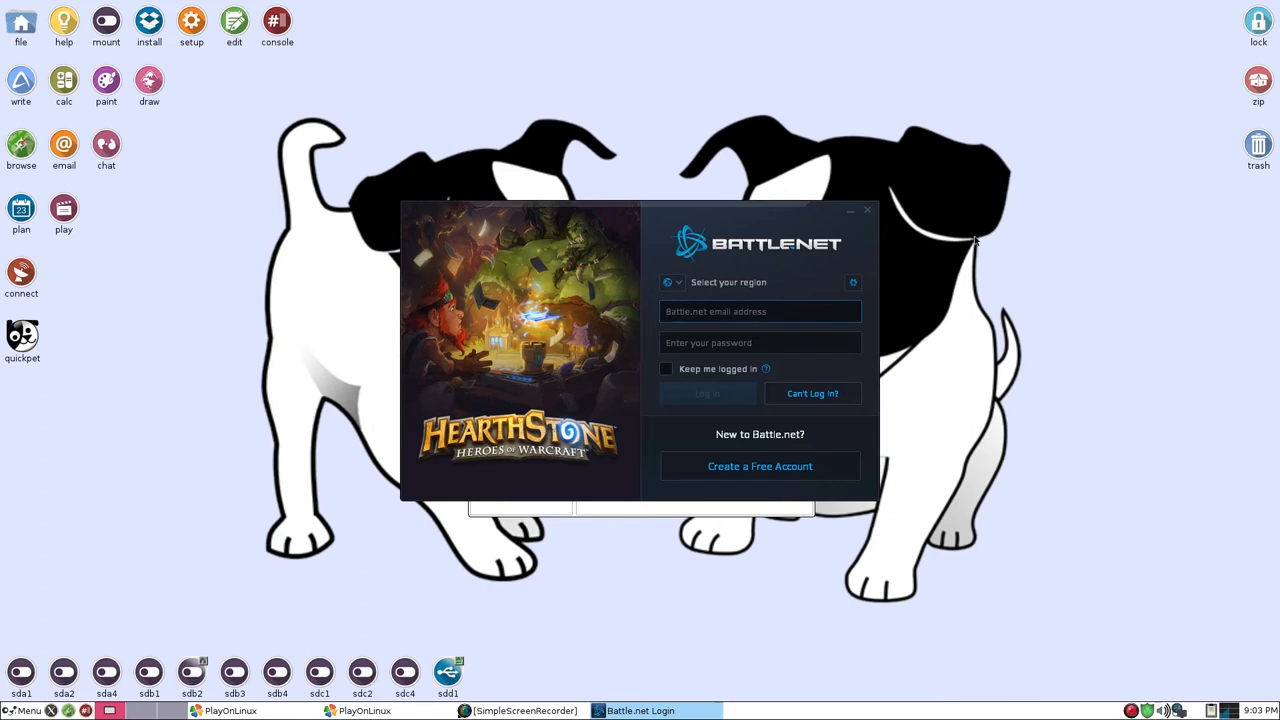
pyautogui.moveTo(950, 243)
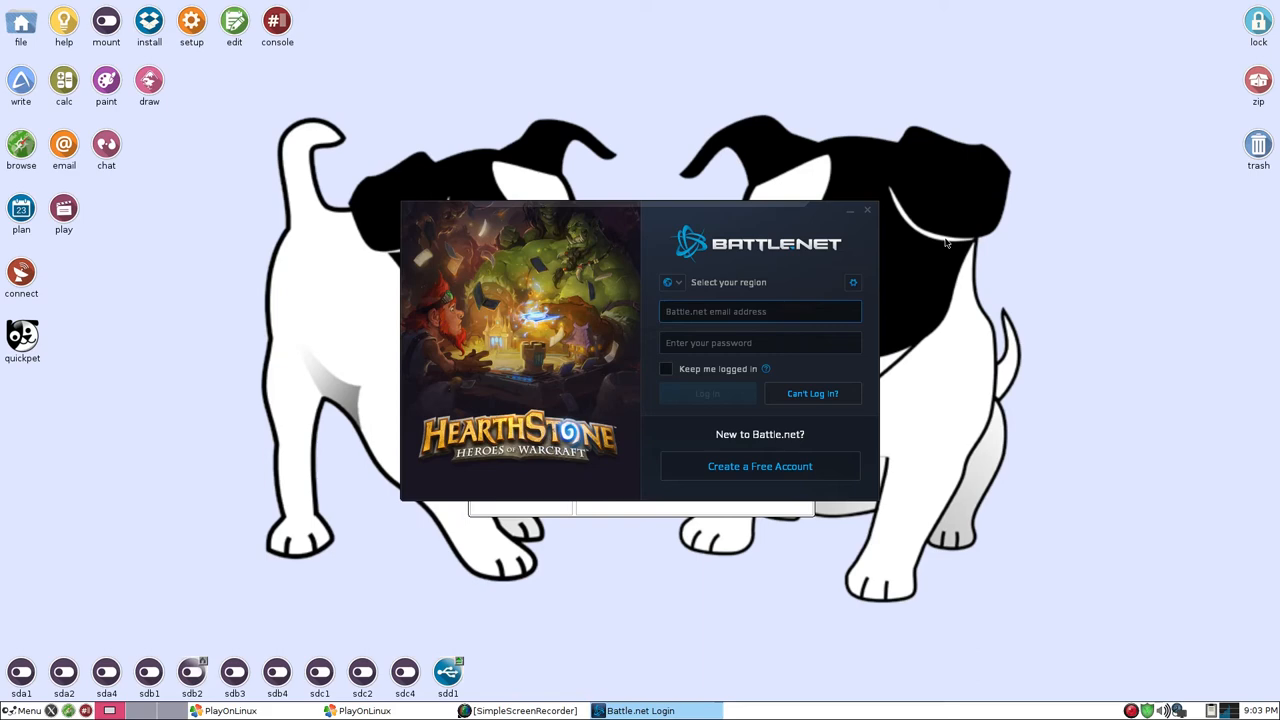
pyautogui.moveTo(940, 243)
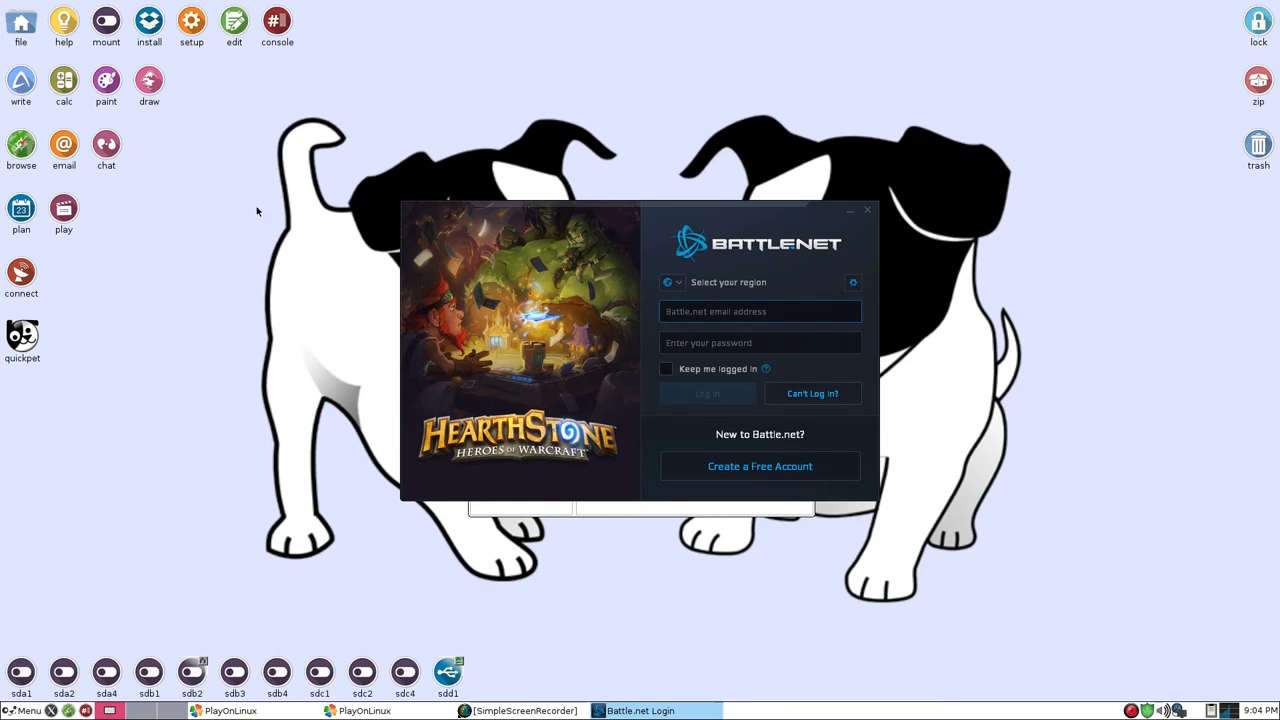
pyautogui.moveTo(176, 84)
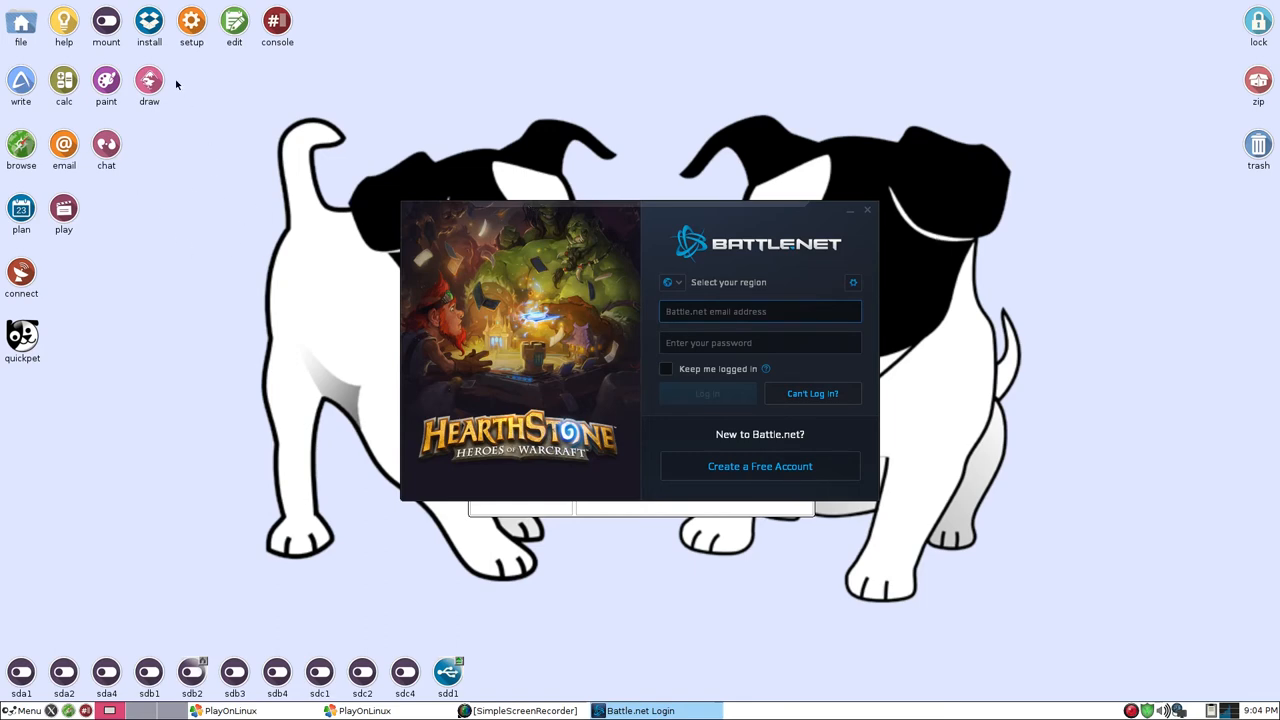
pyautogui.moveTo(168, 119)
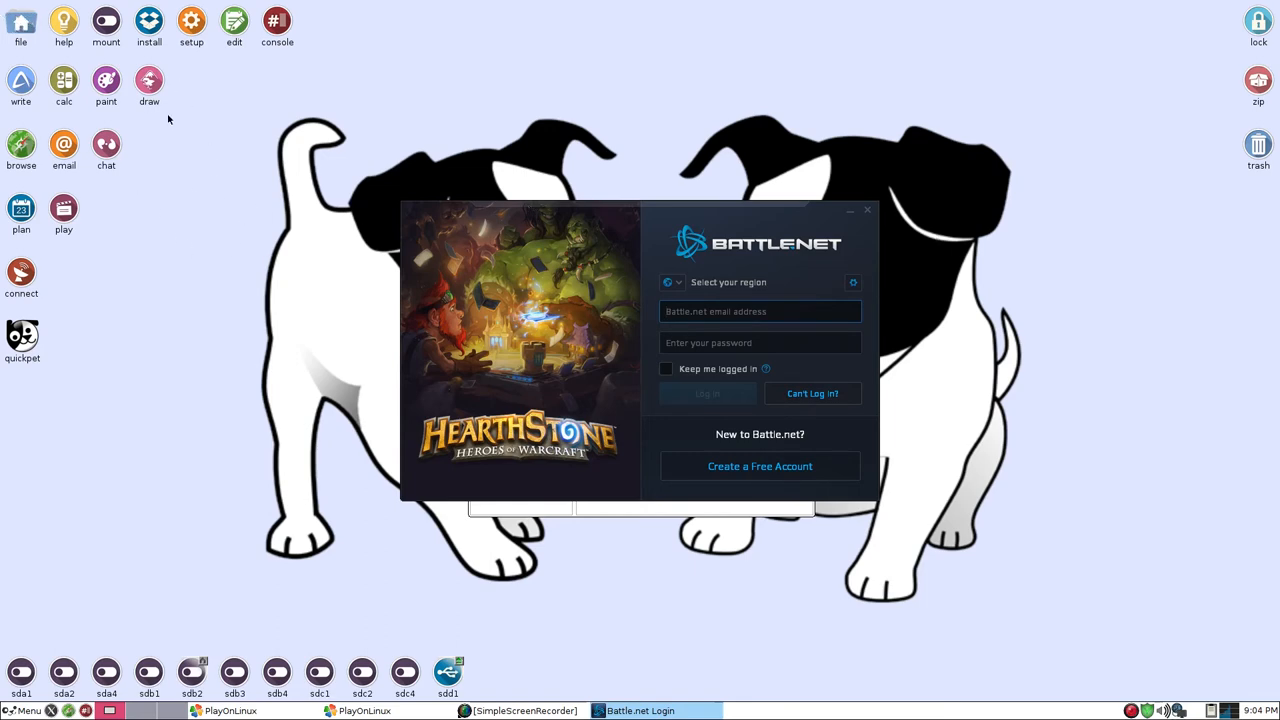
pyautogui.moveTo(201, 337)
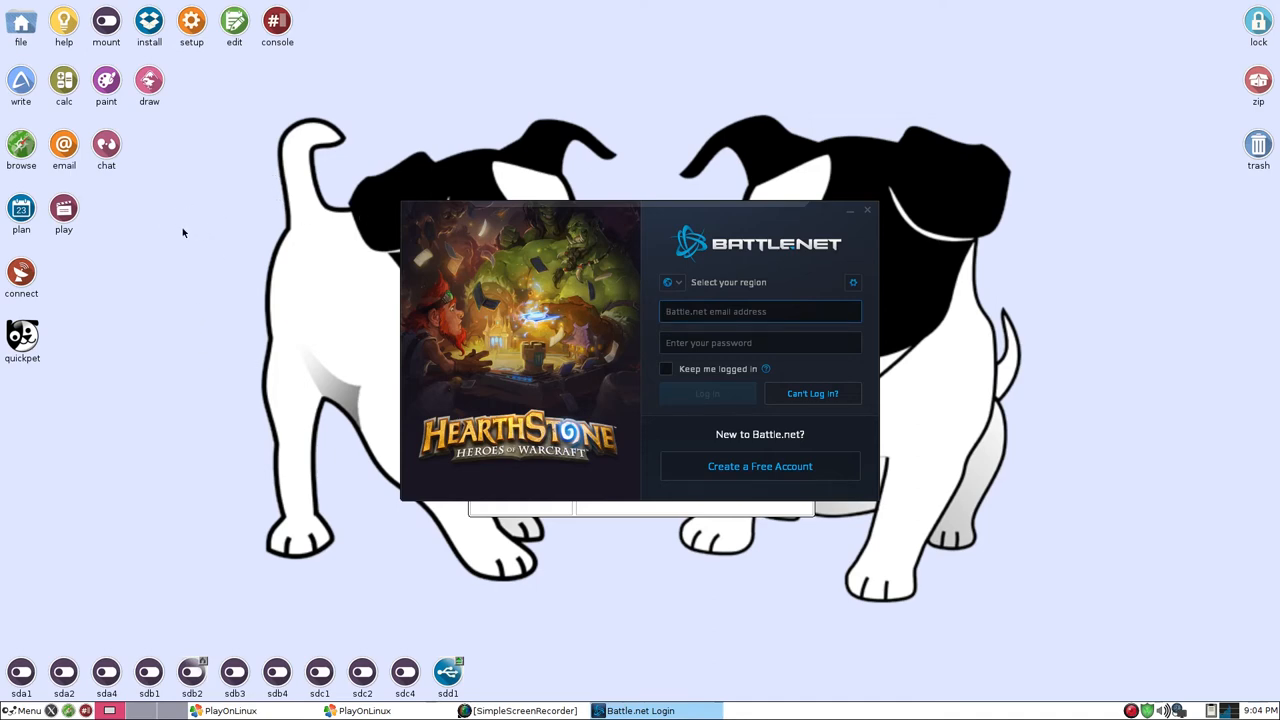
pyautogui.moveTo(194, 287)
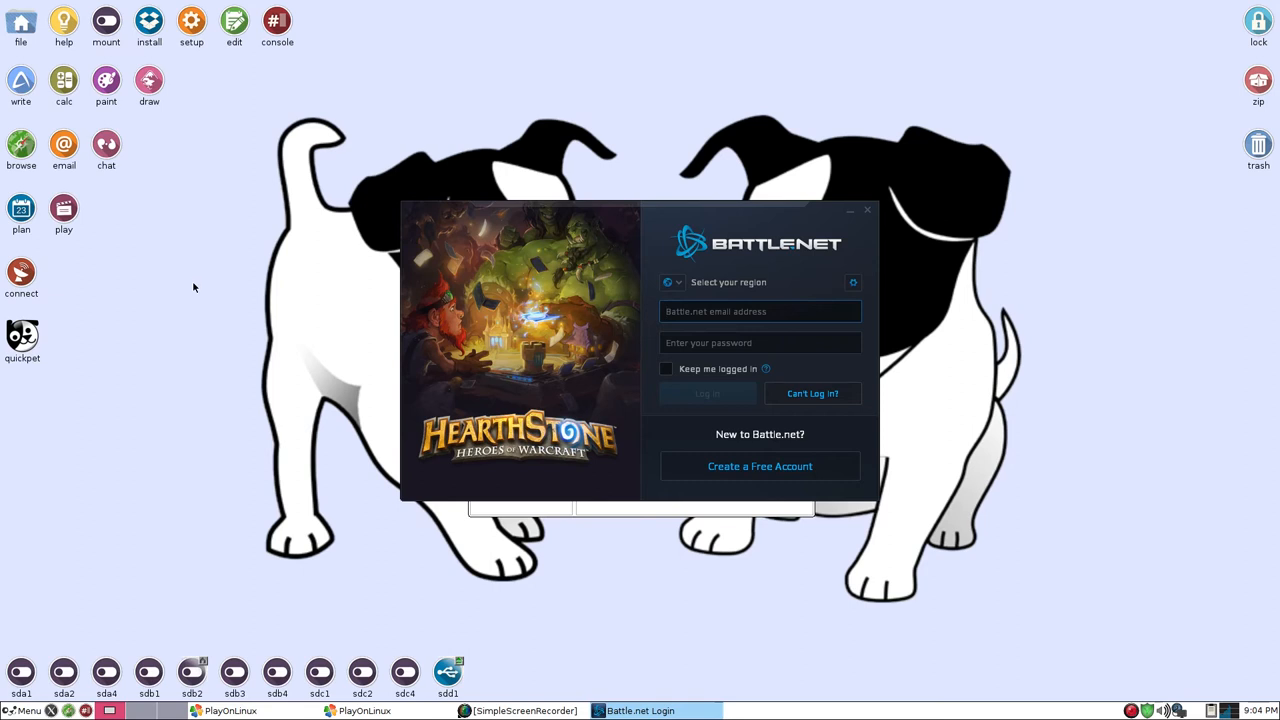
pyautogui.moveTo(196, 299)
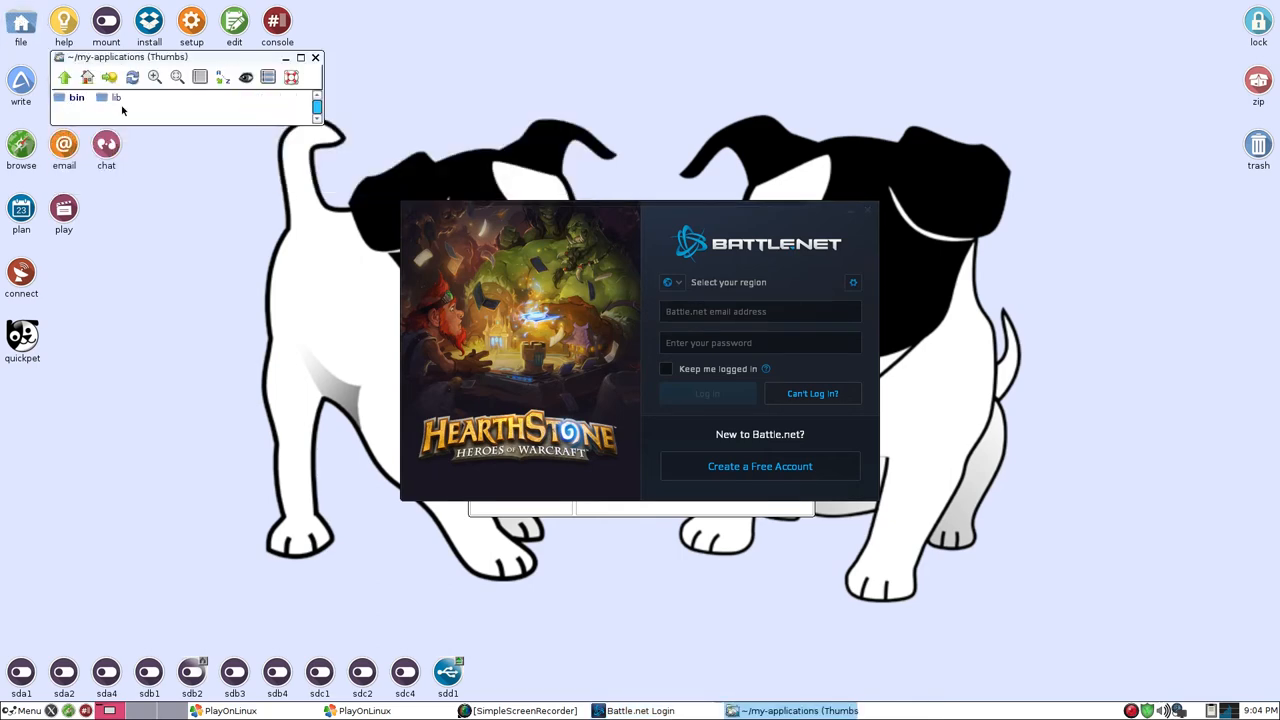
pyautogui.doubleClick(76, 97)
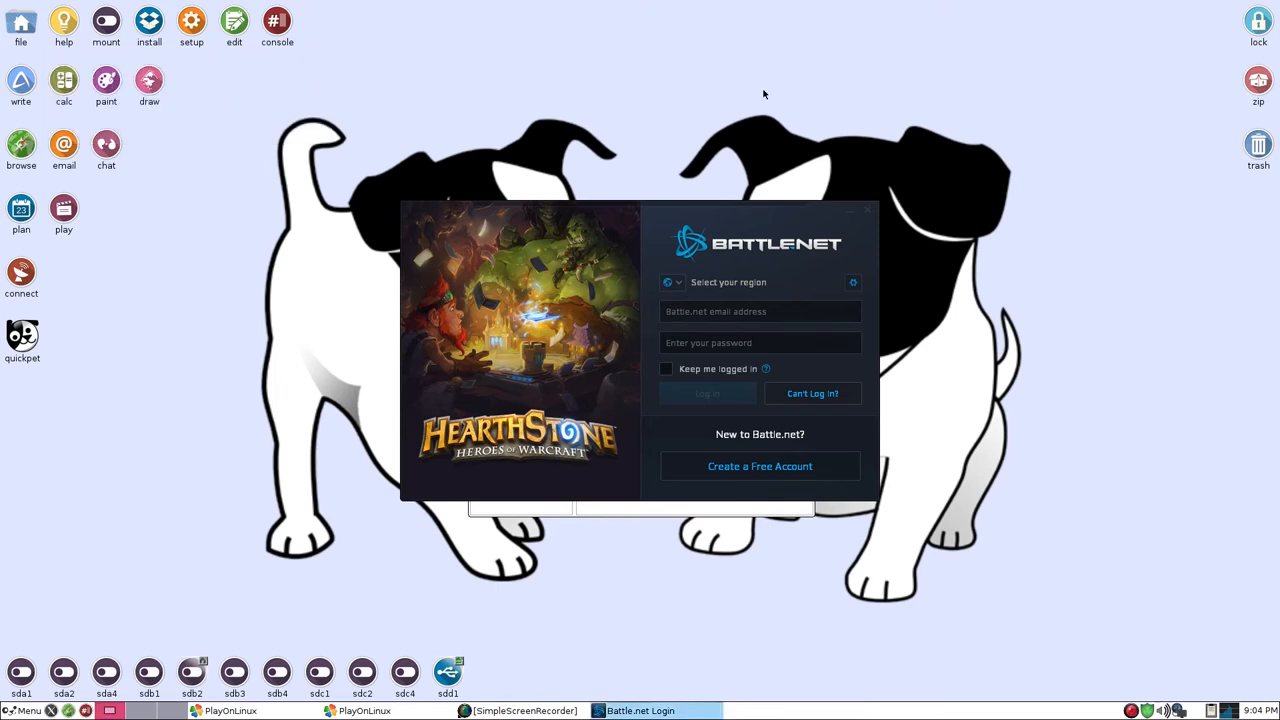
pyautogui.moveTo(1073, 606)
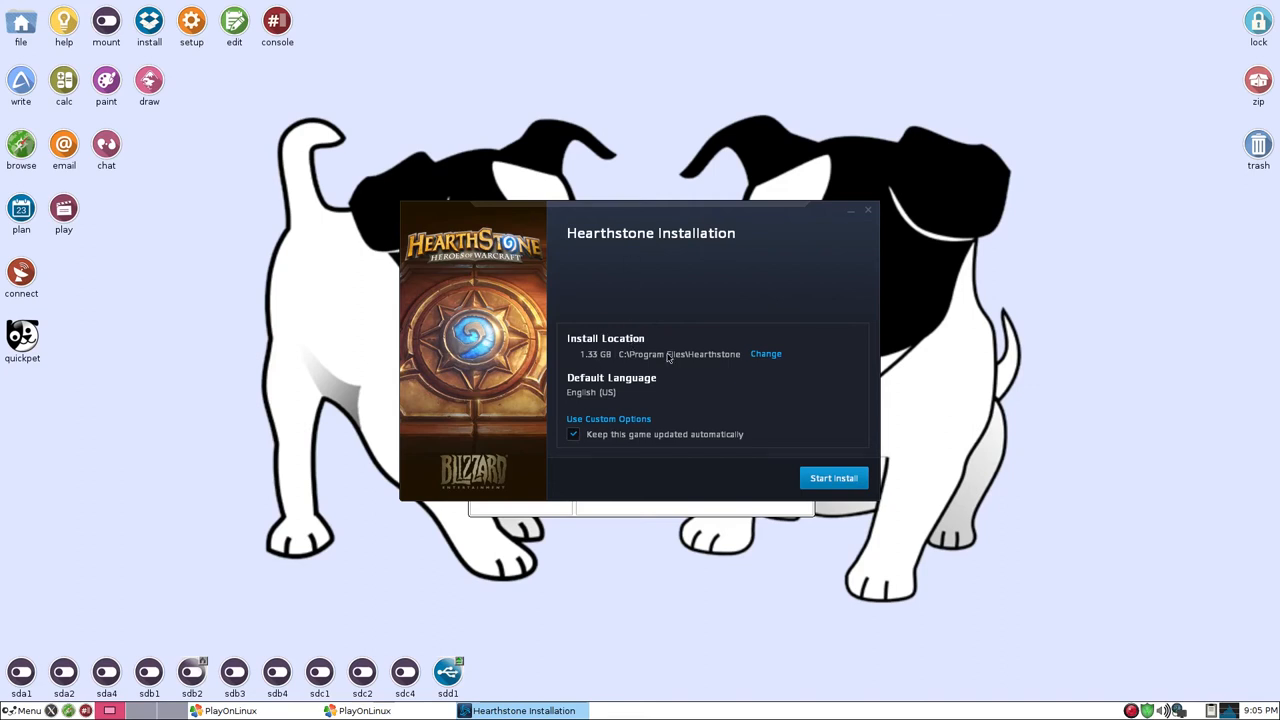
# - Set Hearthstone's install location to root/my-applications/bin/Battle.net and start the install
pyautogui.click(766, 354)
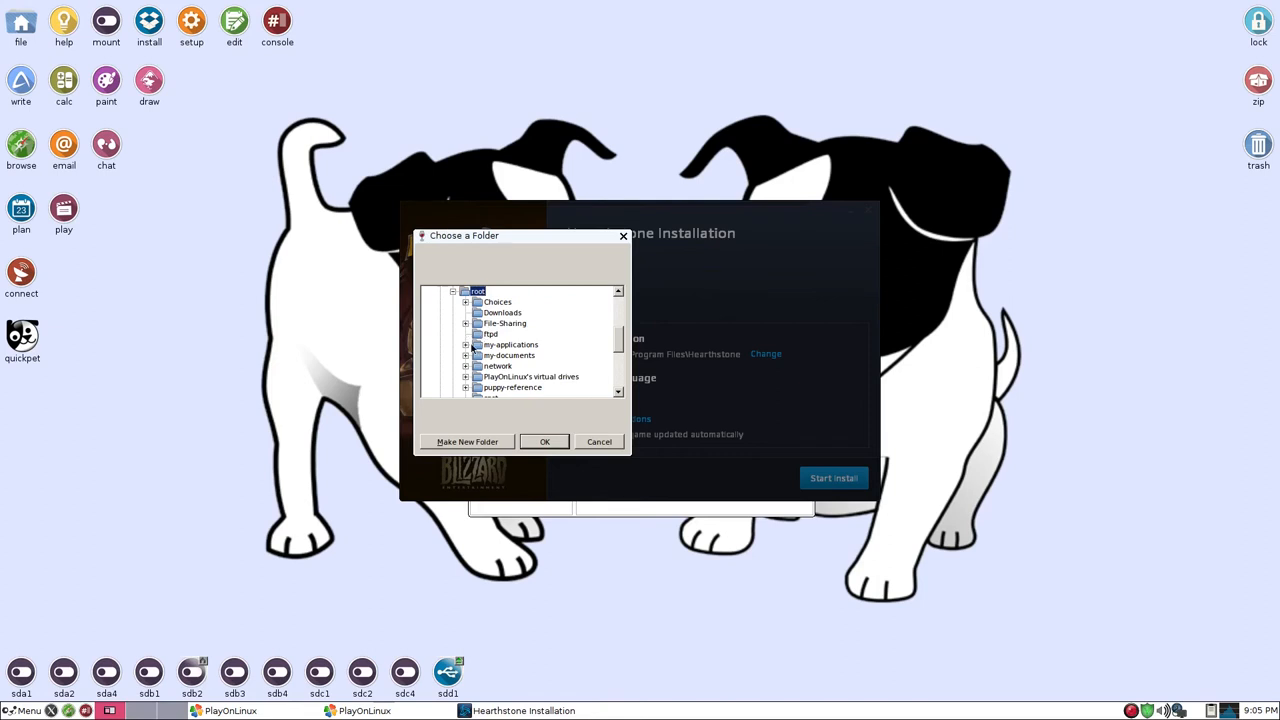
pyautogui.click(466, 344)
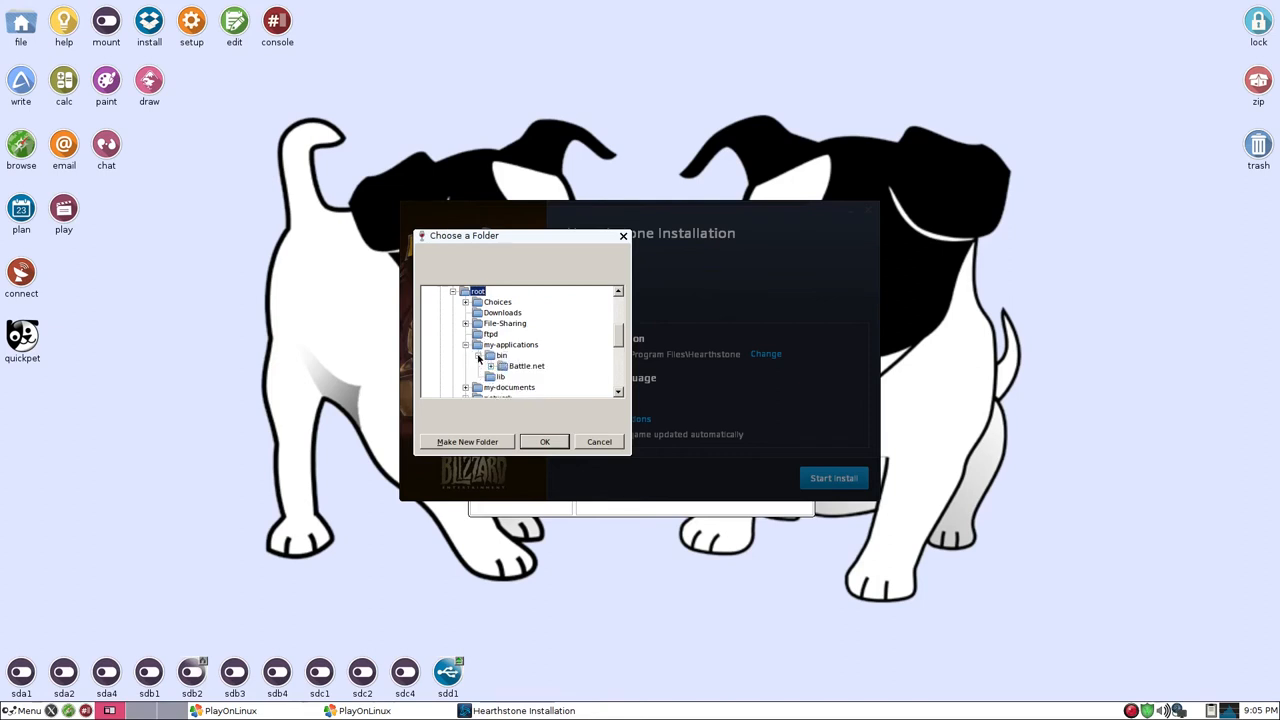
pyautogui.click(500, 355)
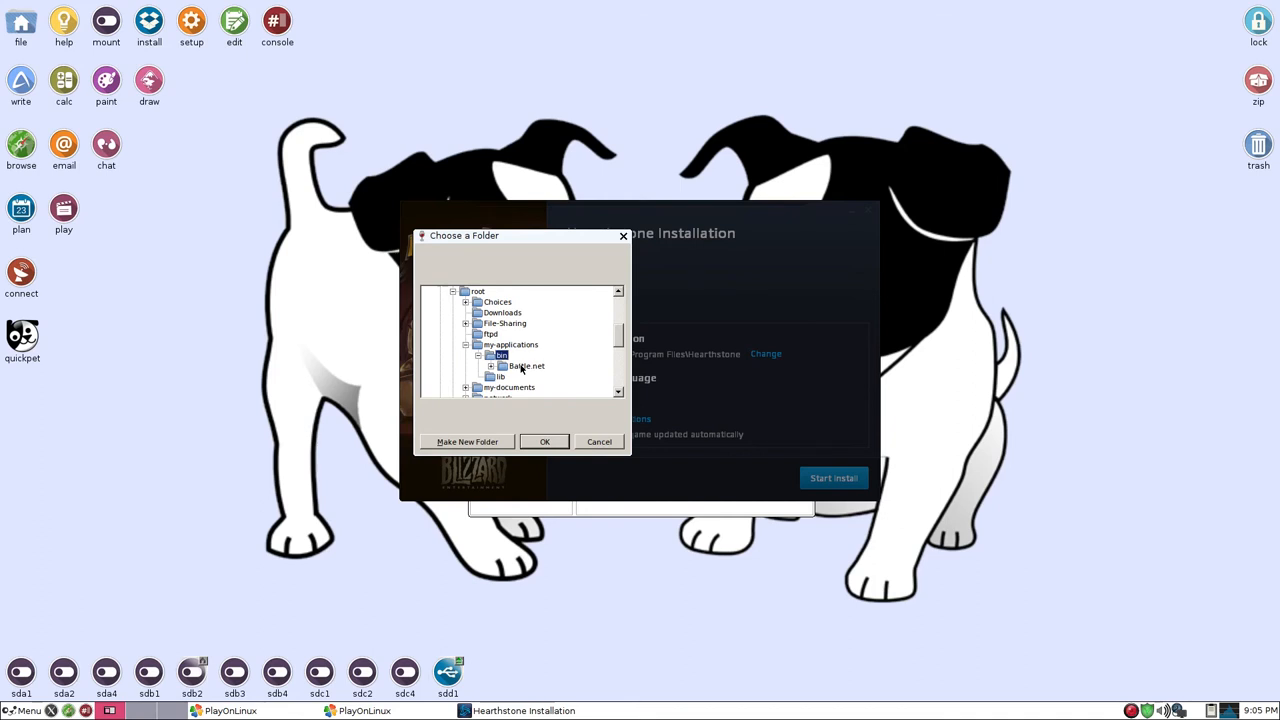
pyautogui.click(525, 365)
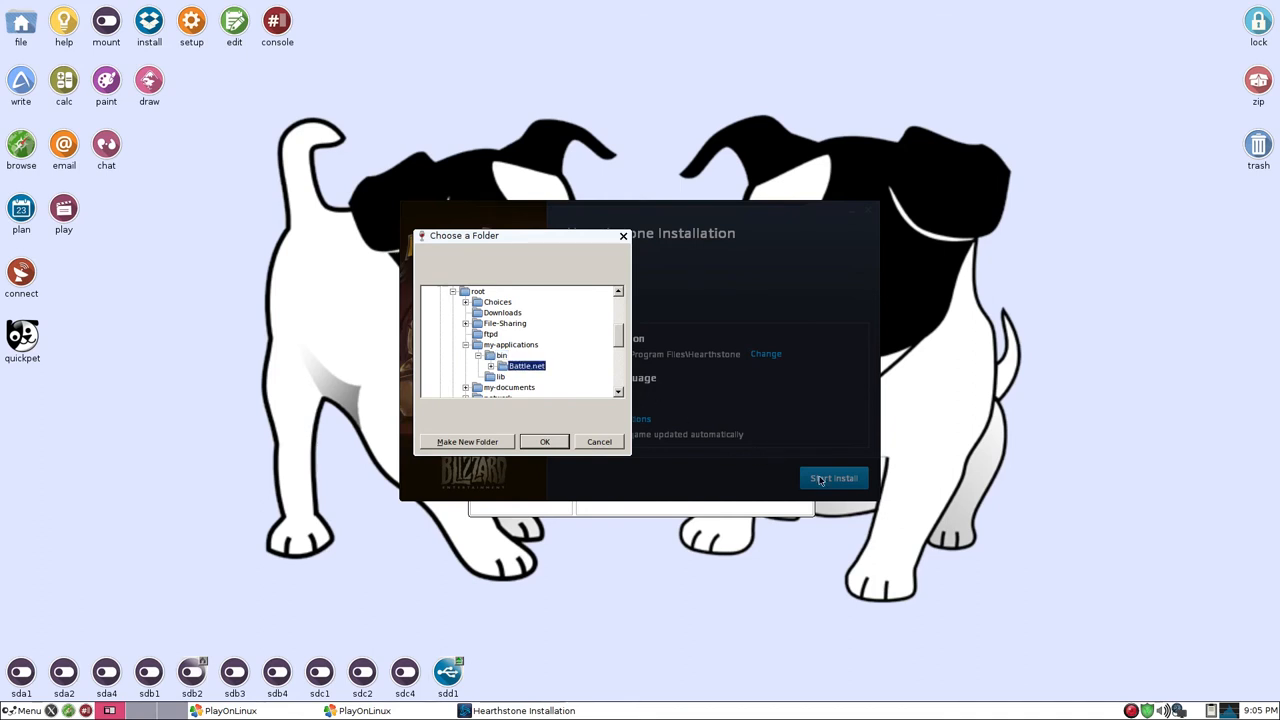
pyautogui.click(544, 441)
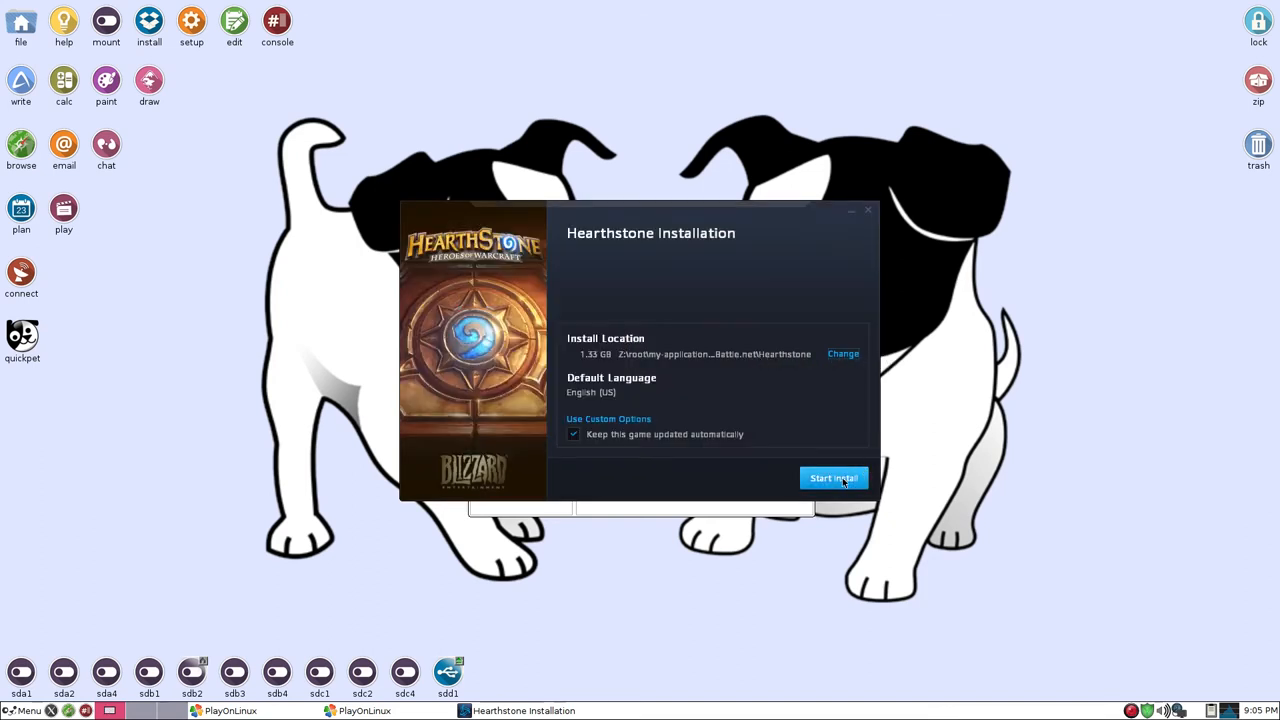
pyautogui.click(833, 478)
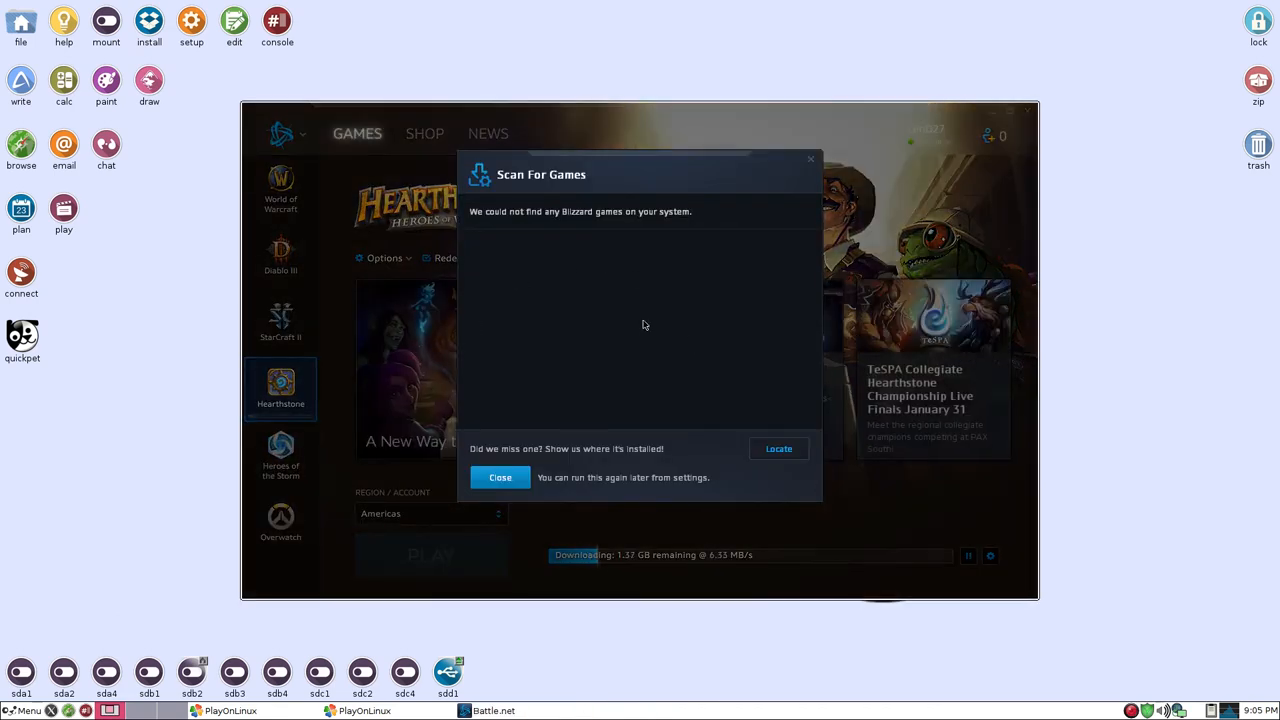
pyautogui.moveTo(548, 222)
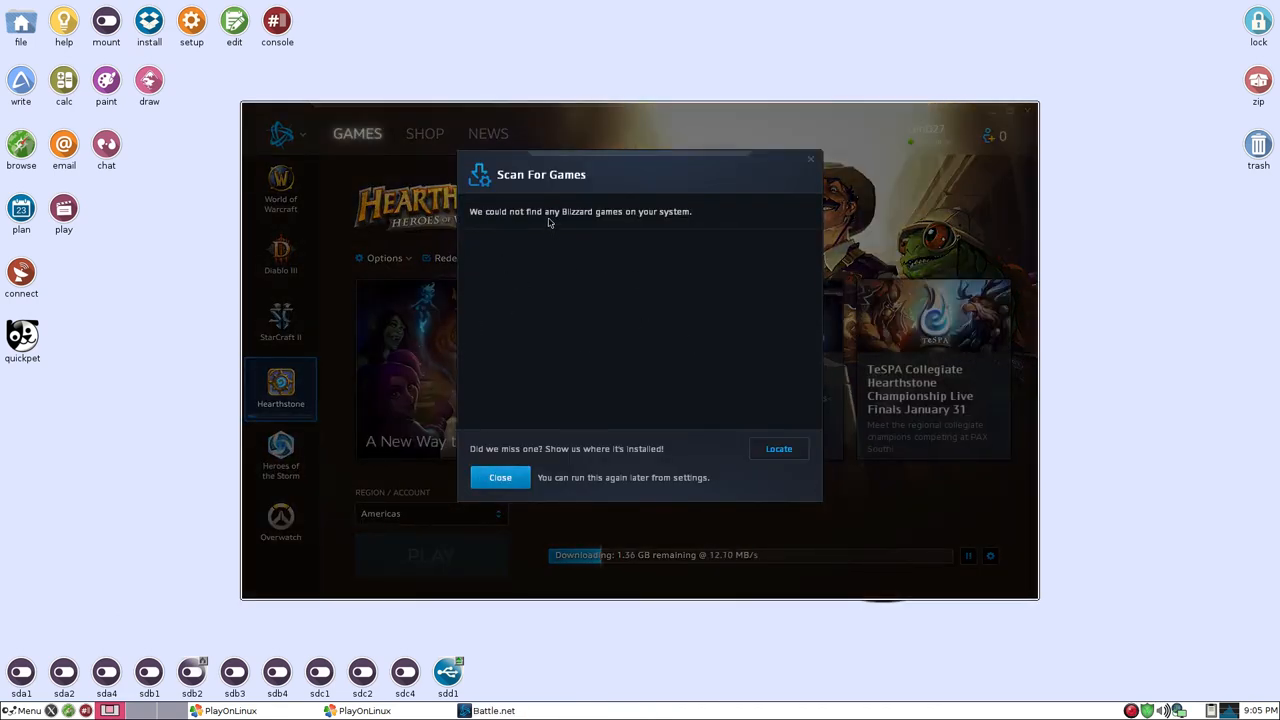
pyautogui.moveTo(483, 311)
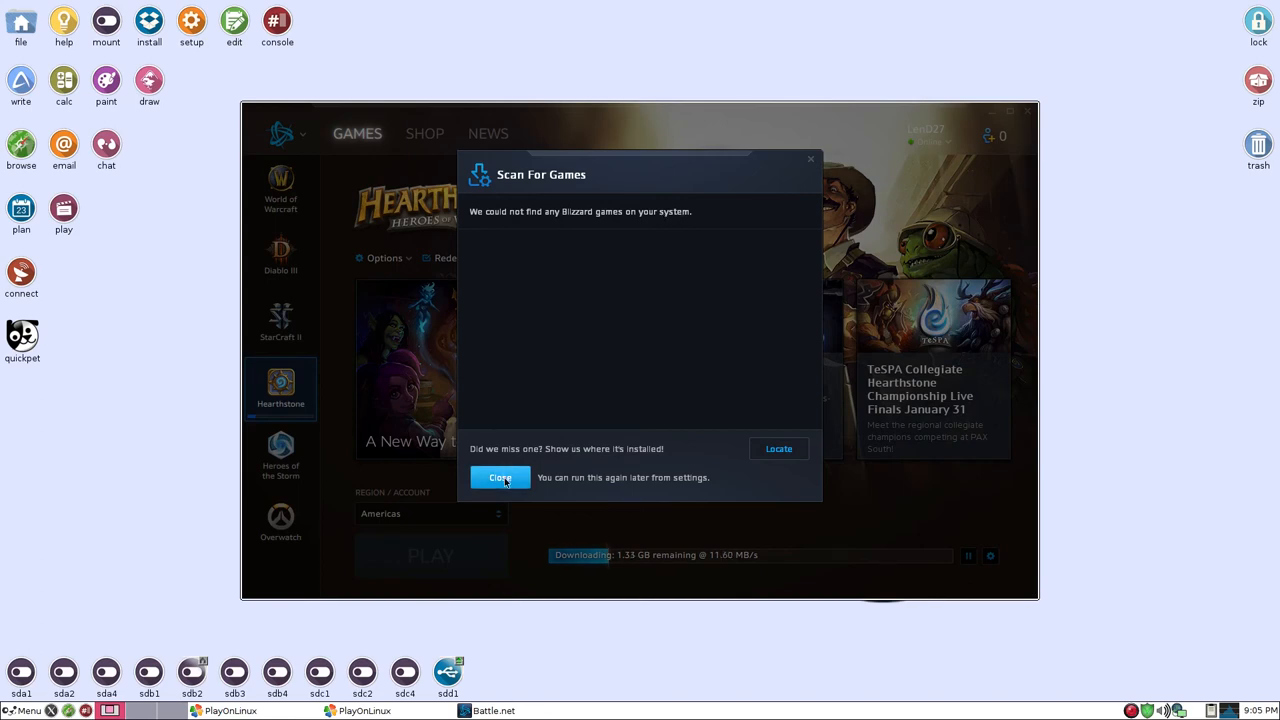
# - Close the Scan For Games 'no games found' notice while Hearthstone keeps downloading
pyautogui.click(500, 477)
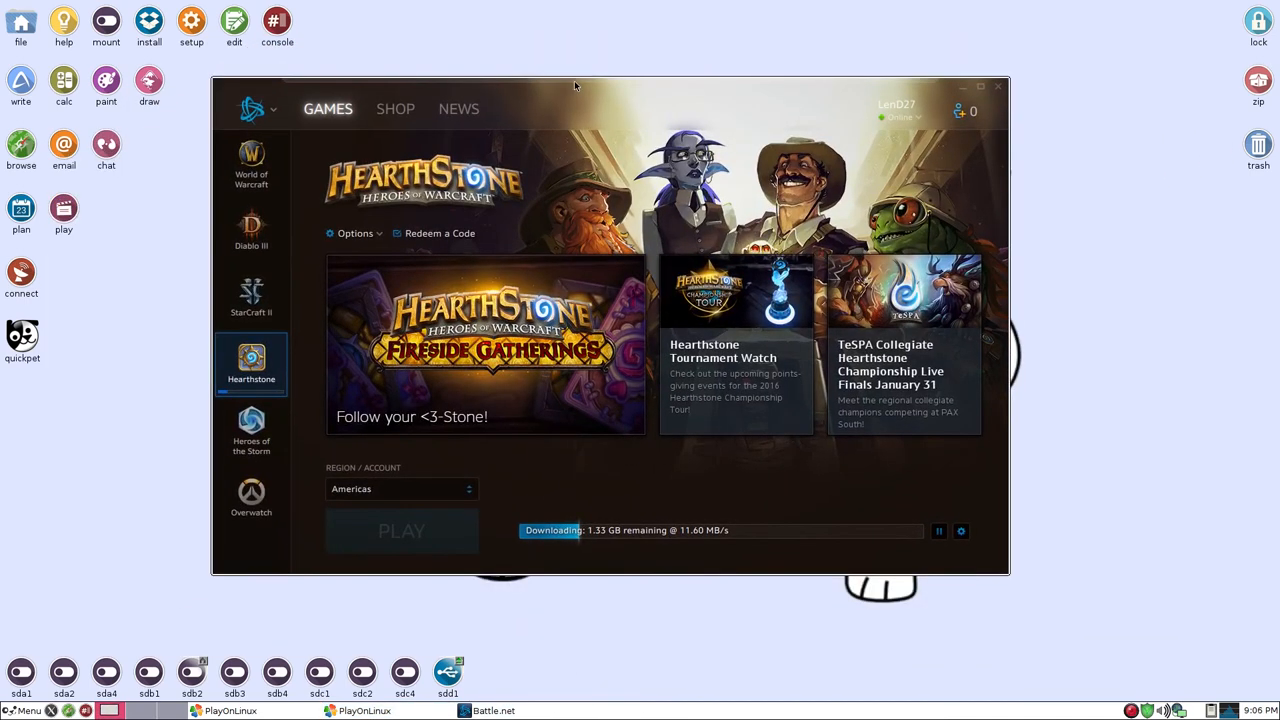
pyautogui.moveTo(687, 559)
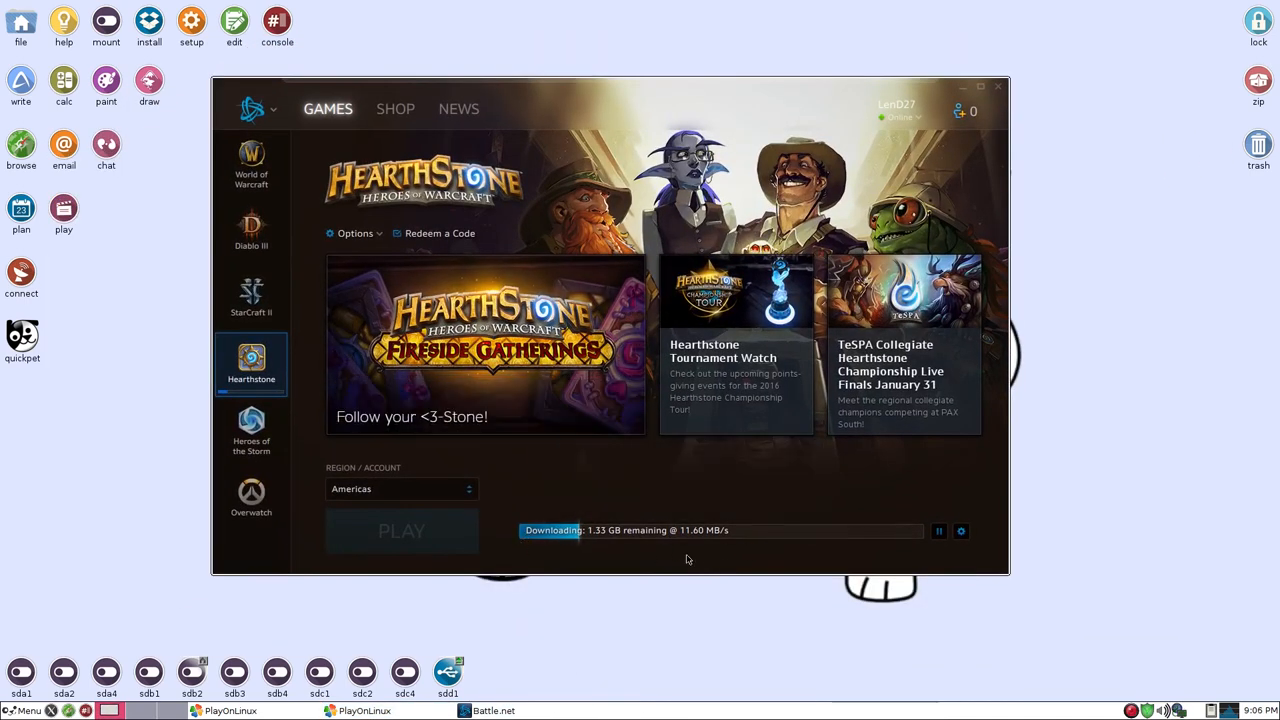
pyautogui.moveTo(666, 638)
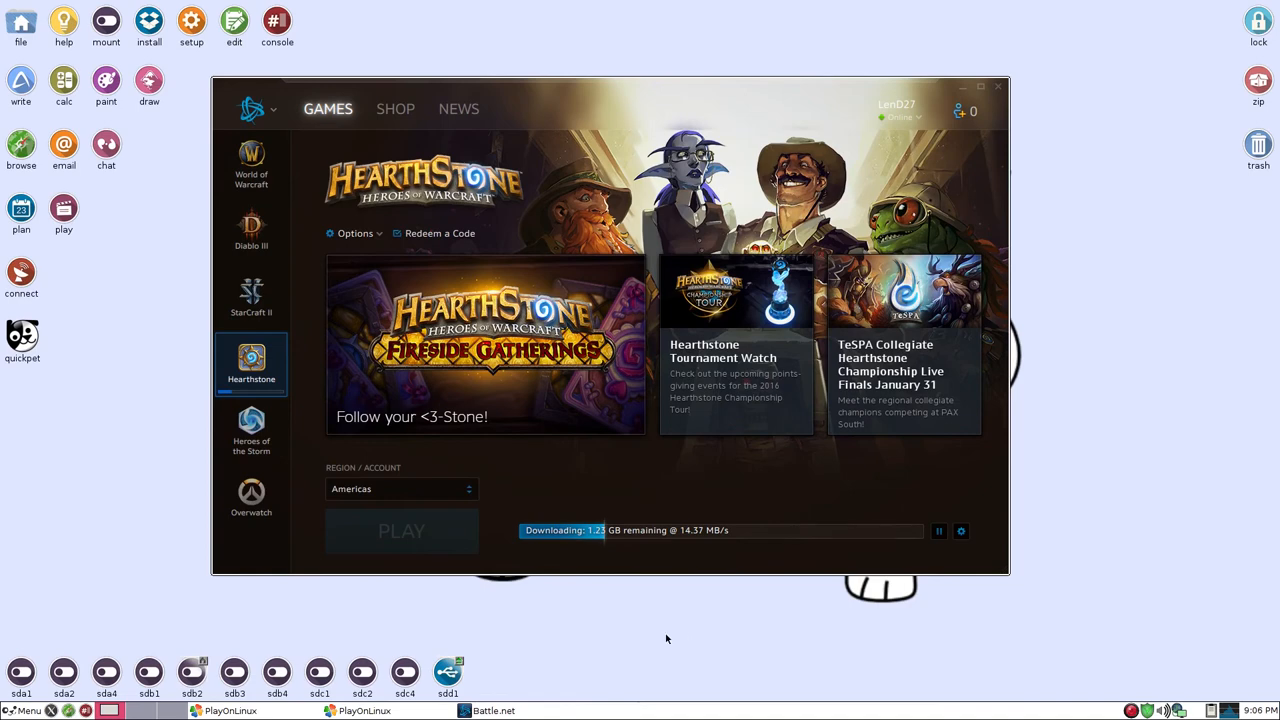
pyautogui.moveTo(655, 641)
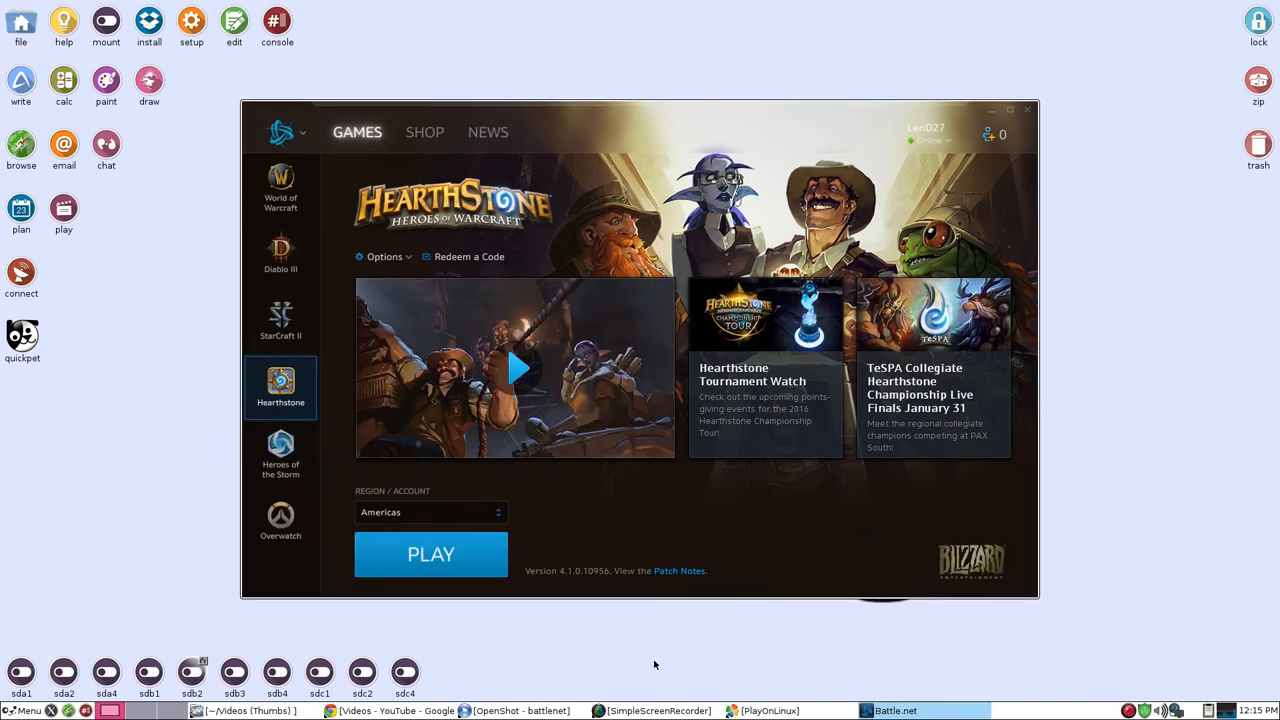
pyautogui.moveTo(668, 665)
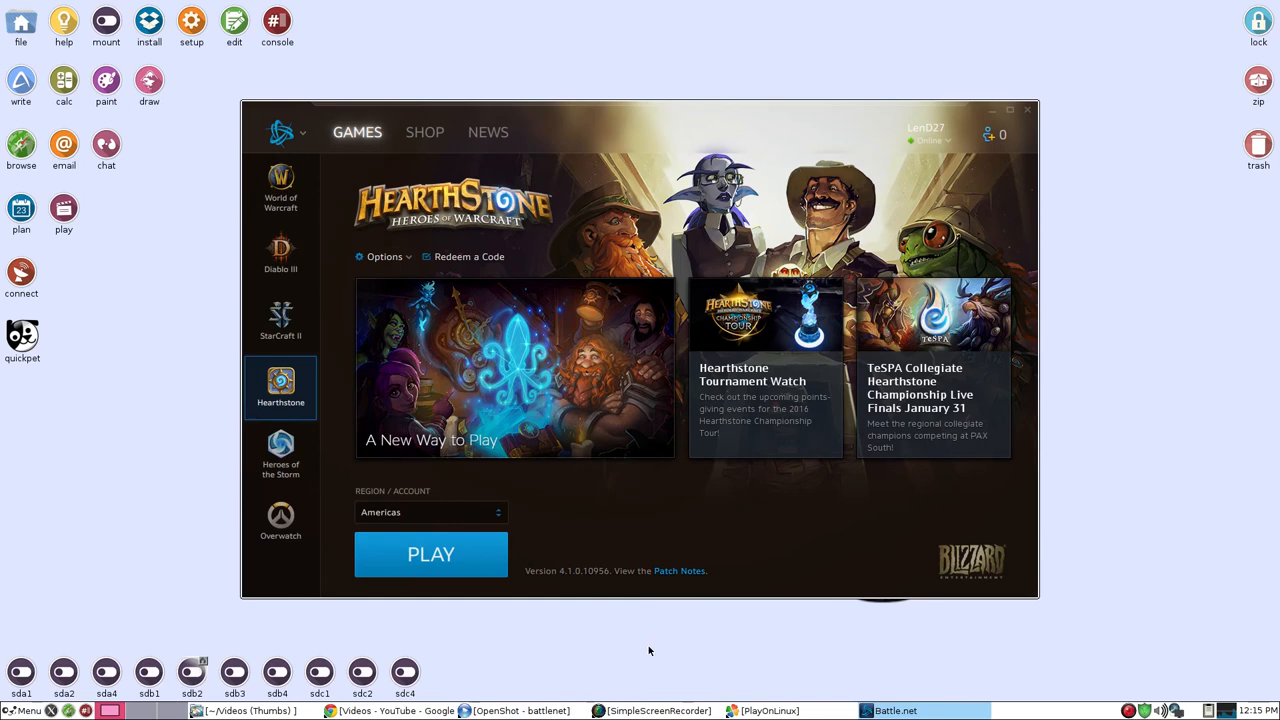
pyautogui.moveTo(640, 638)
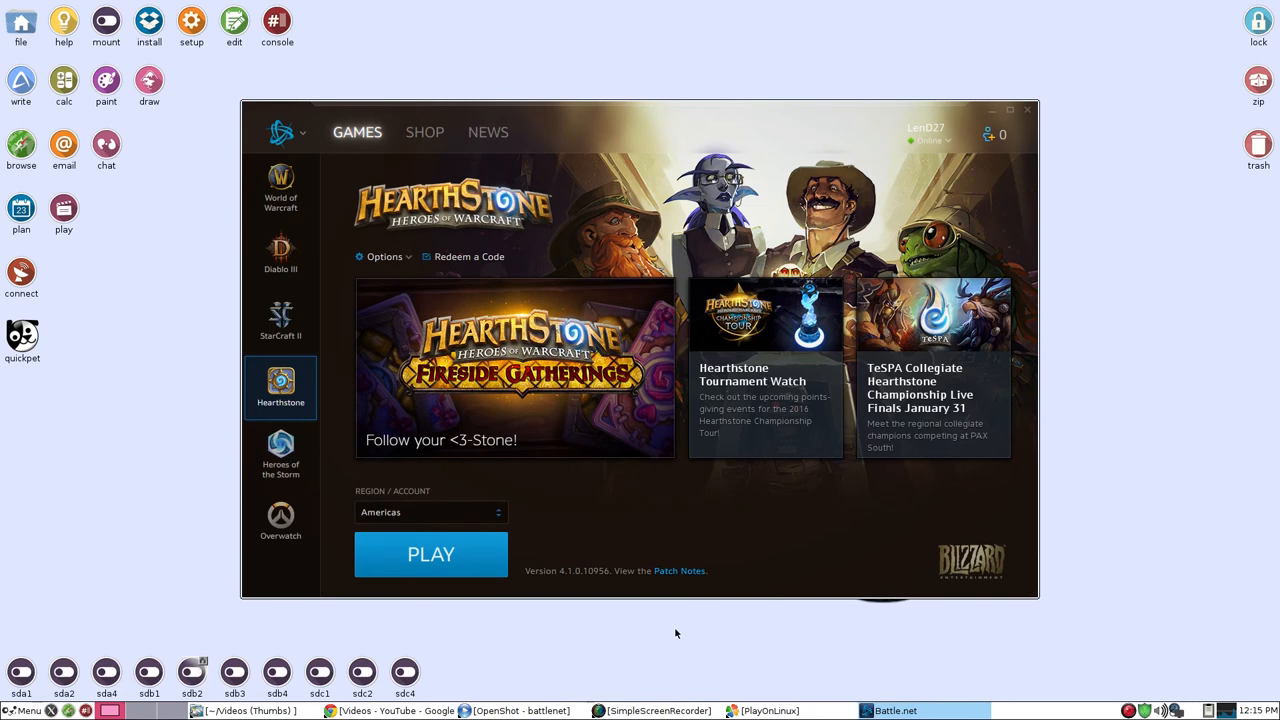
pyautogui.moveTo(665, 611)
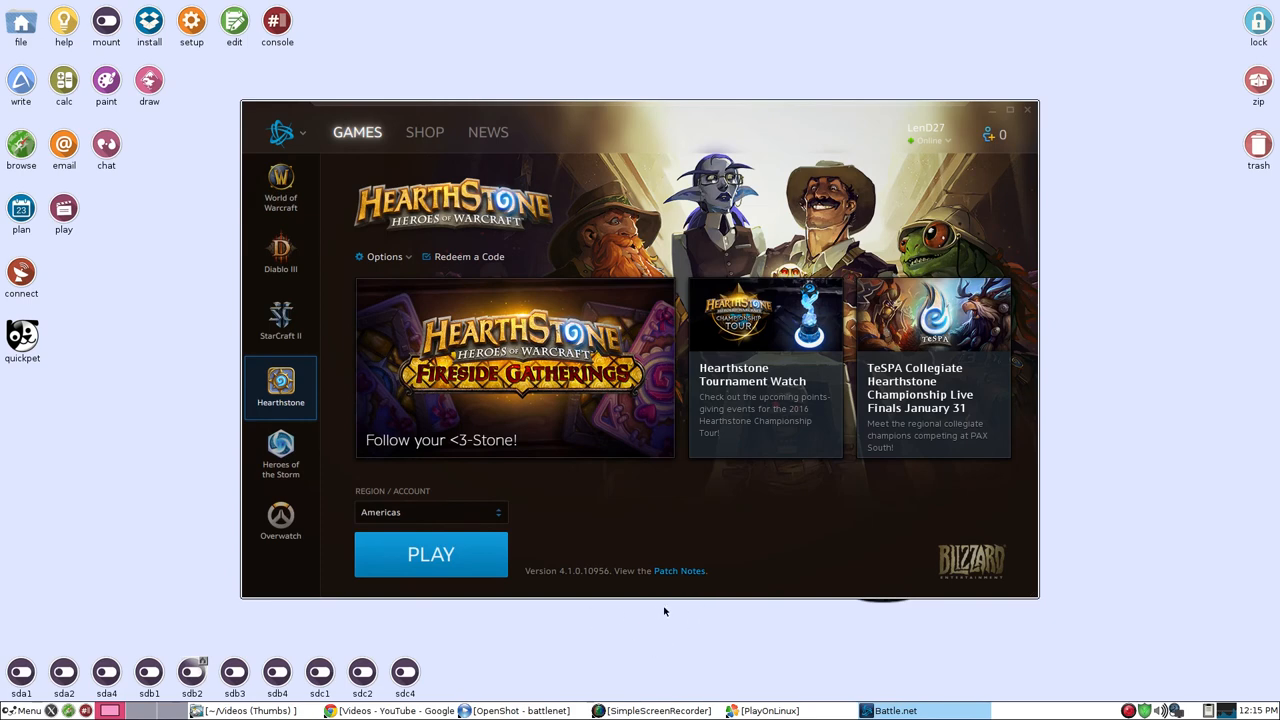
pyautogui.moveTo(651, 625)
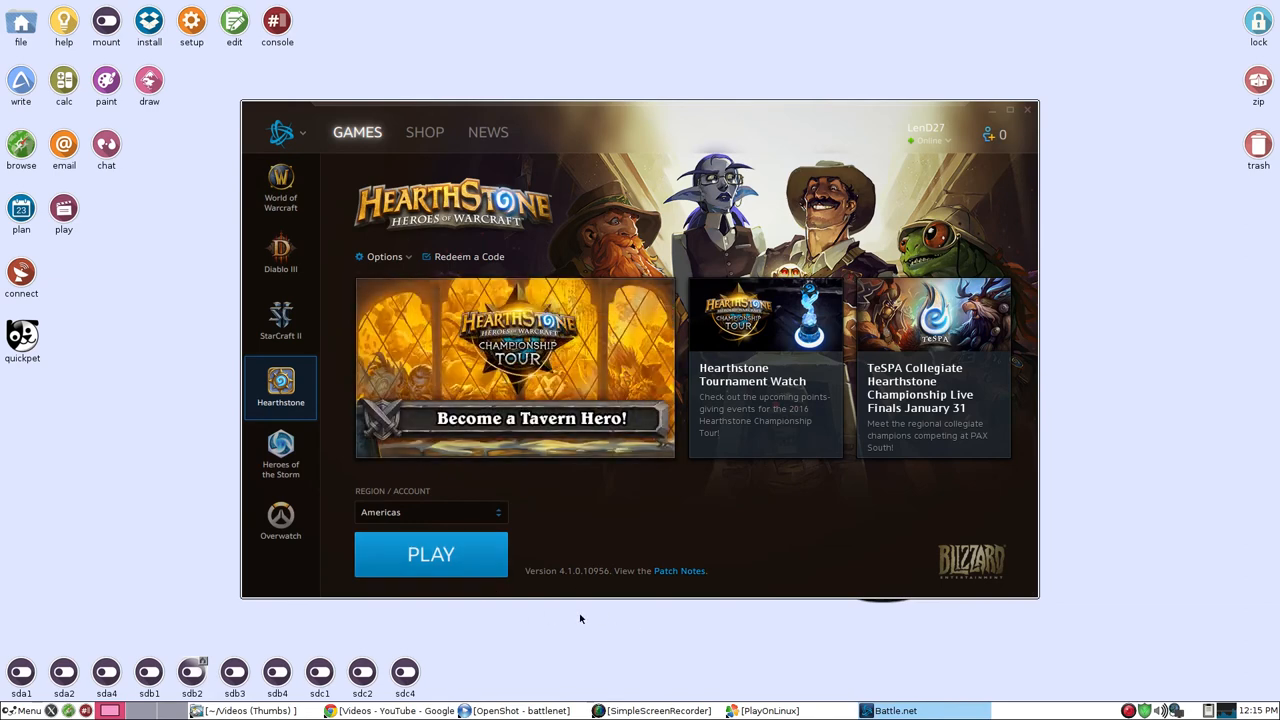
pyautogui.moveTo(690, 639)
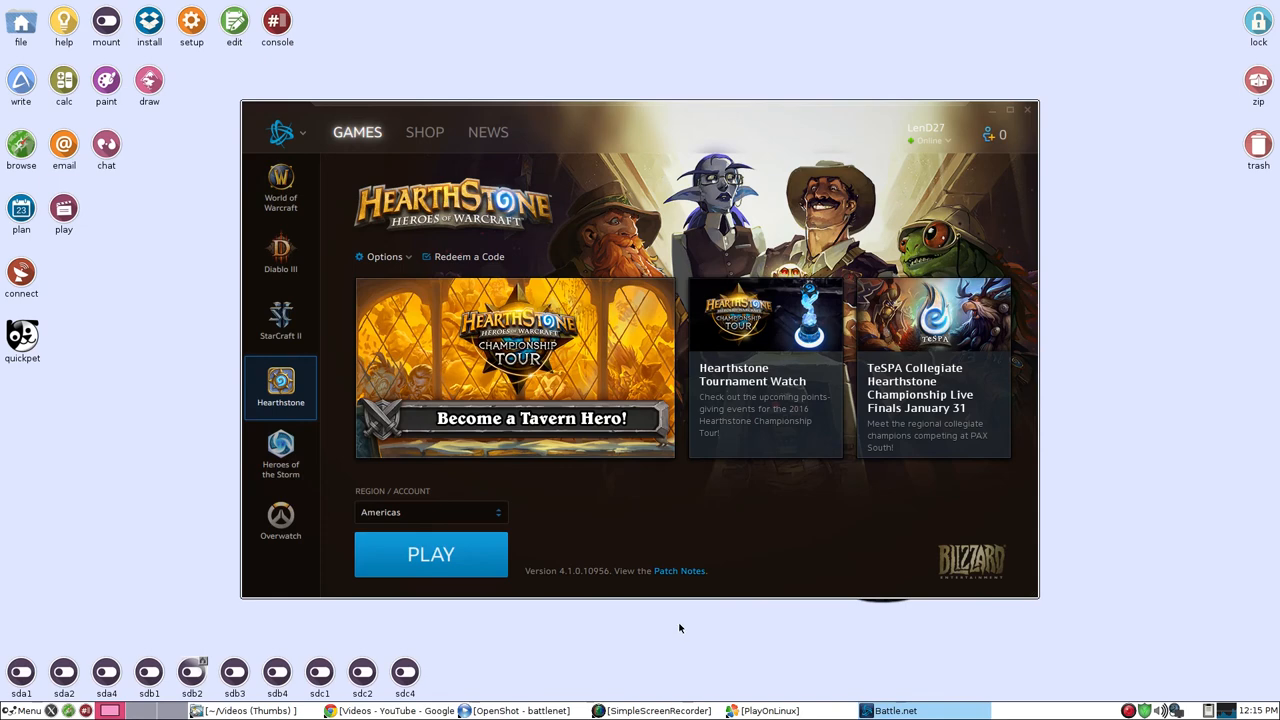
# - Press PLAY on the fully downloaded Hearthstone to start the game
pyautogui.click(430, 554)
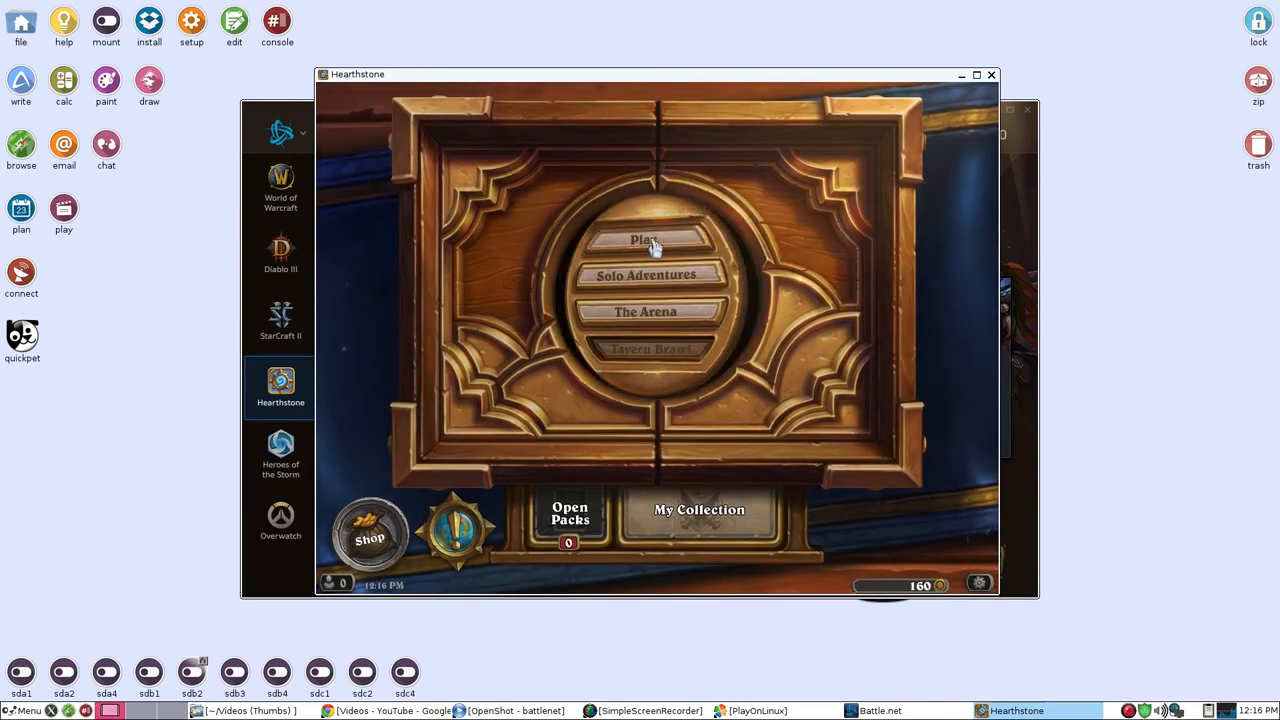
# - Choose Play from the Hearthstone main menu to reach the Choose Your Deck screen
pyautogui.click(646, 240)
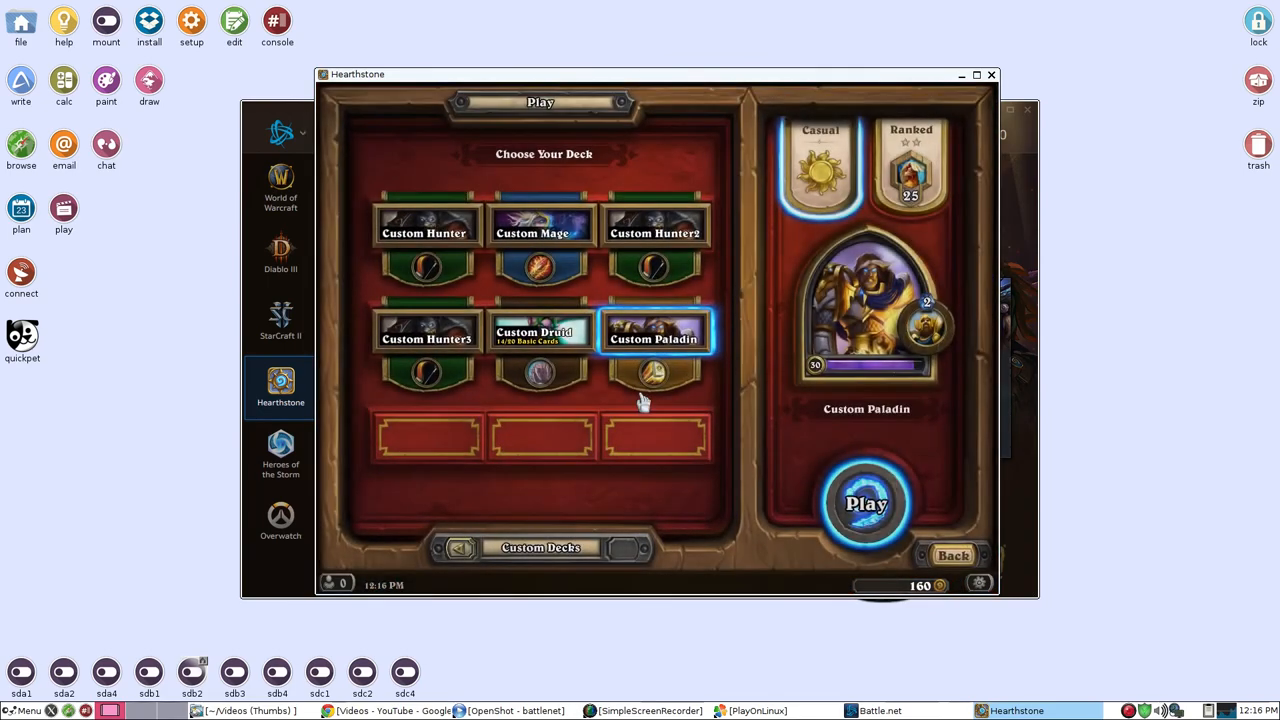
pyautogui.moveTo(663, 484)
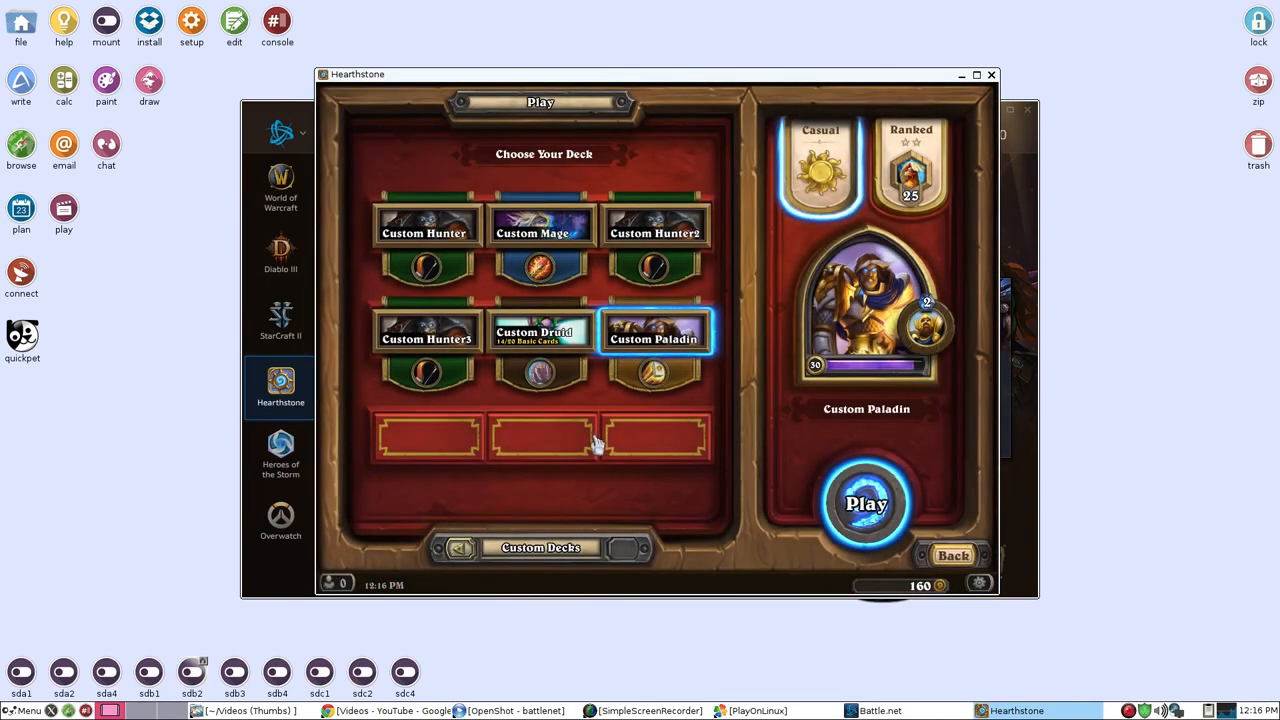
pyautogui.moveTo(600, 415)
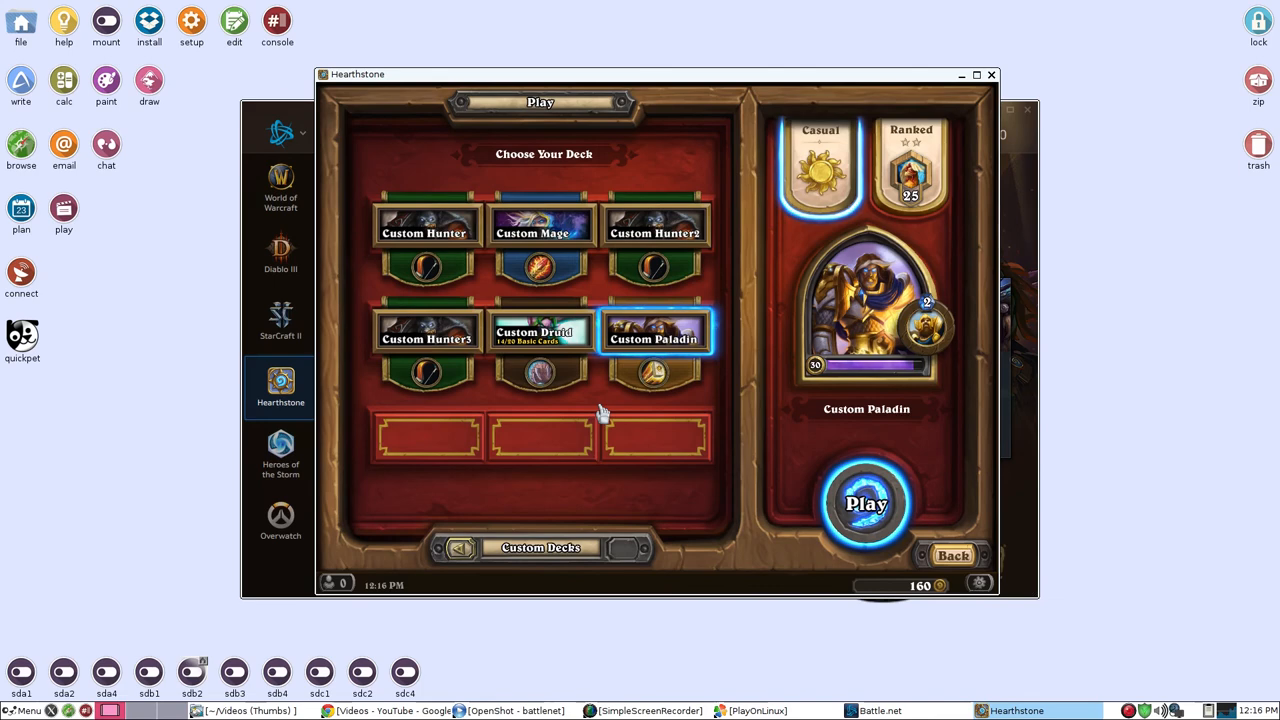
pyautogui.moveTo(602, 418)
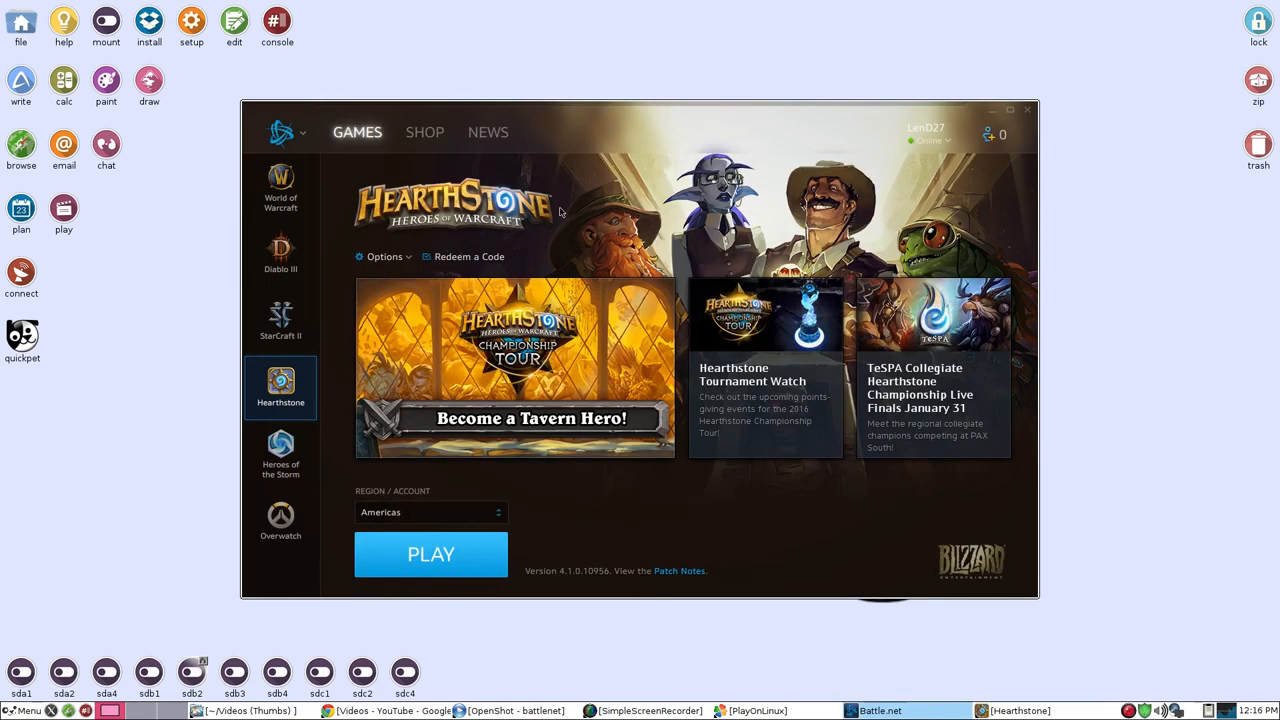
pyautogui.moveTo(280, 455)
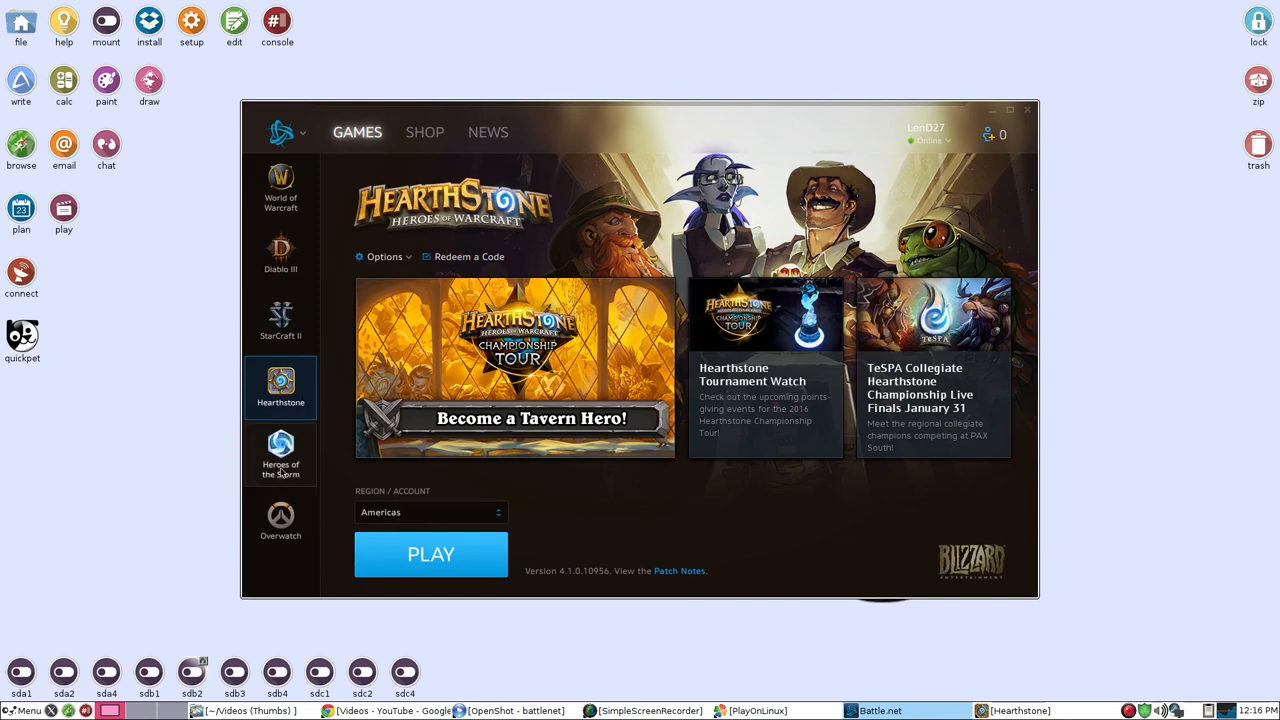
pyautogui.moveTo(280, 348)
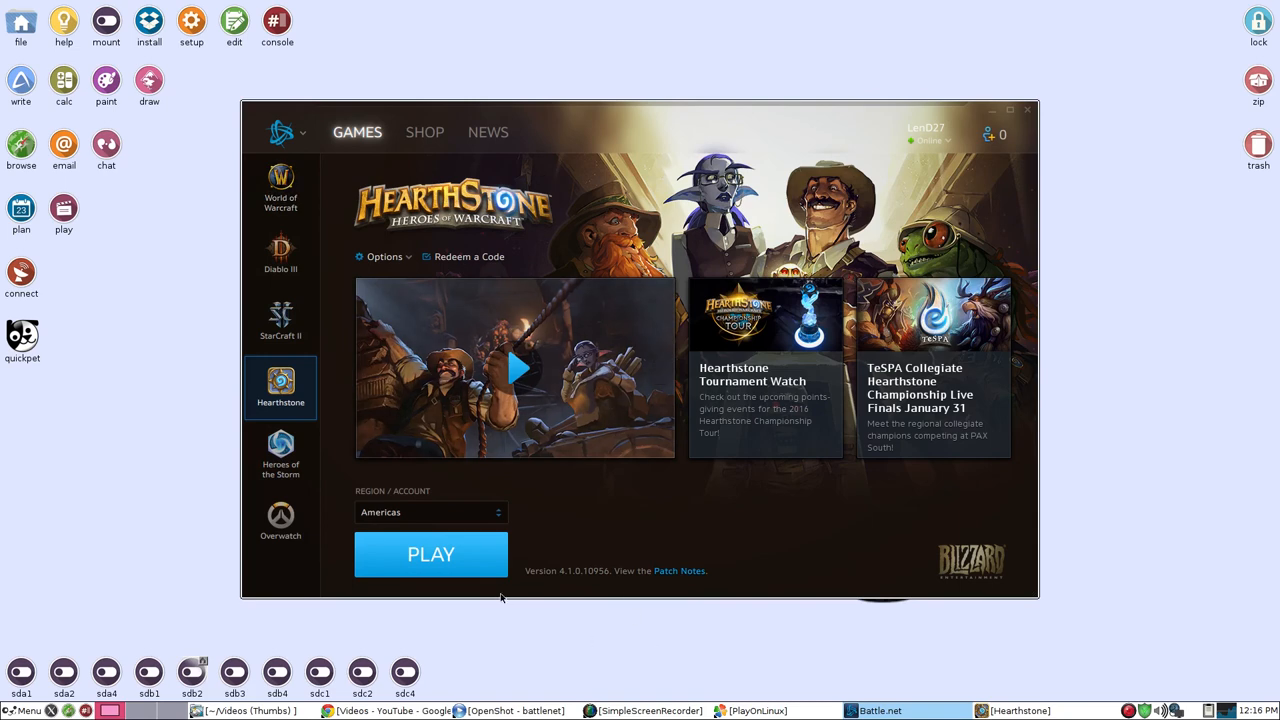
pyautogui.moveTo(186, 382)
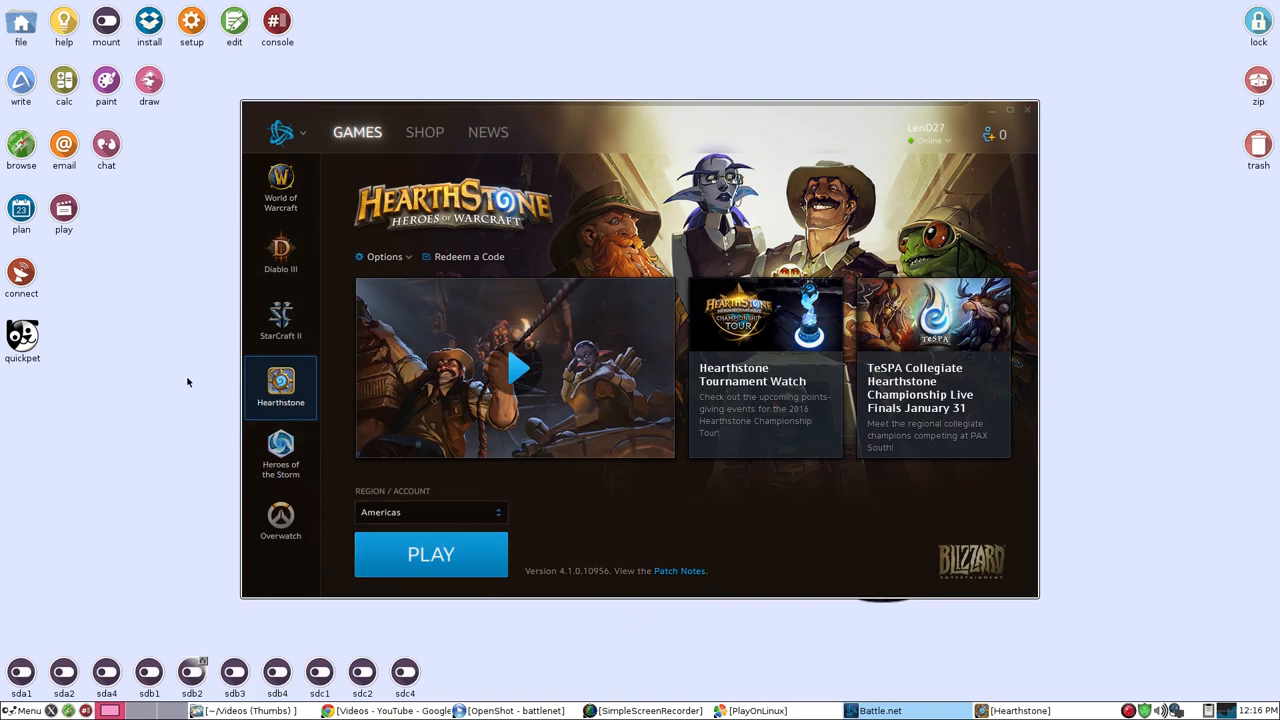
pyautogui.moveTo(587, 681)
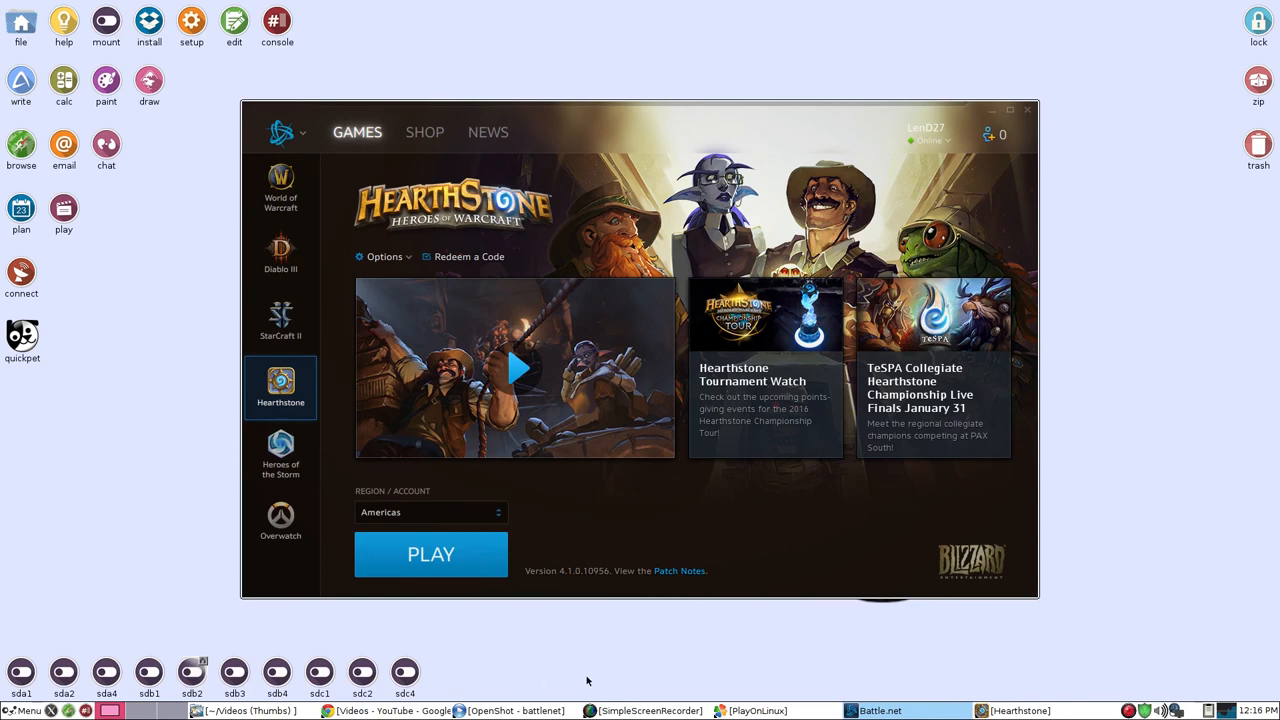
pyautogui.moveTo(674, 648)
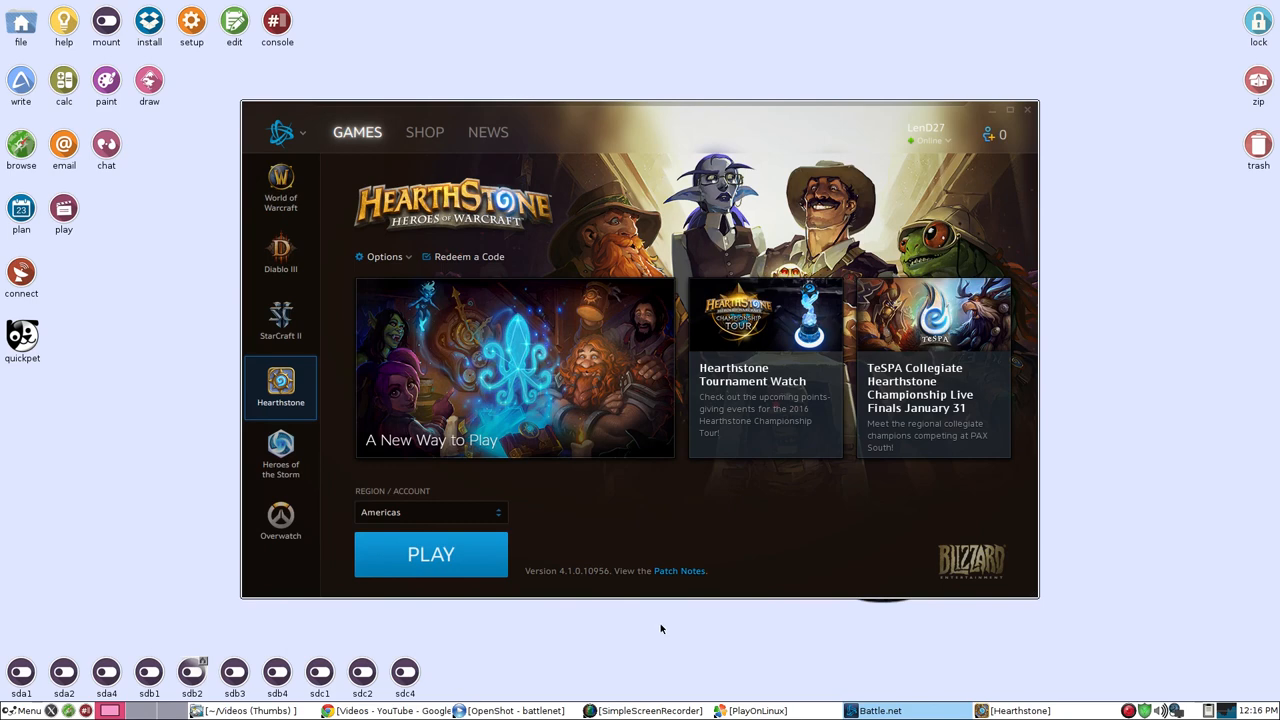
pyautogui.moveTo(658, 631)
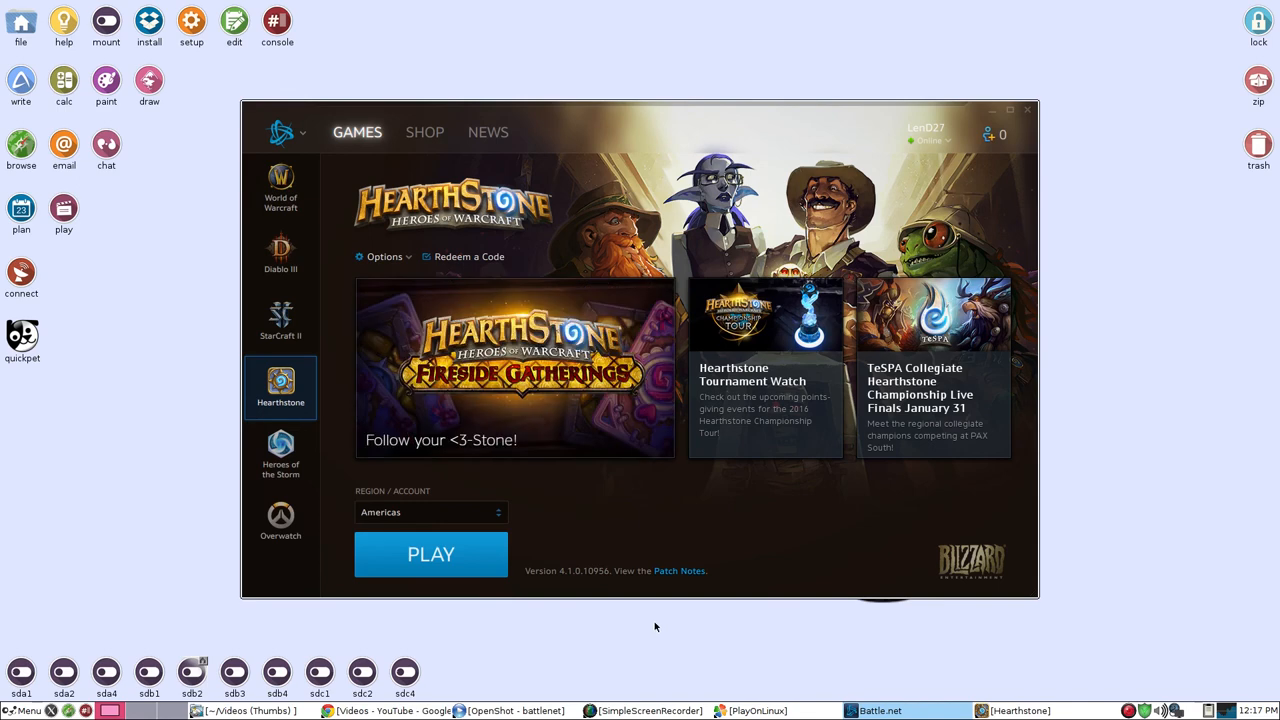
pyautogui.moveTo(643, 633)
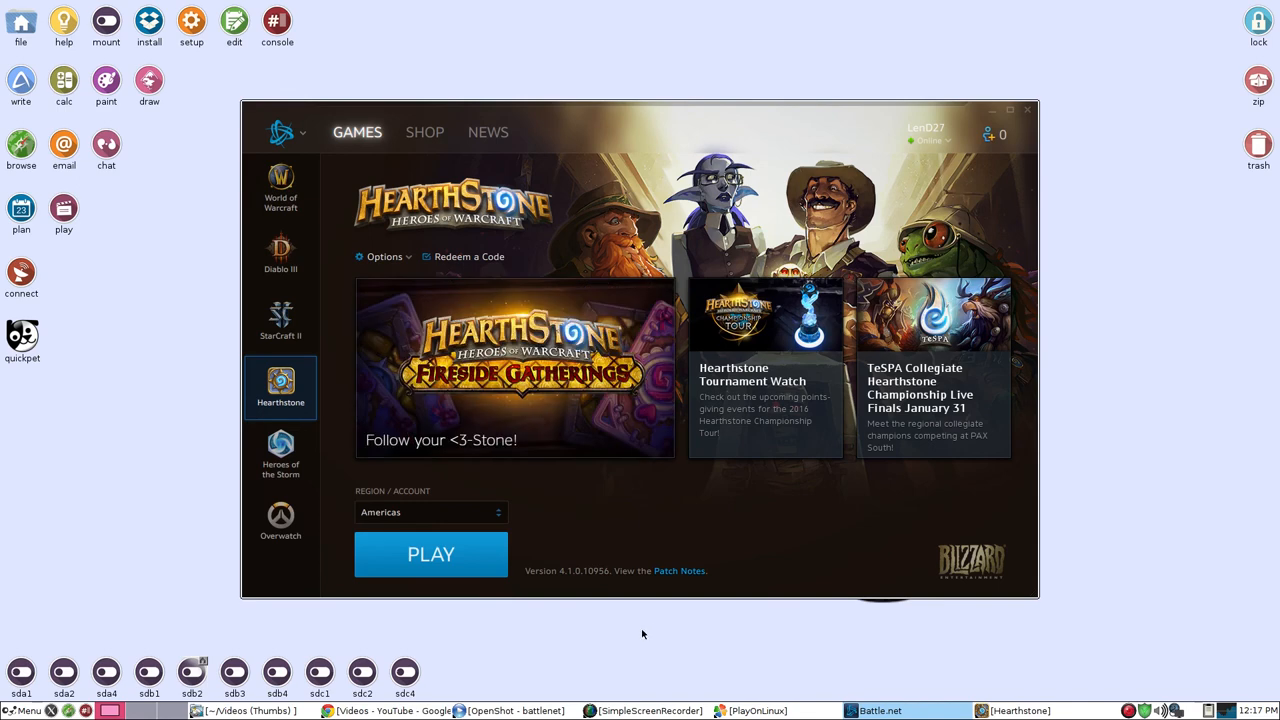
pyautogui.moveTo(650, 630)
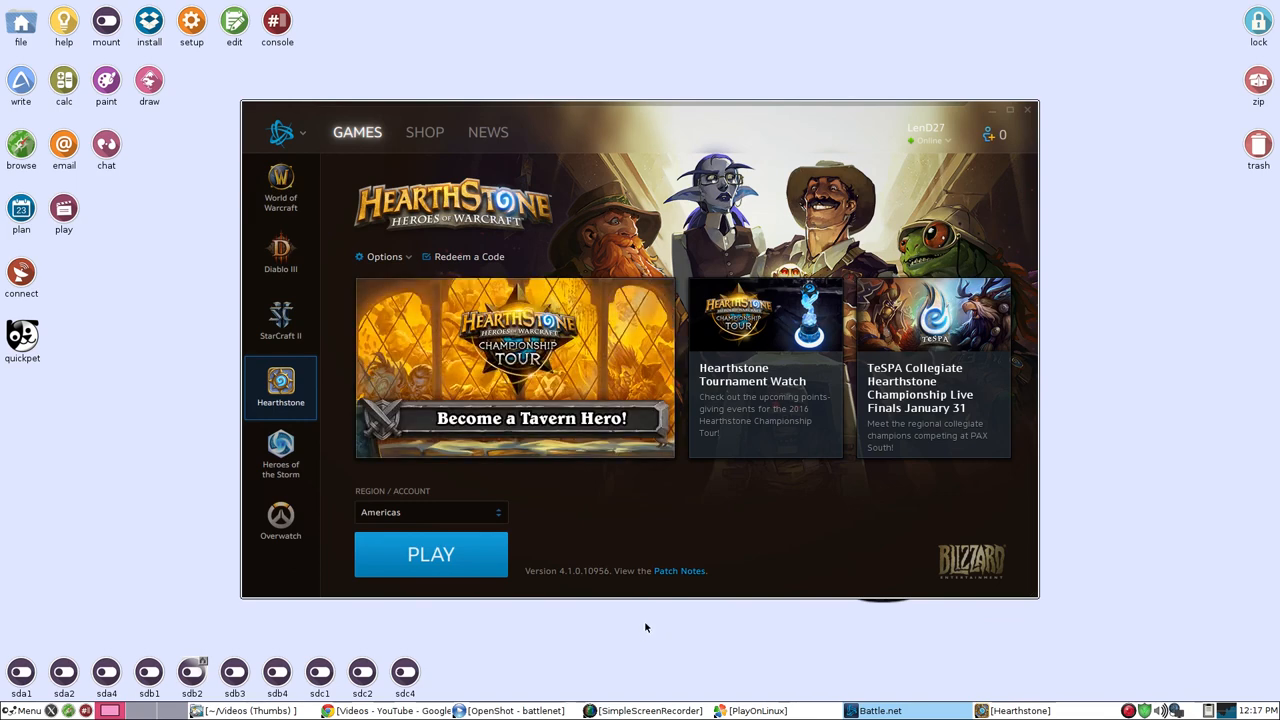
pyautogui.moveTo(659, 621)
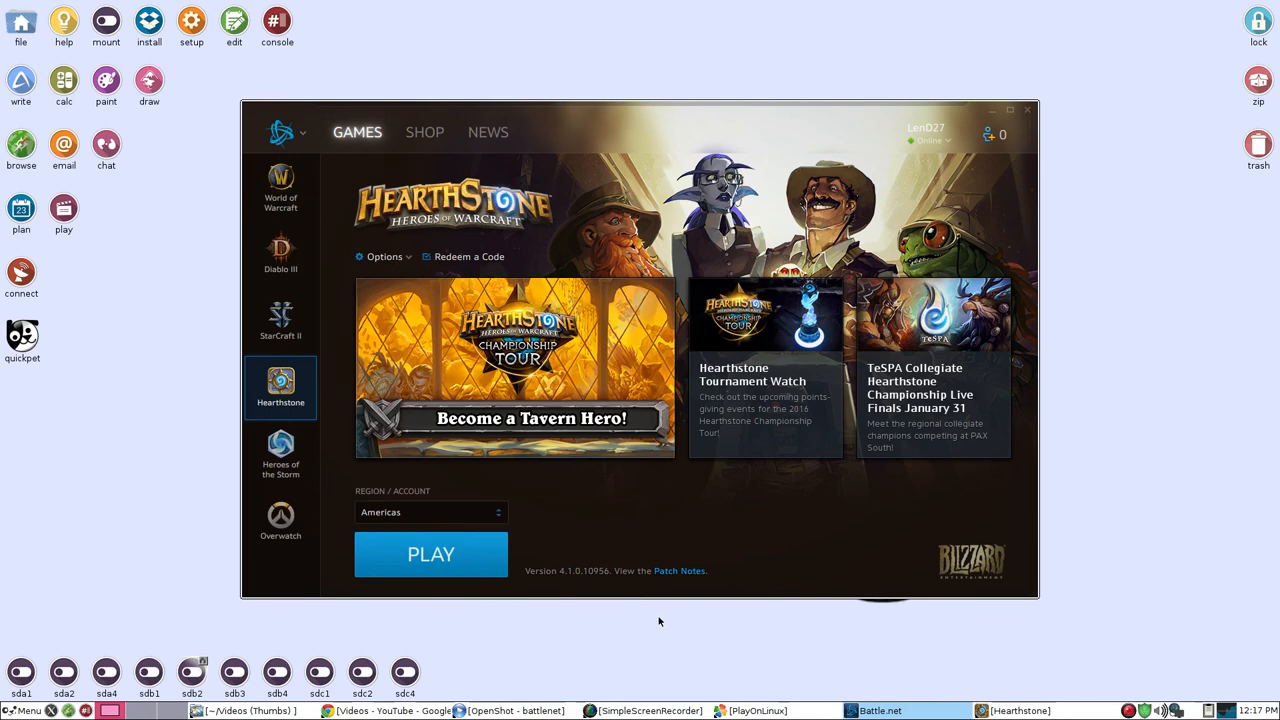
pyautogui.moveTo(641, 628)
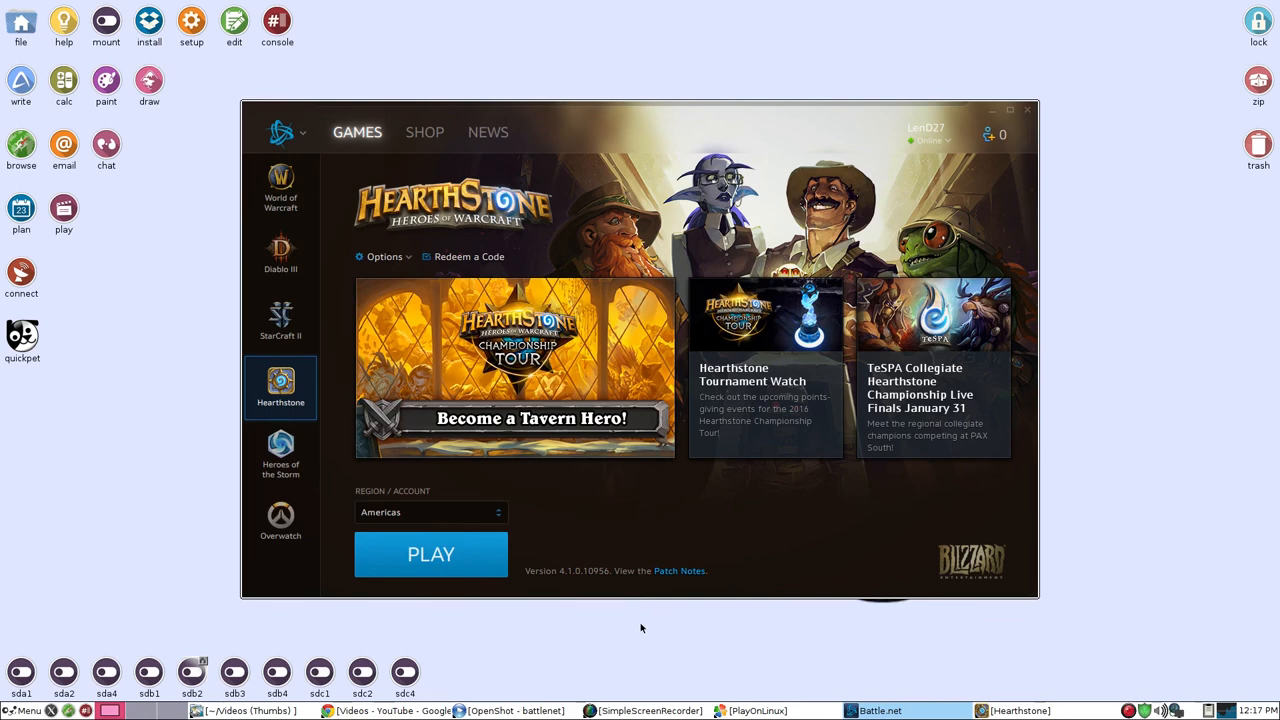